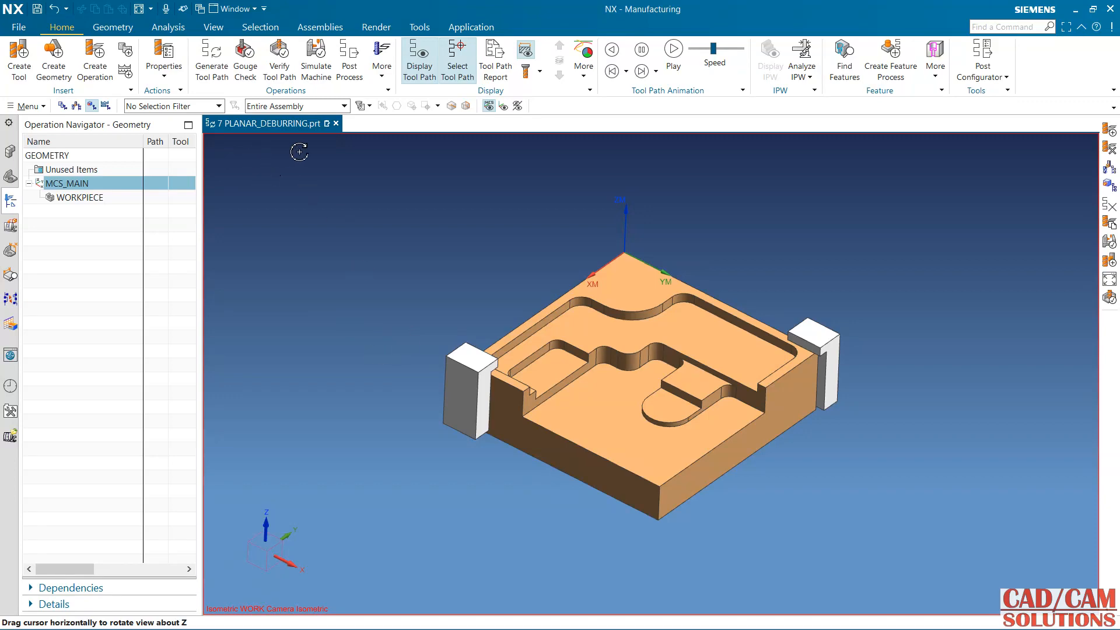
Orbit the plate through several angles and back toward an isometric view
{"action": "left_click_drag", "start_coordinate": [299, 151], "coordinate": [522, 236]}
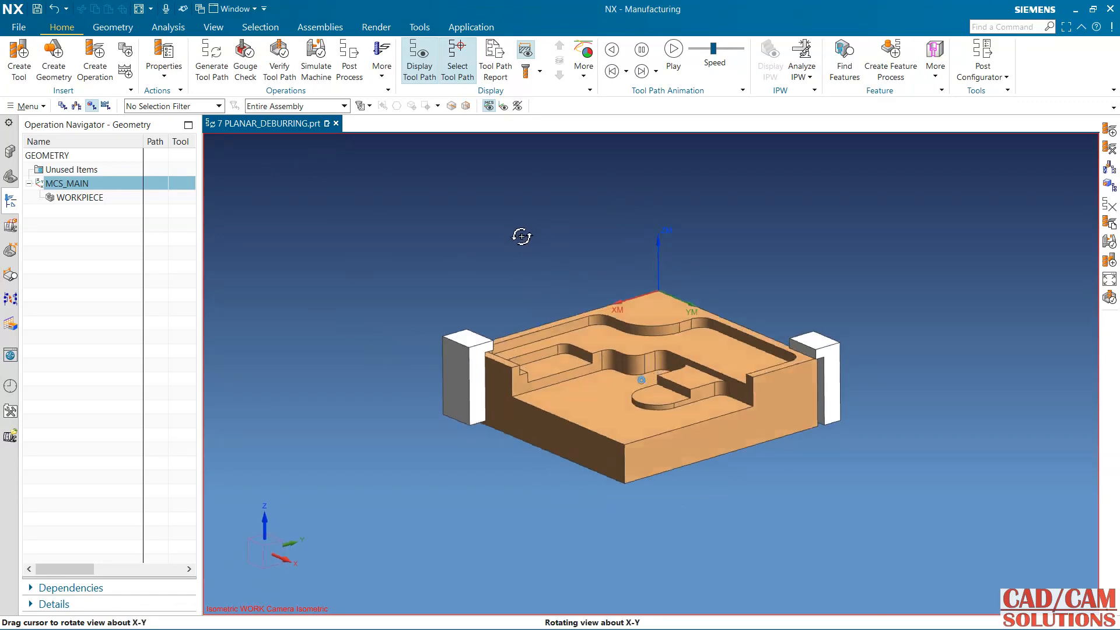
{"action": "left_click_drag", "start_coordinate": [521, 236], "coordinate": [568, 293]}
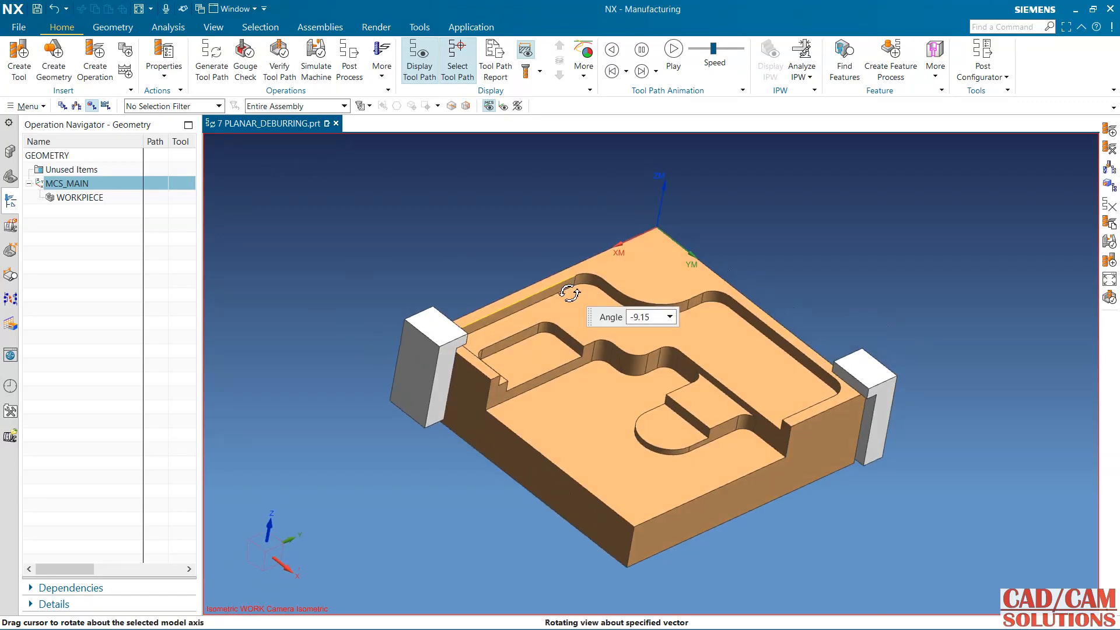
{"action": "left_click_drag", "start_coordinate": [570, 293], "coordinate": [620, 421]}
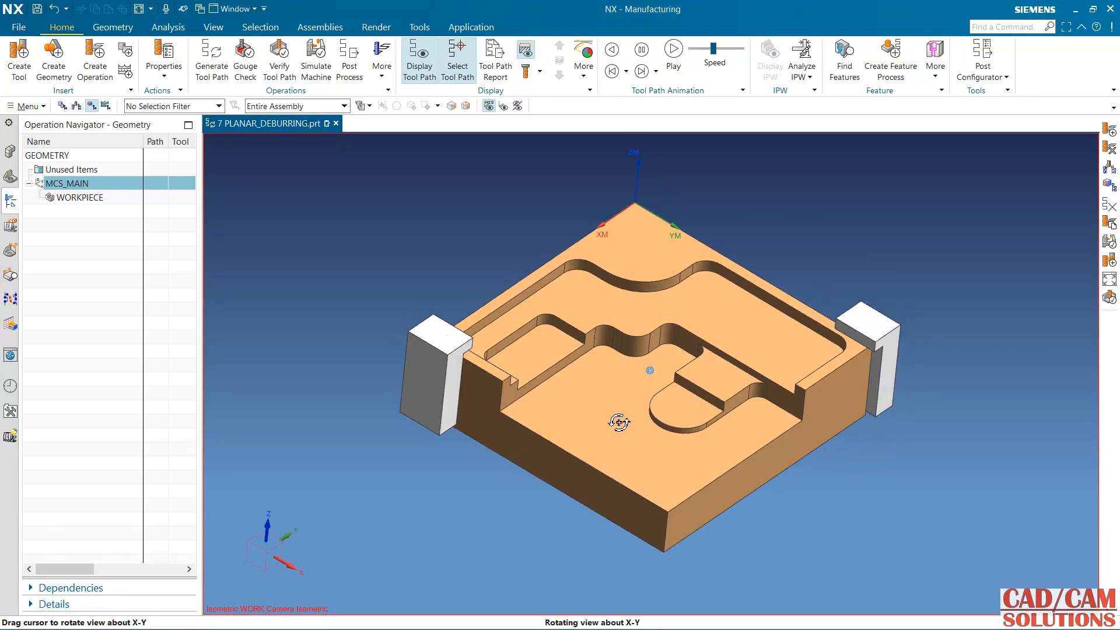
{"action": "left_click_drag", "start_coordinate": [620, 421], "coordinate": [582, 329]}
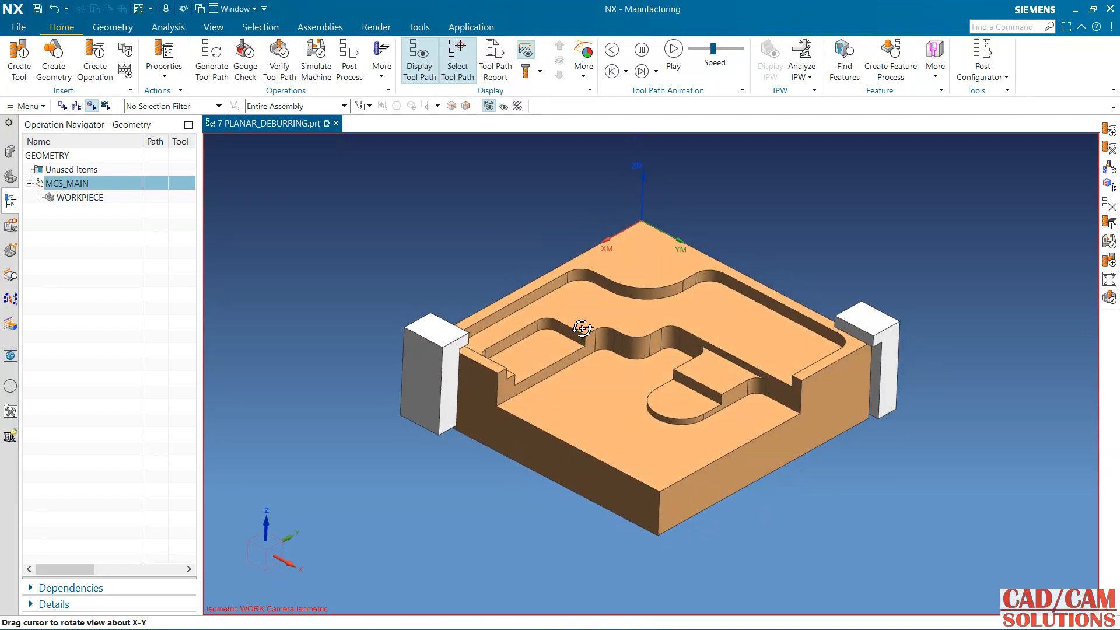
{"action": "mouse_move", "coordinate": [731, 389]}
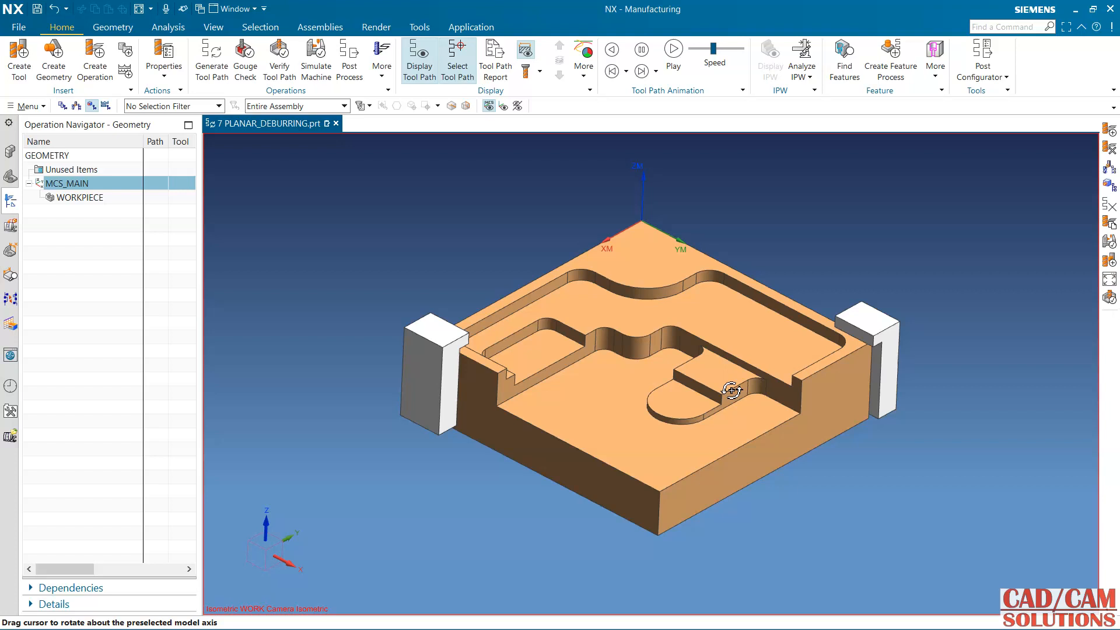
{"action": "mouse_move", "coordinate": [307, 228]}
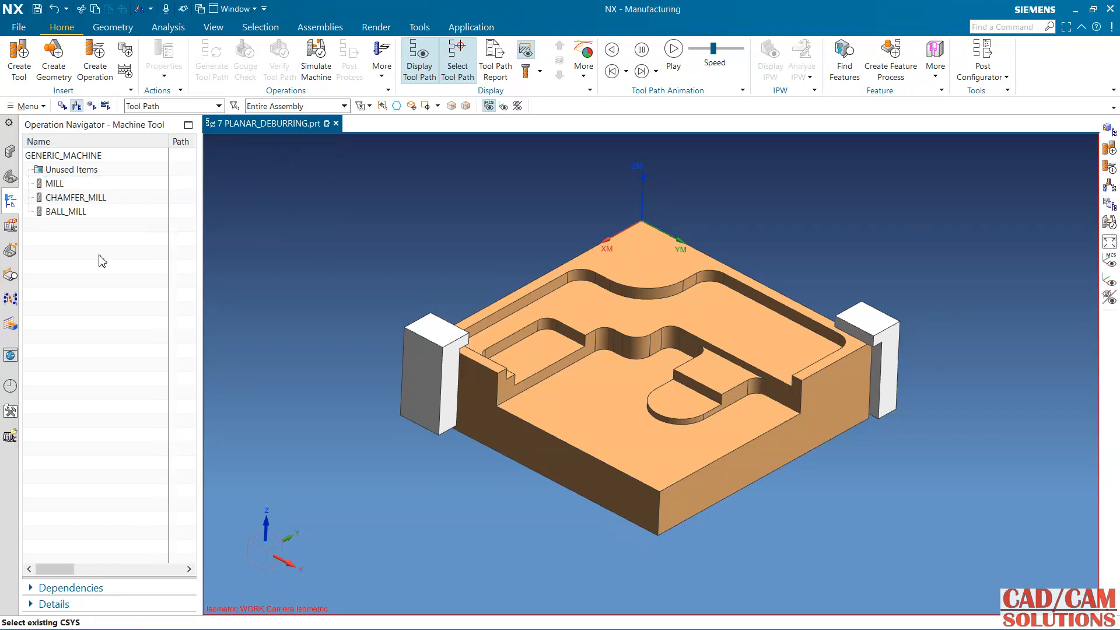
{"action": "left_click", "coordinate": [54, 183]}
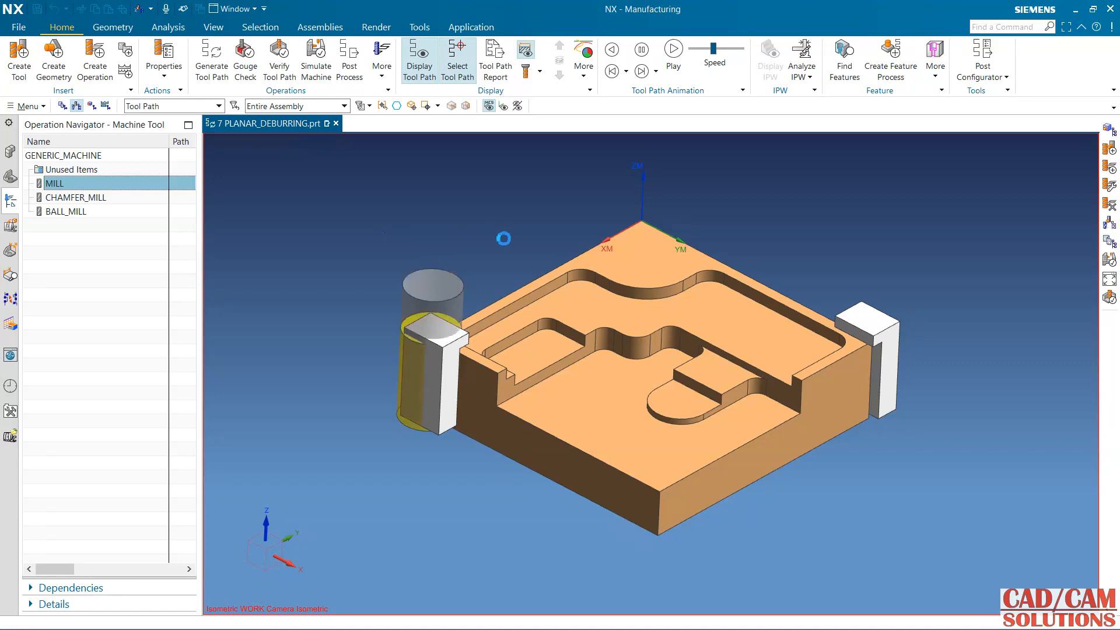
{"action": "double_click", "coordinate": [53, 183]}
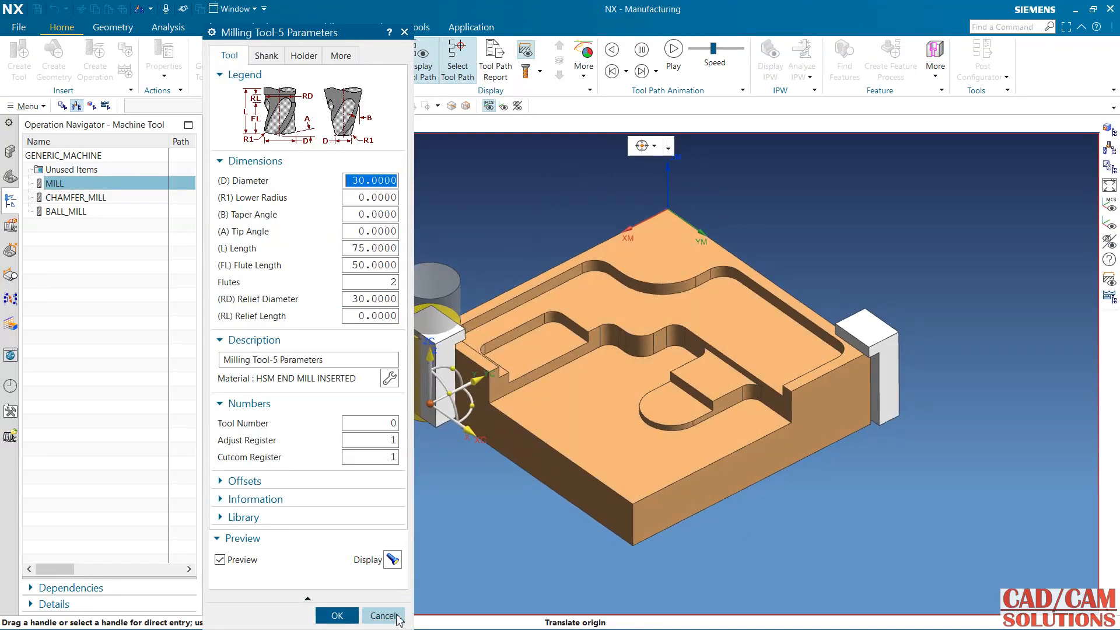
{"action": "left_click", "coordinate": [383, 614]}
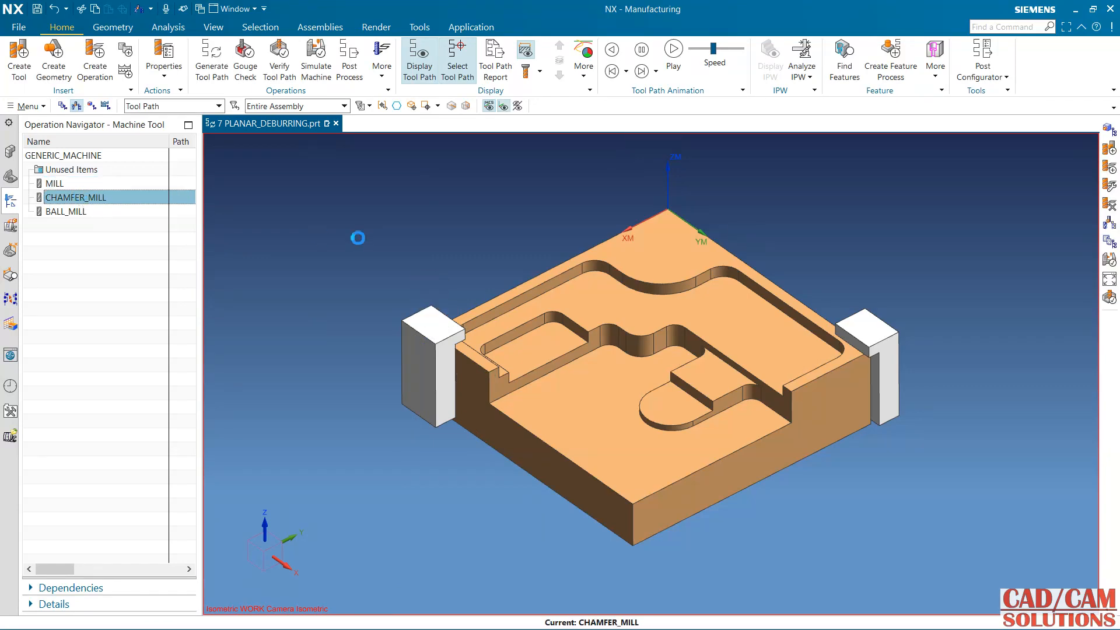
{"action": "double_click", "coordinate": [75, 197]}
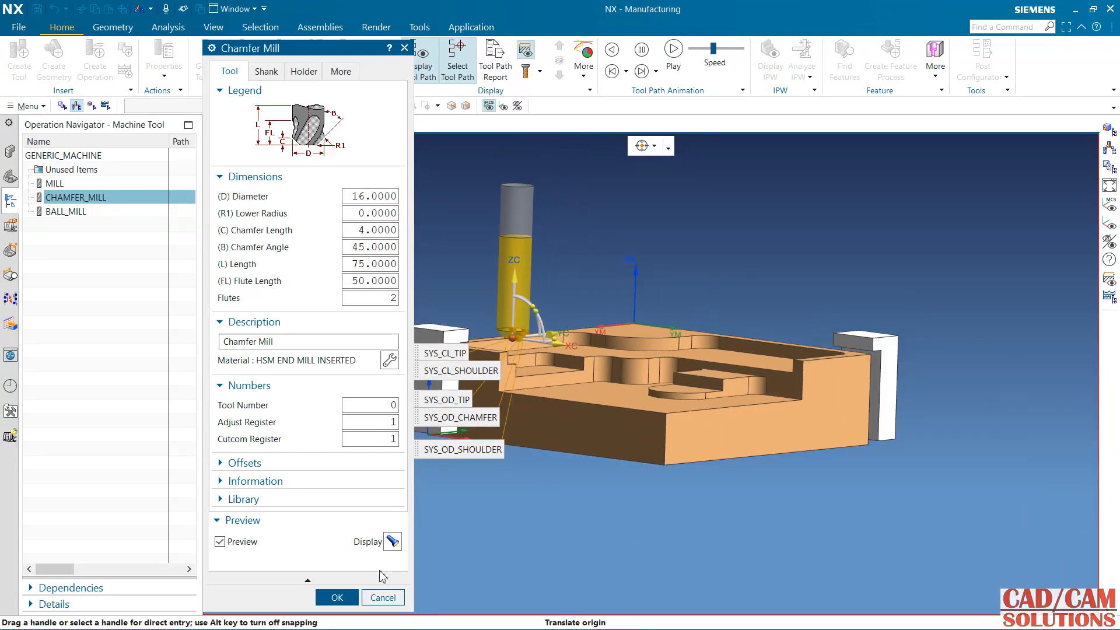
{"action": "left_click", "coordinate": [336, 597]}
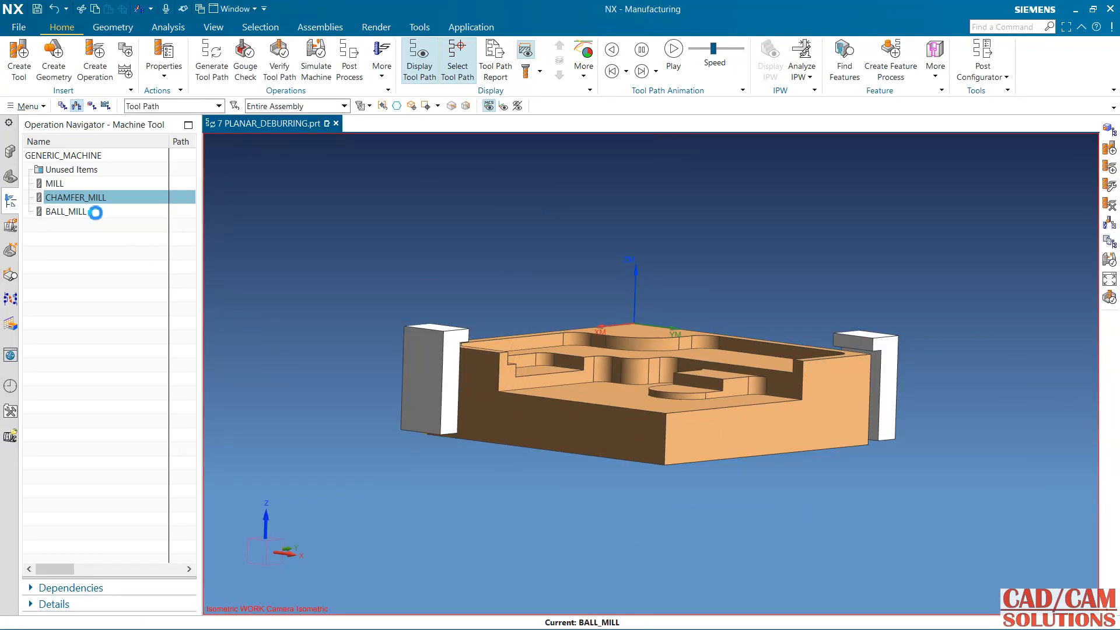
{"action": "double_click", "coordinate": [66, 211]}
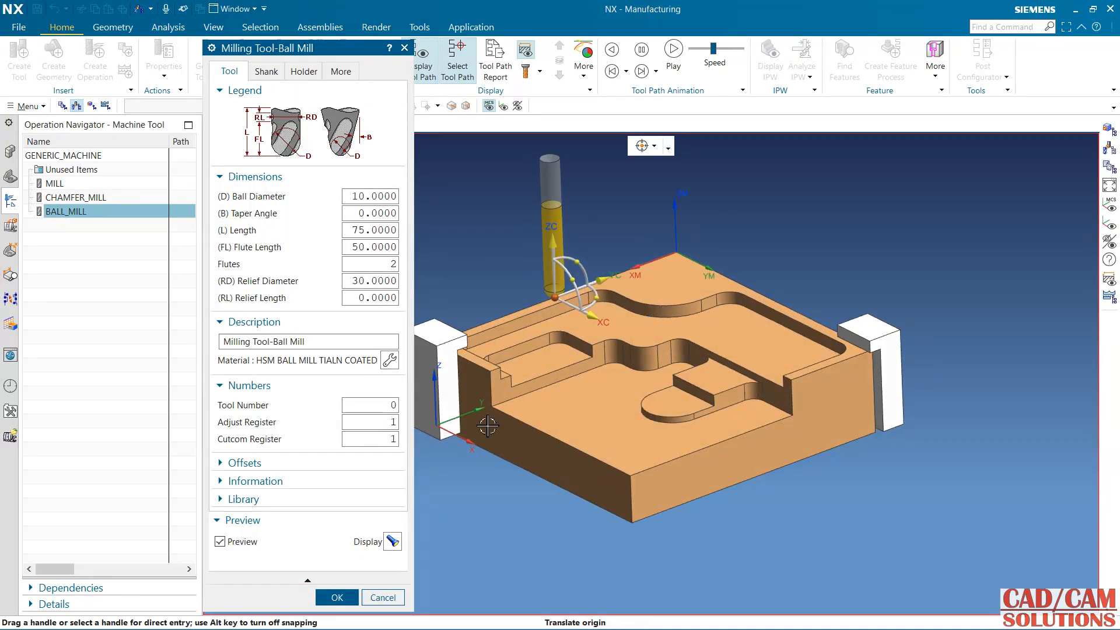
{"action": "left_click", "coordinate": [336, 597]}
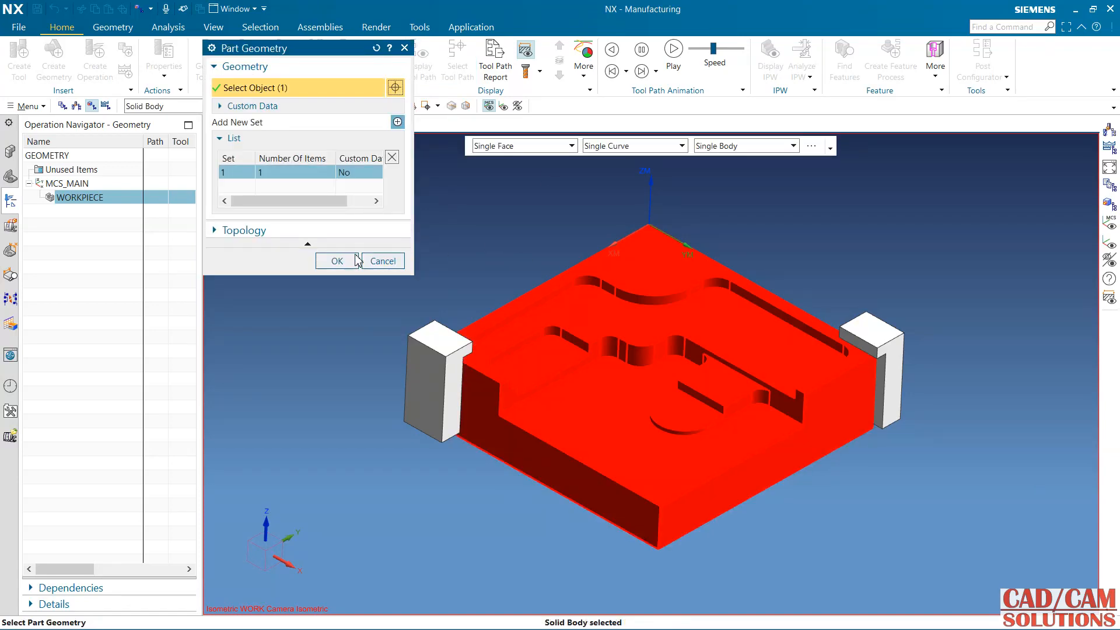
Use the plate body as part and a 45 mm high bounding-block blank for WORKPIECE
{"action": "left_click", "coordinate": [335, 260]}
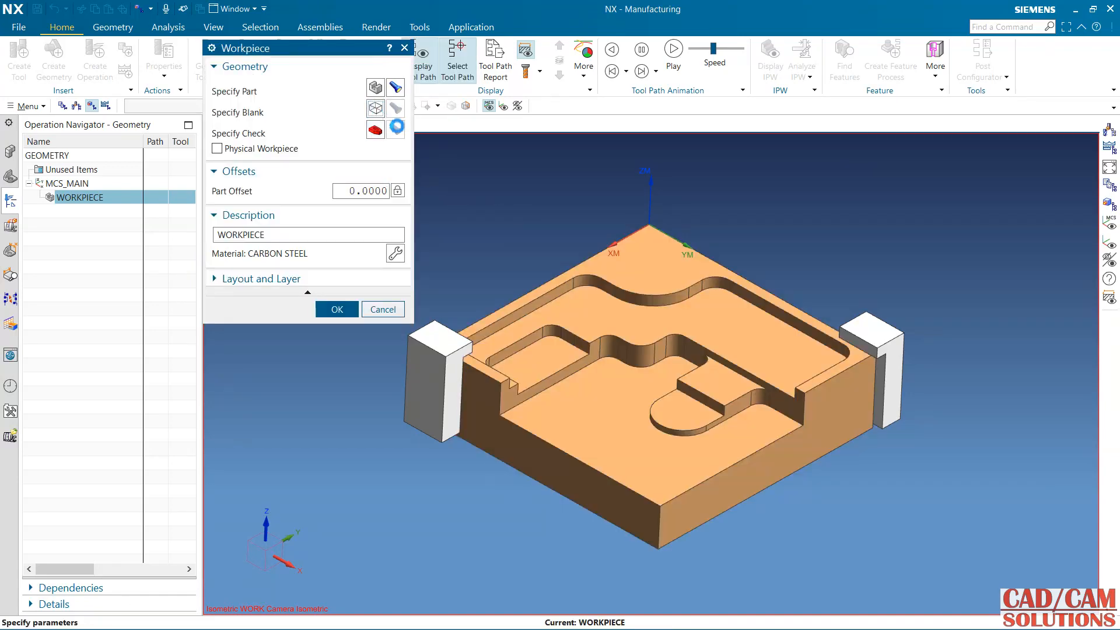
{"action": "left_click", "coordinate": [374, 108]}
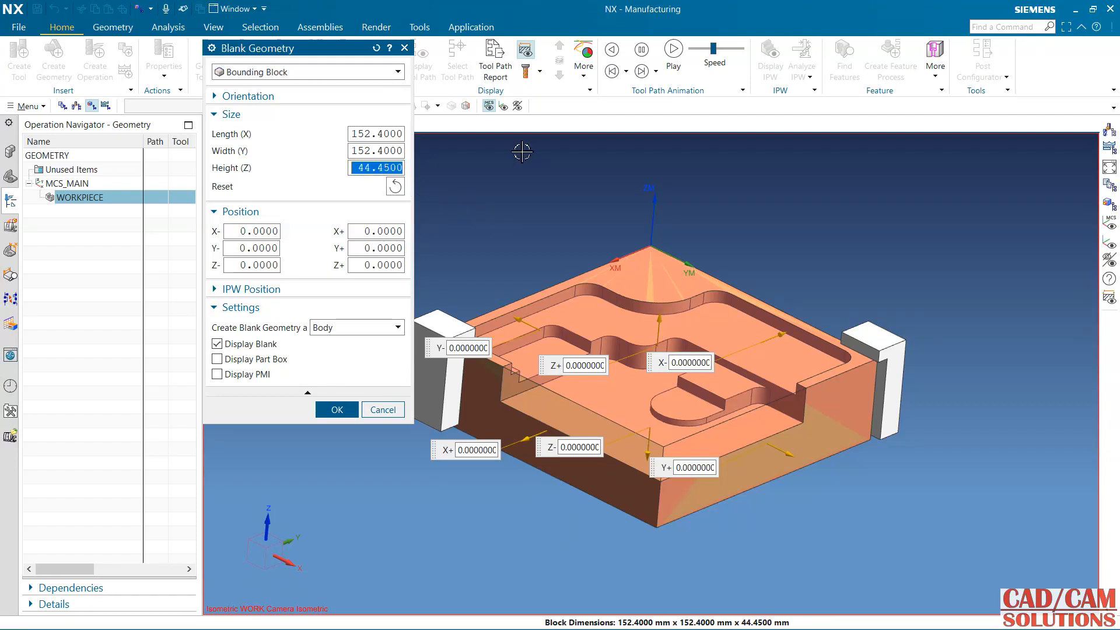
{"action": "type", "text": "45"}
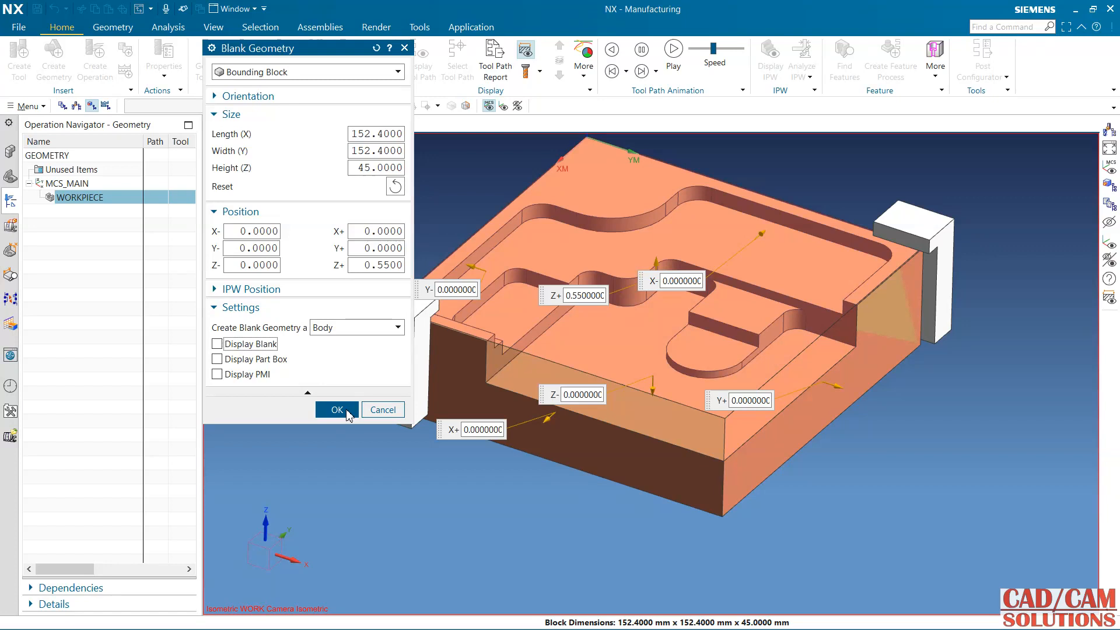
{"action": "left_click", "coordinate": [336, 410]}
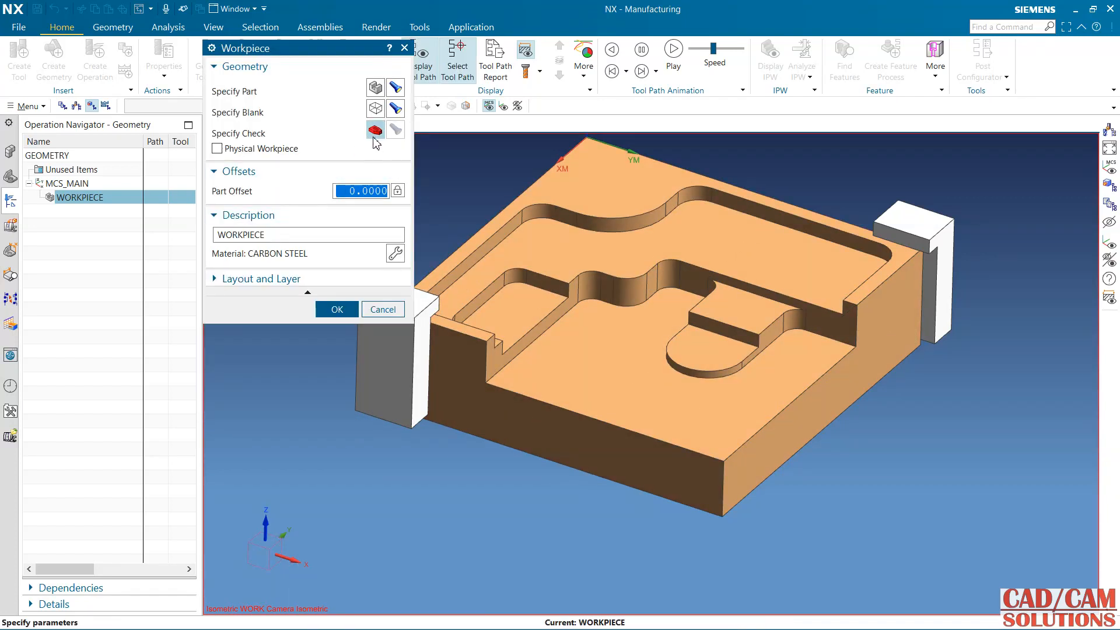
{"action": "mouse_move", "coordinate": [374, 130]}
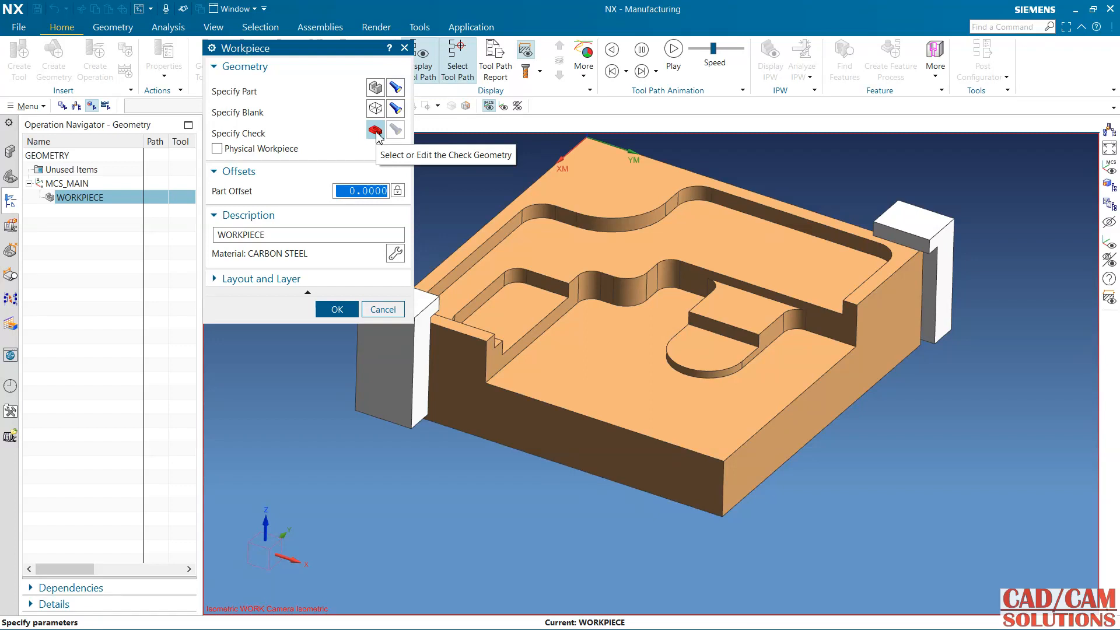
Assign the left and right clamp blocks as check geometry in separate sets and finish WORKPIECE
{"action": "left_click", "coordinate": [375, 129]}
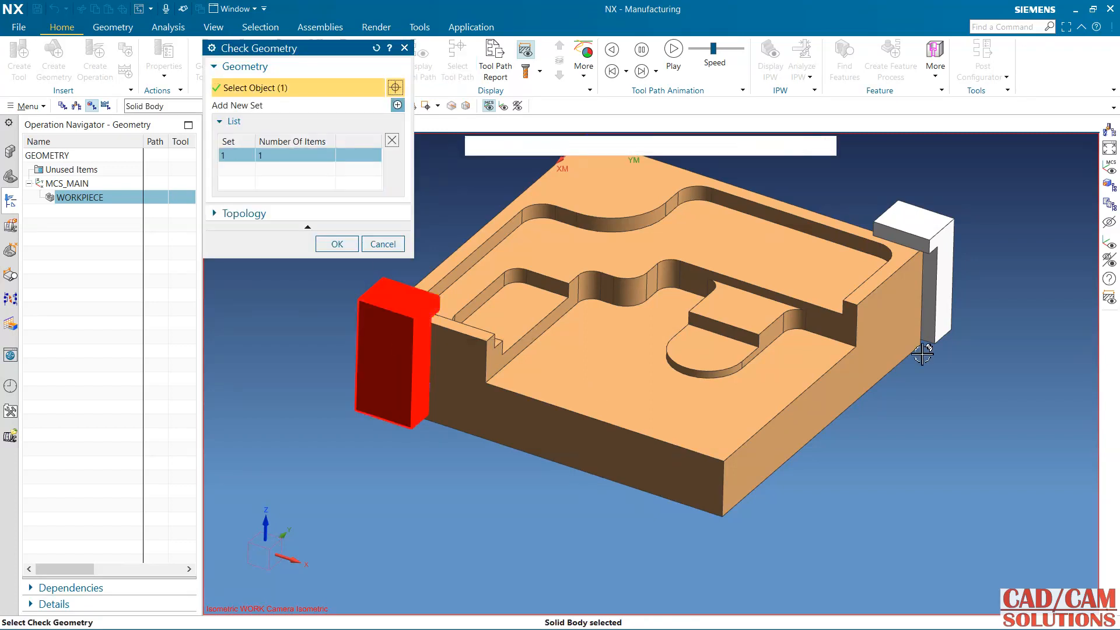
{"action": "left_click", "coordinate": [396, 105]}
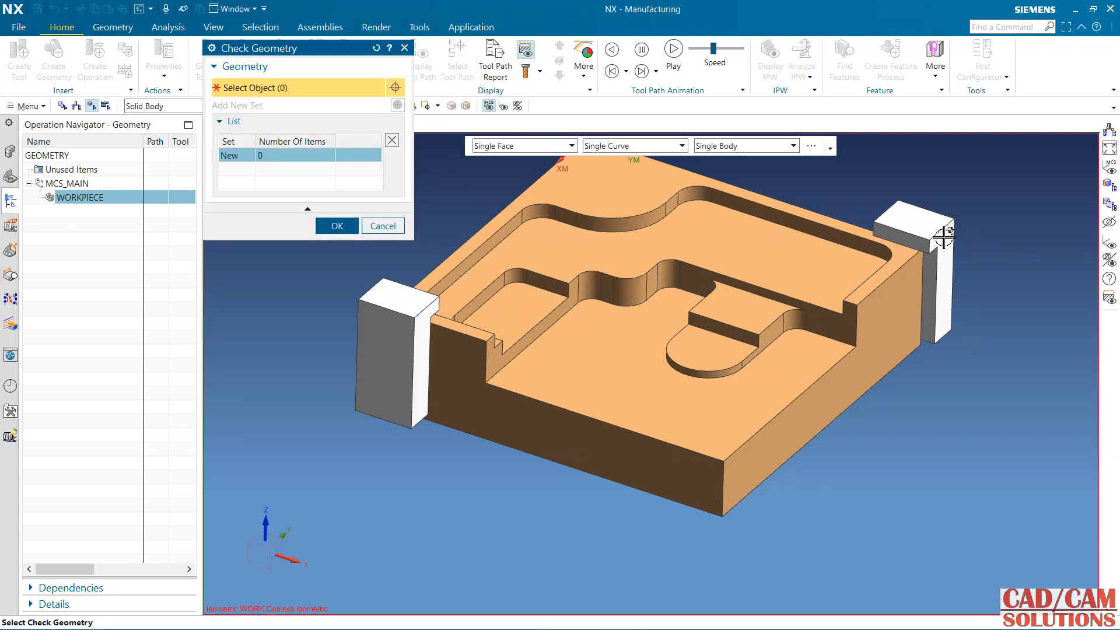
{"action": "left_click", "coordinate": [397, 350]}
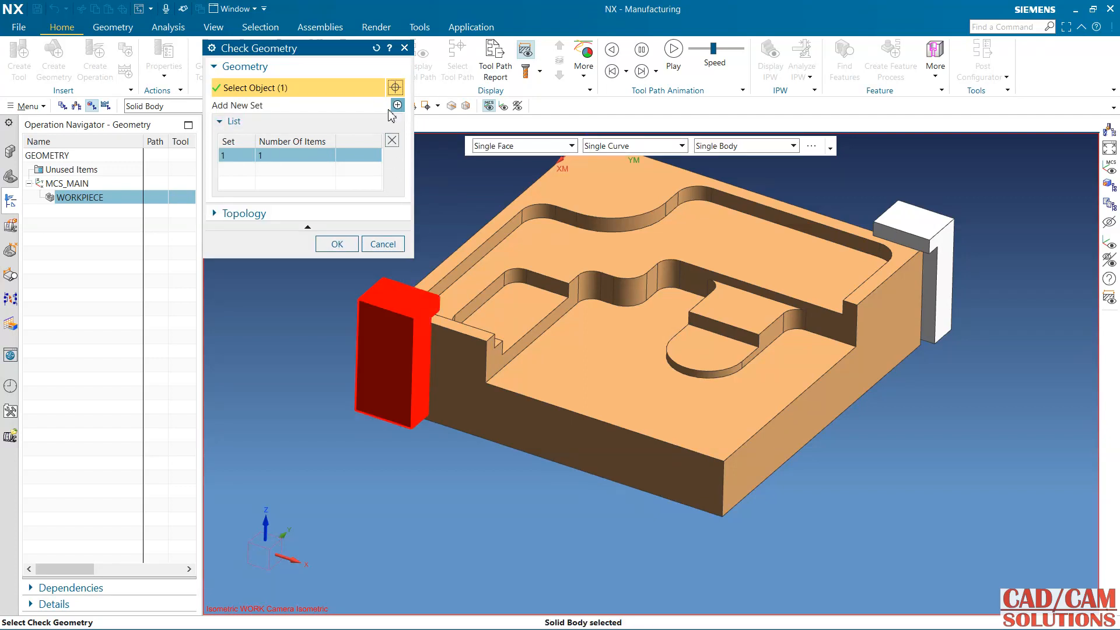
{"action": "left_click", "coordinate": [397, 105]}
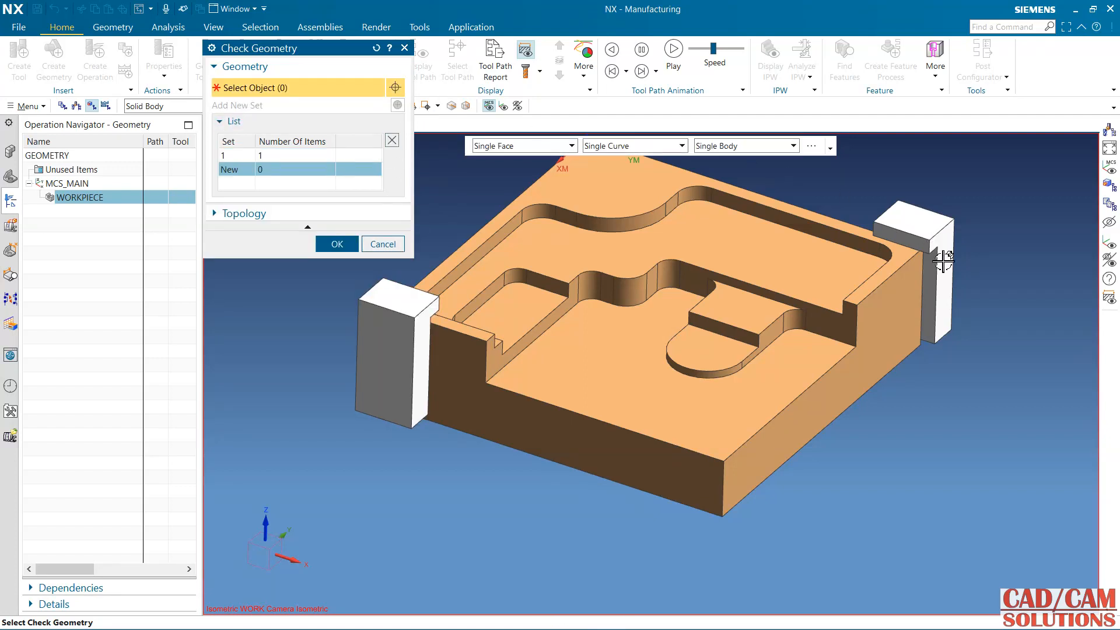
{"action": "left_click", "coordinate": [935, 265]}
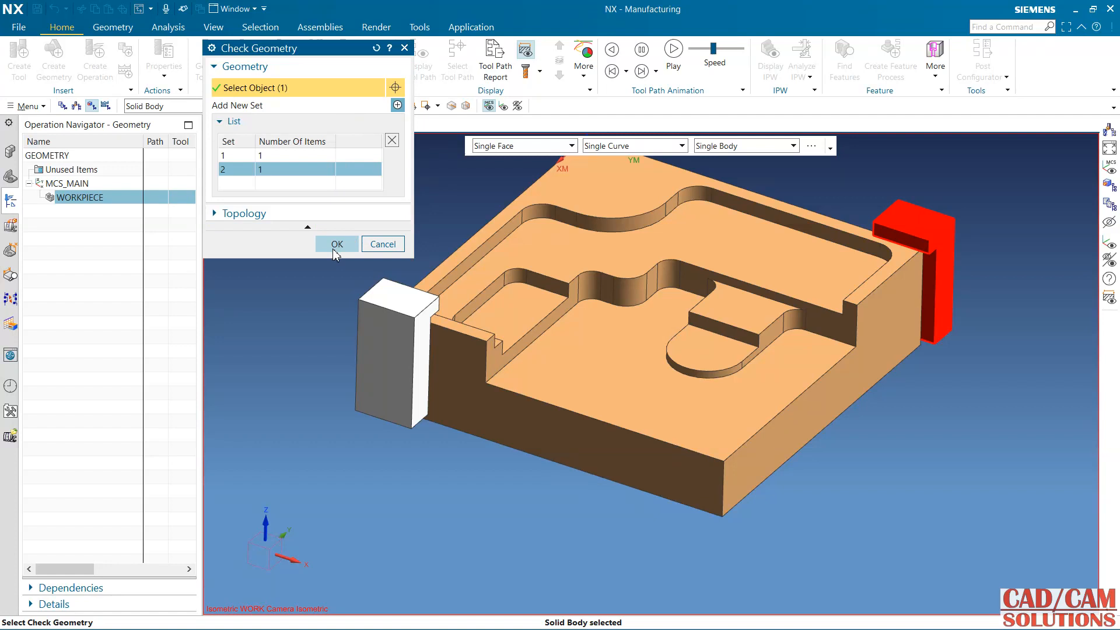
{"action": "left_click", "coordinate": [336, 244]}
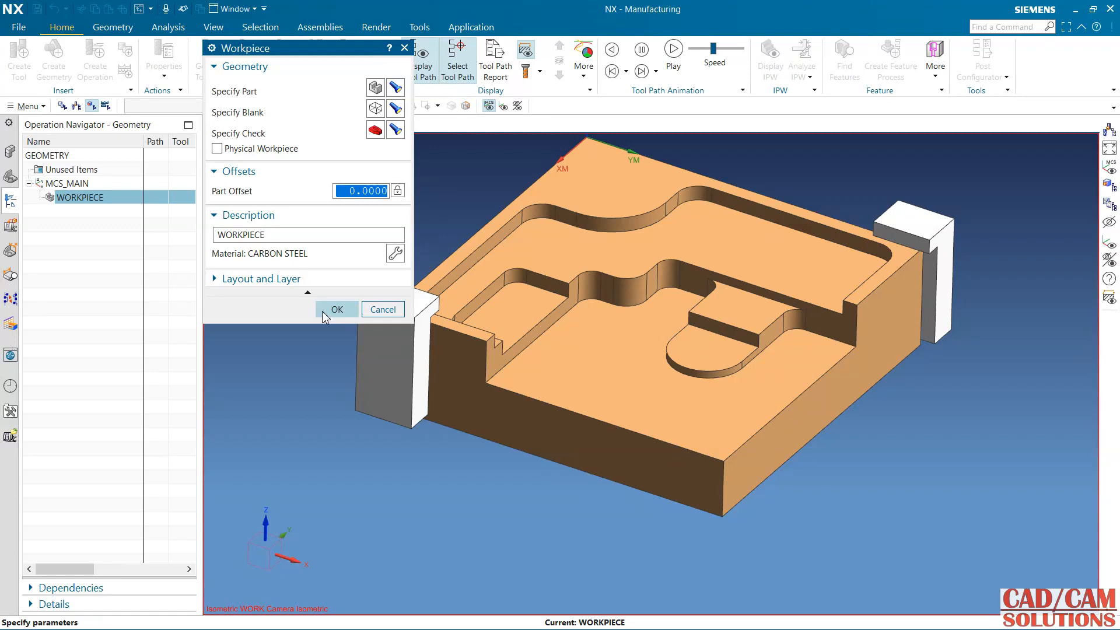
{"action": "left_click", "coordinate": [336, 309]}
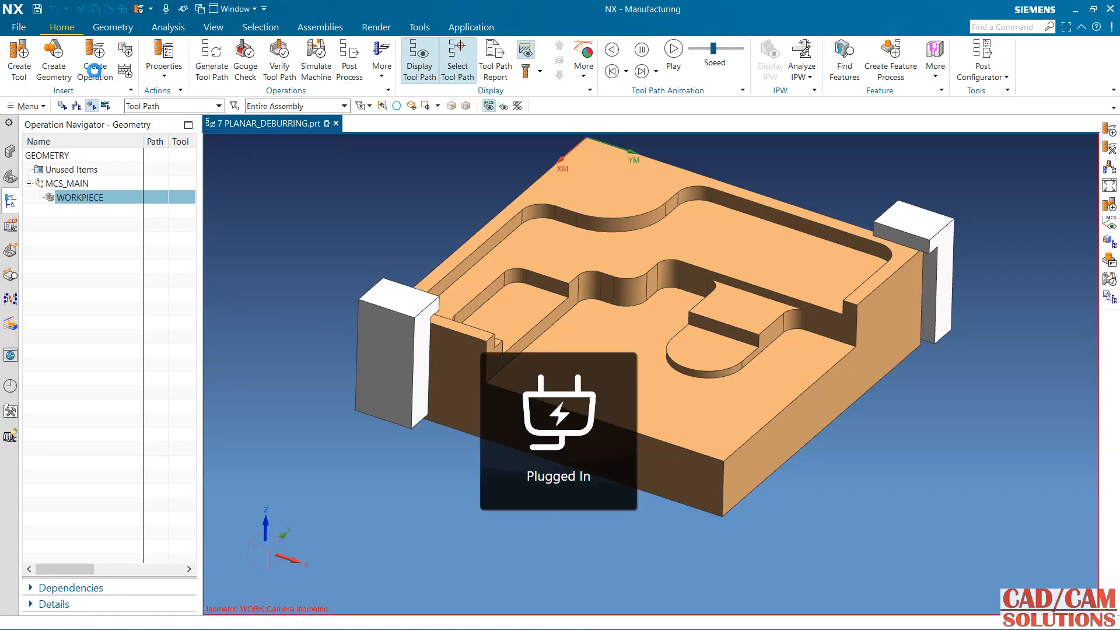
Create a mill_planar FLOOR_FACING operation in program 123 with the MILL cutter
{"action": "left_click", "coordinate": [94, 58]}
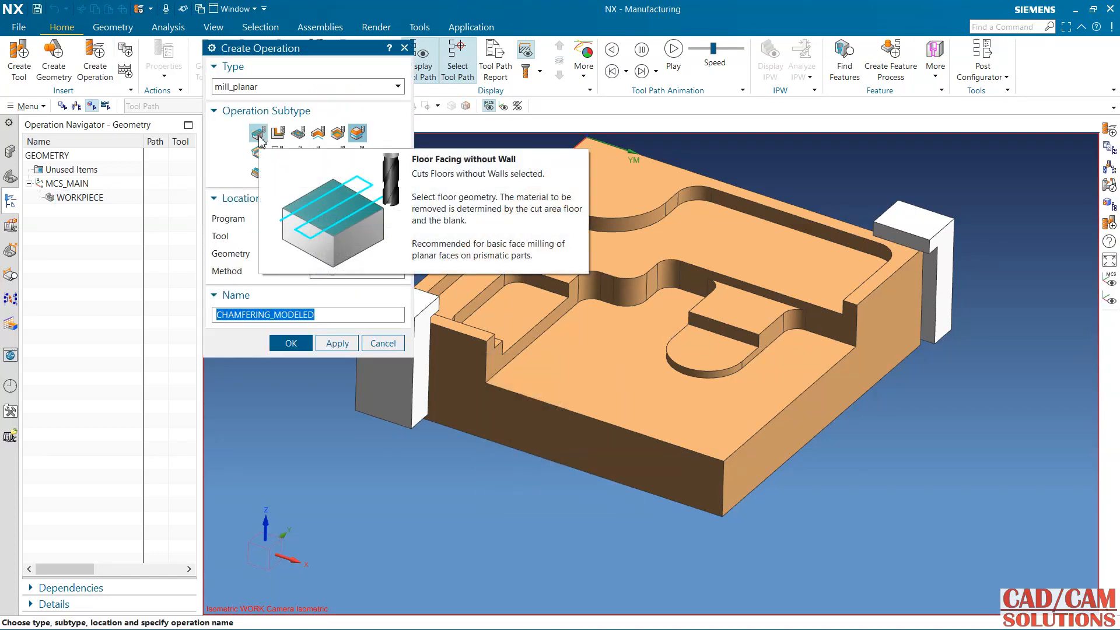
{"action": "left_click", "coordinate": [258, 133]}
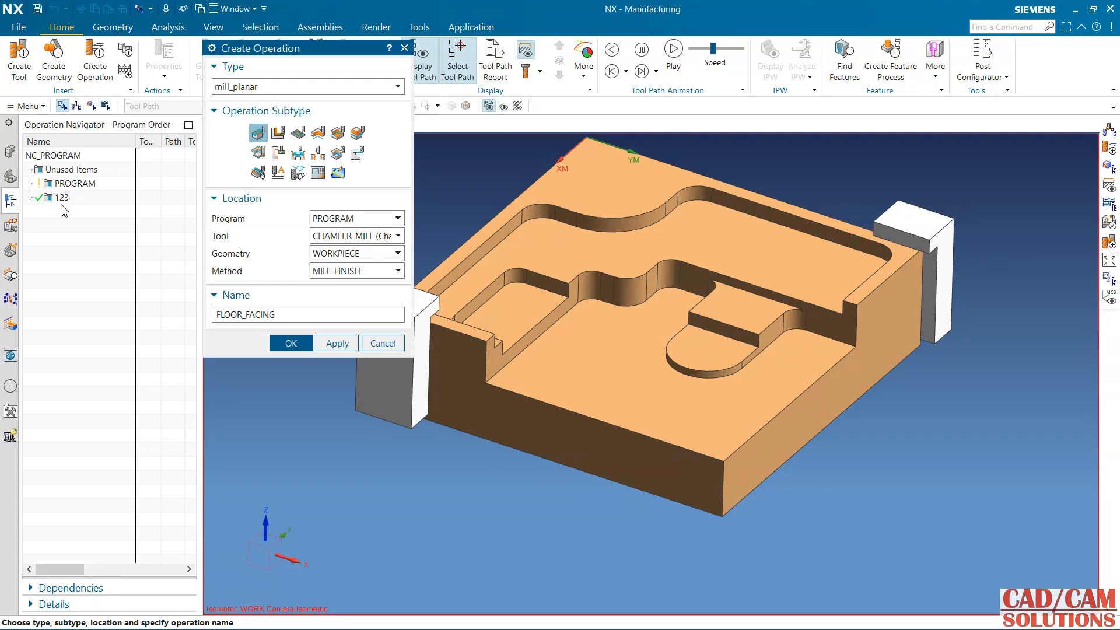
{"action": "left_click", "coordinate": [355, 218]}
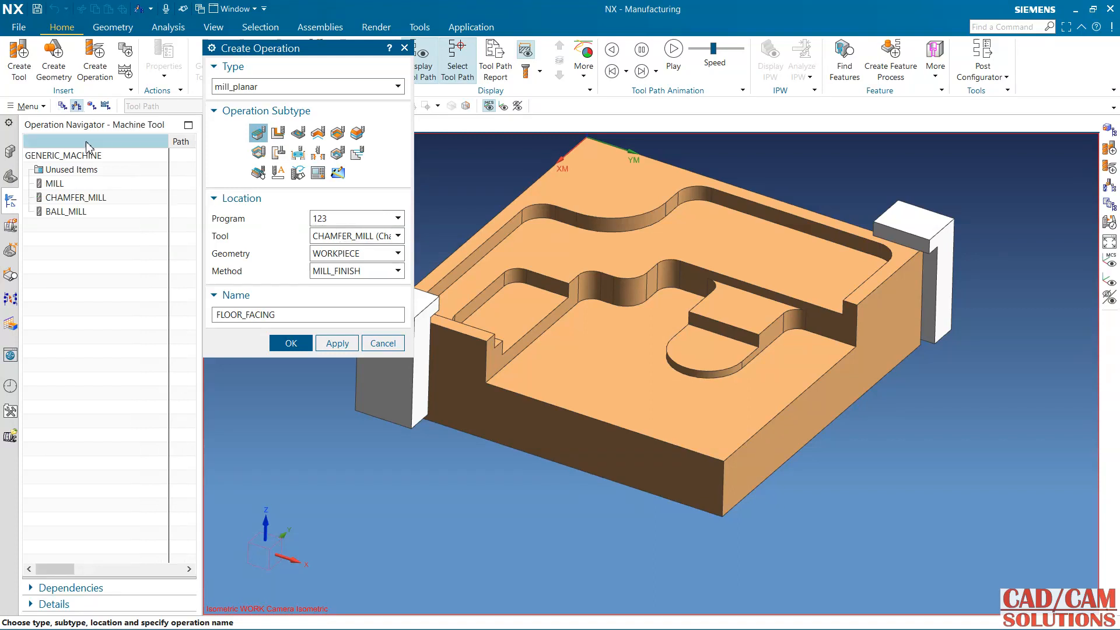
{"action": "left_click", "coordinate": [52, 183]}
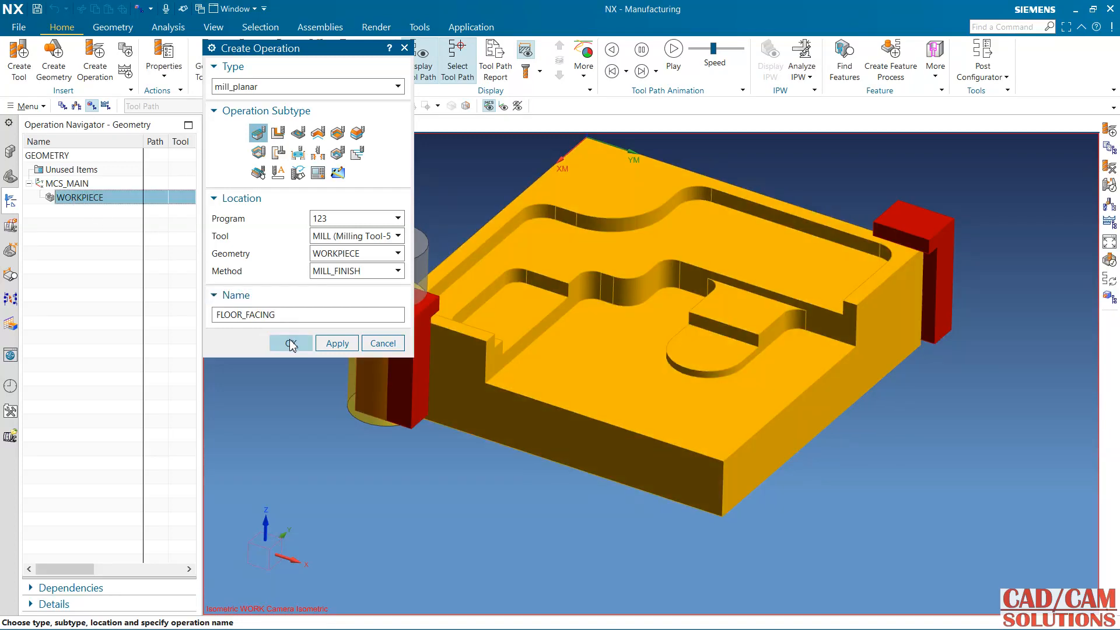
{"action": "left_click", "coordinate": [290, 343]}
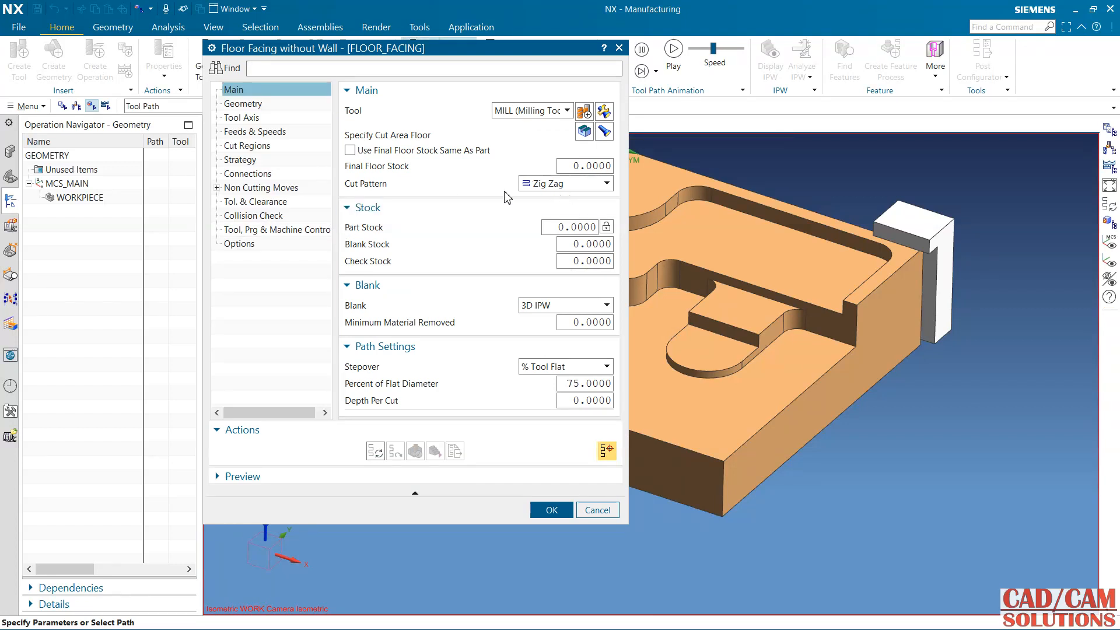
Set floor stock same as part, blank geometry as blank and 50 percent stepover, then create the operation
{"action": "left_click", "coordinate": [349, 150]}
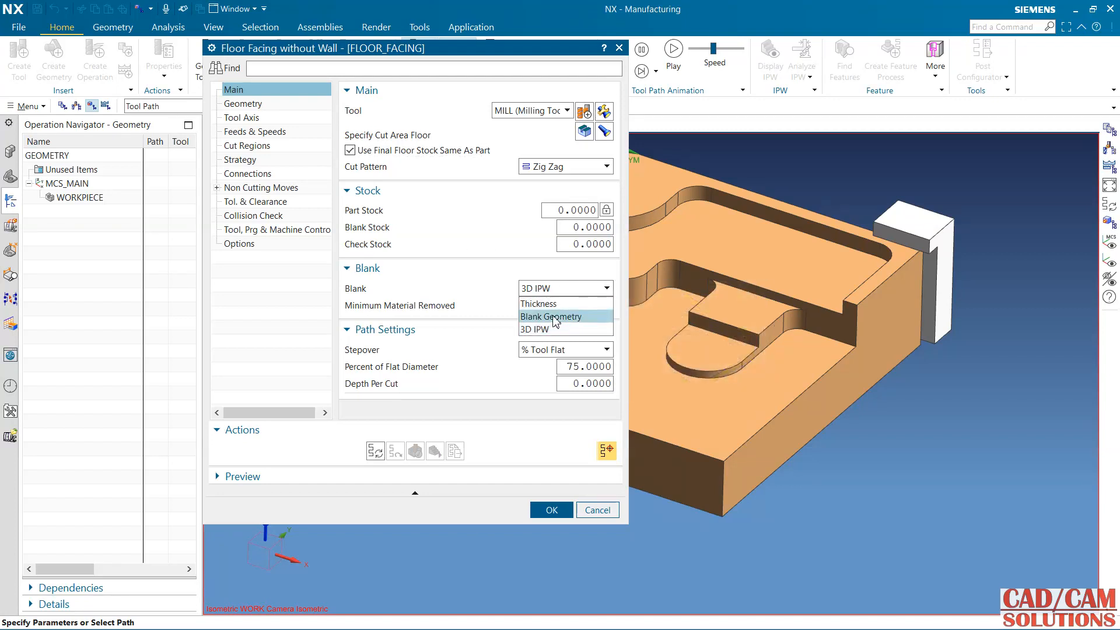
{"action": "left_click", "coordinate": [552, 316]}
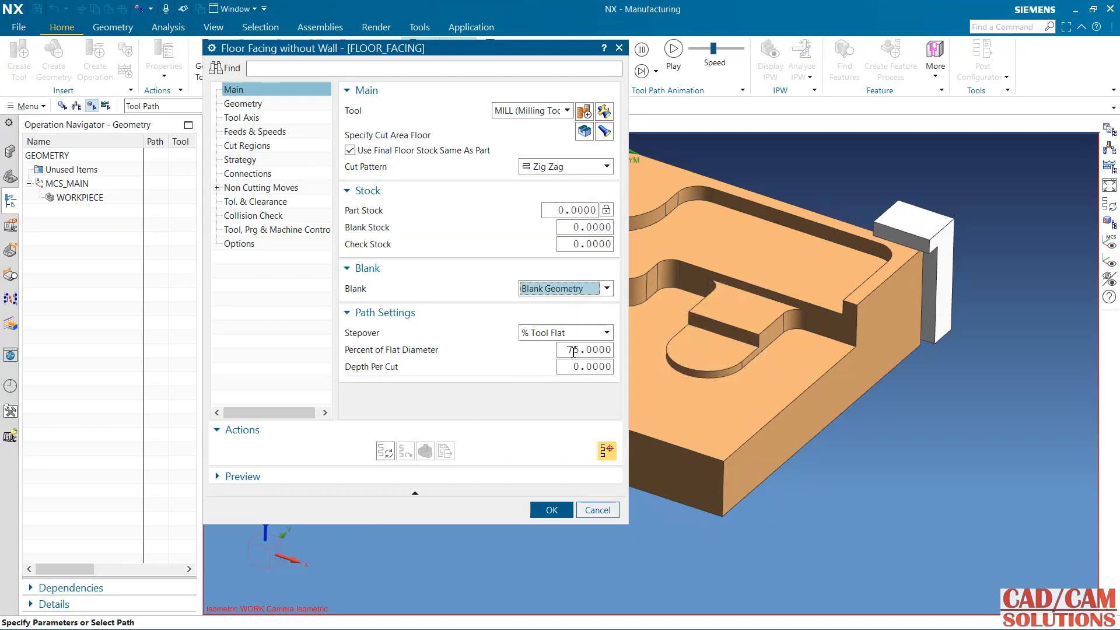
{"action": "type", "text": "50"}
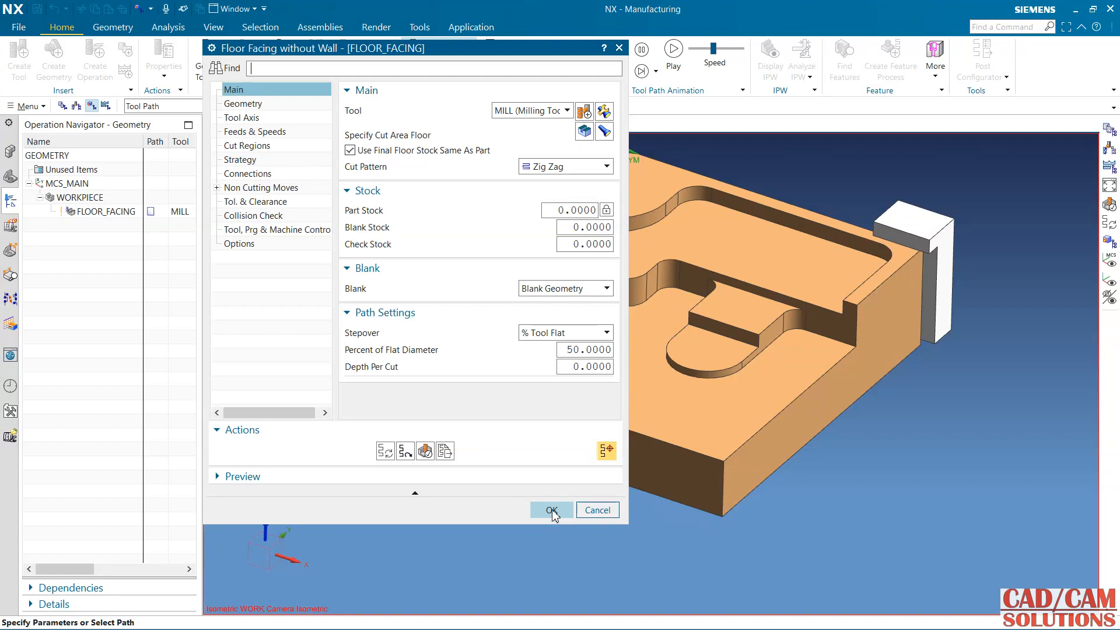
{"action": "left_click", "coordinate": [550, 509]}
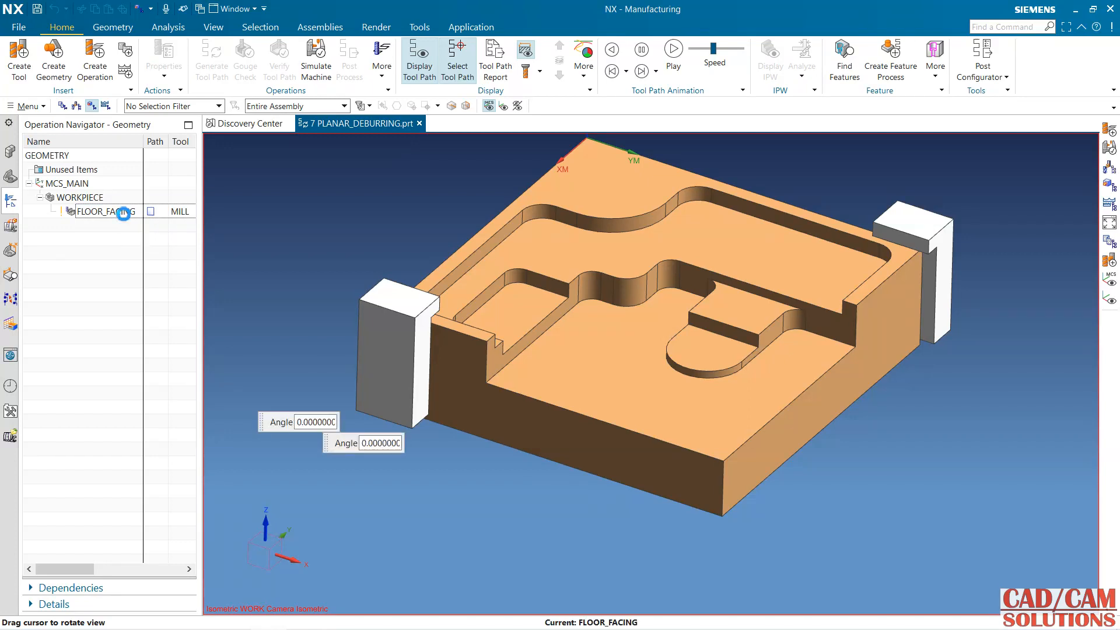
Generate the FLOOR_FACING tool path and reopen the operation to review it
{"action": "double_click", "coordinate": [106, 211]}
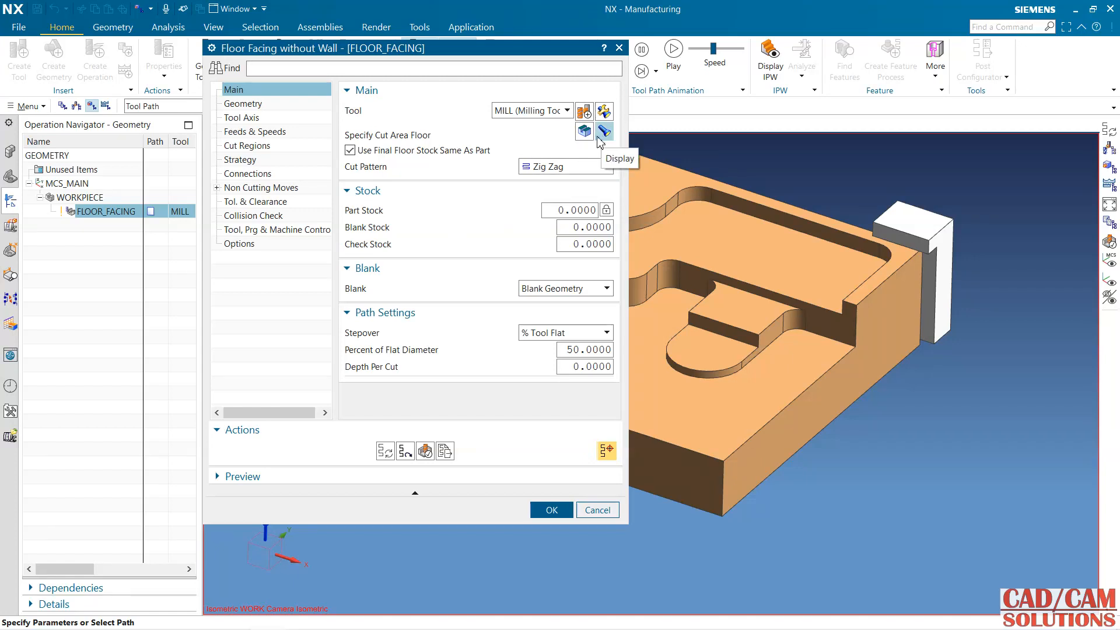
{"action": "left_click", "coordinate": [549, 510]}
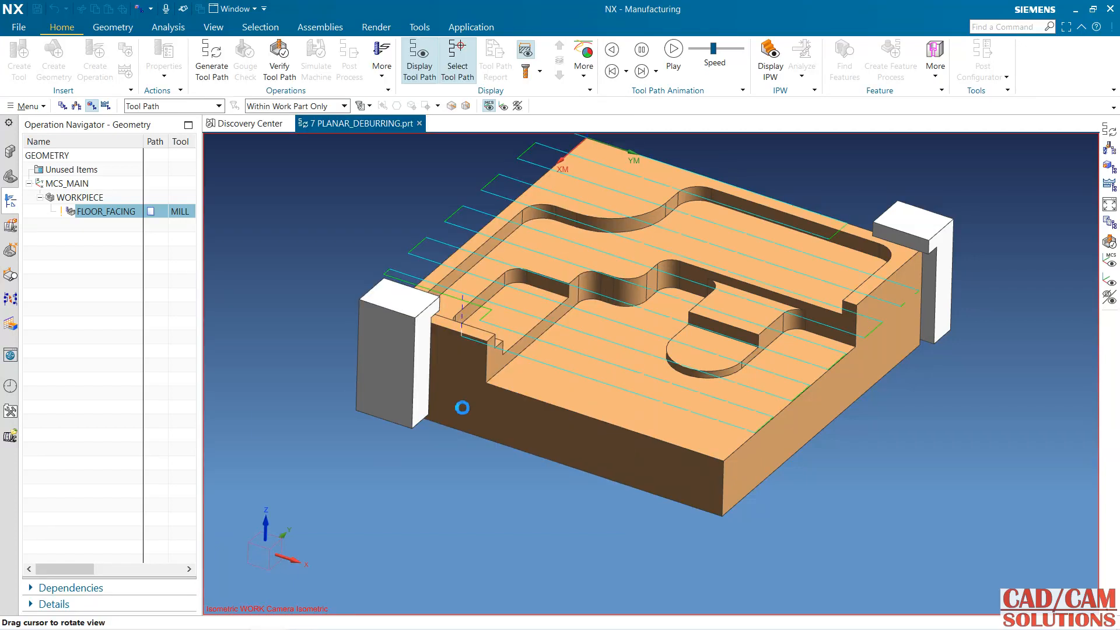
{"action": "double_click", "coordinate": [105, 211]}
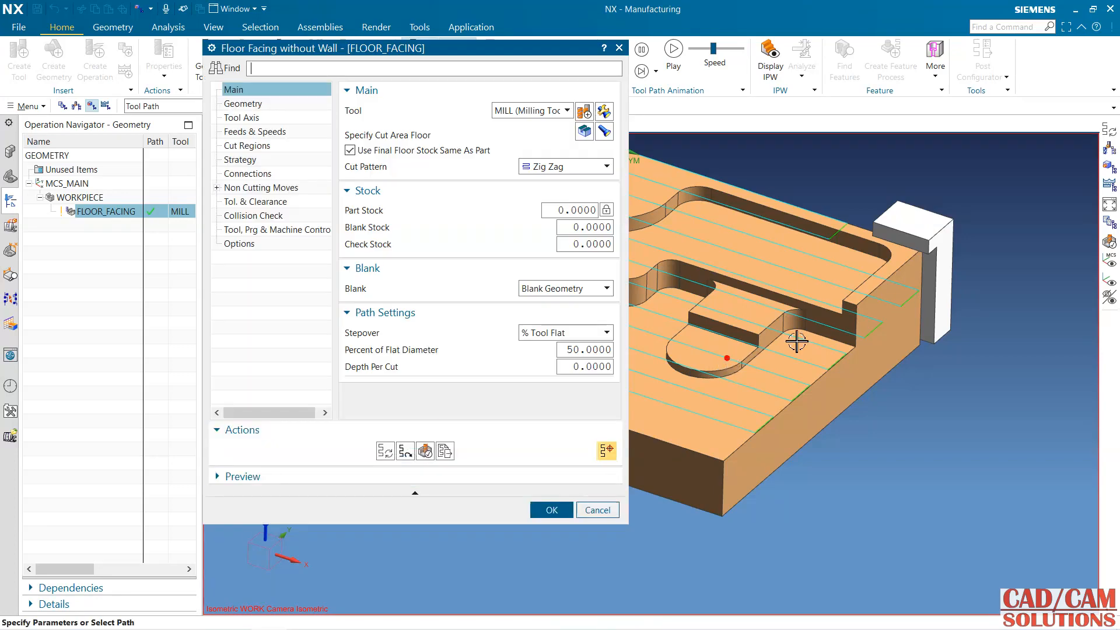
{"action": "left_click_drag", "start_coordinate": [797, 341], "coordinate": [868, 339]}
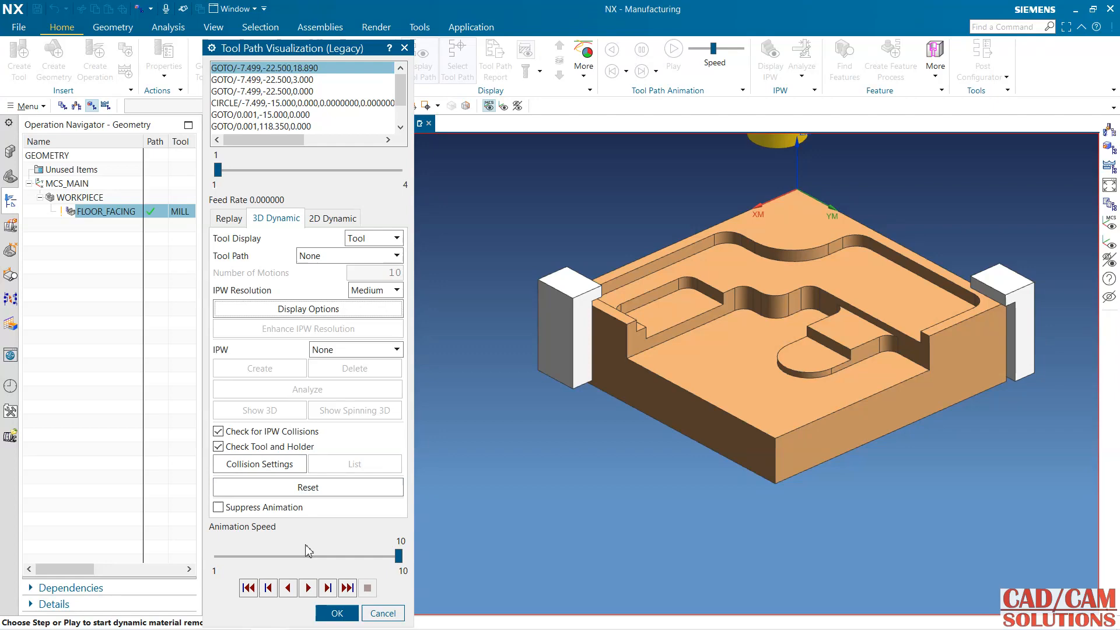
Play the 3D material-removal simulation to the end, inspect the block and close playback
{"action": "left_click", "coordinate": [307, 586]}
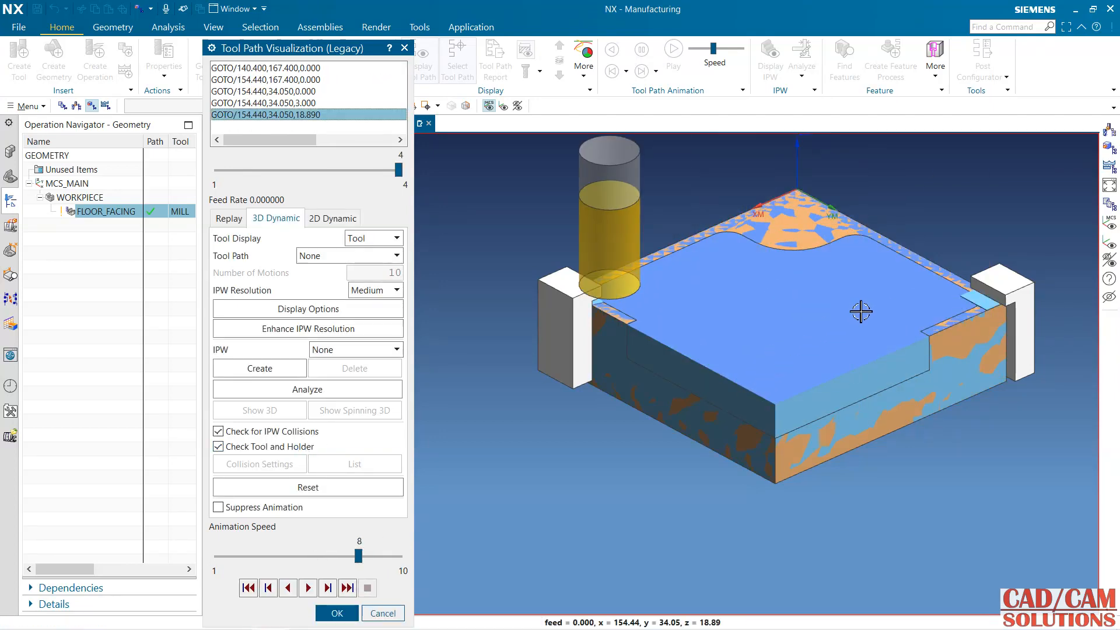
{"action": "left_click_drag", "start_coordinate": [861, 310], "coordinate": [781, 320]}
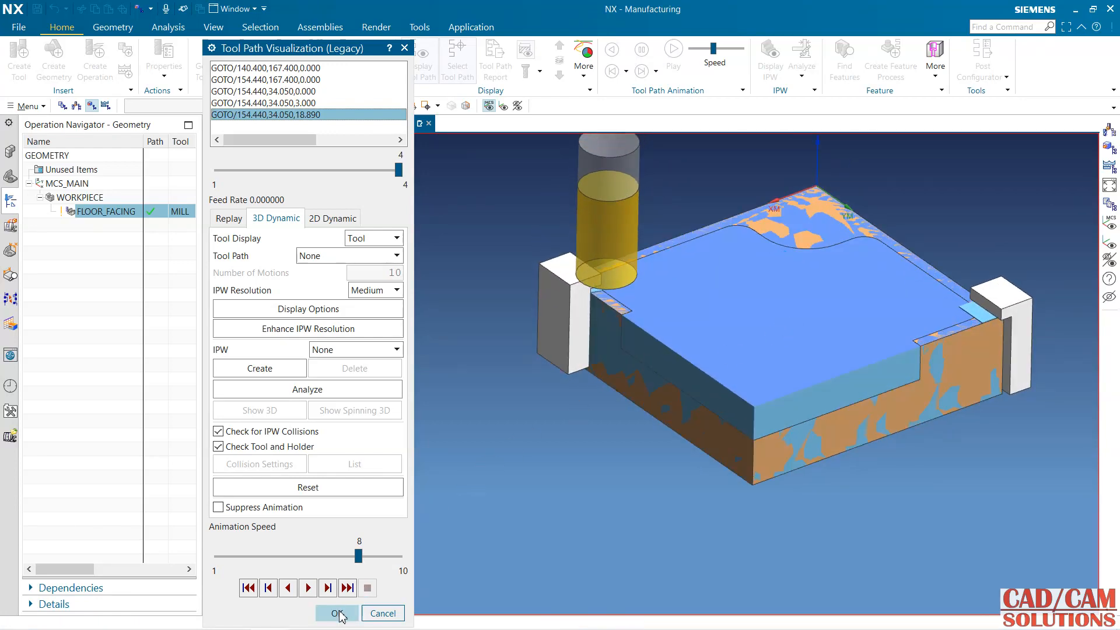
{"action": "left_click", "coordinate": [336, 612]}
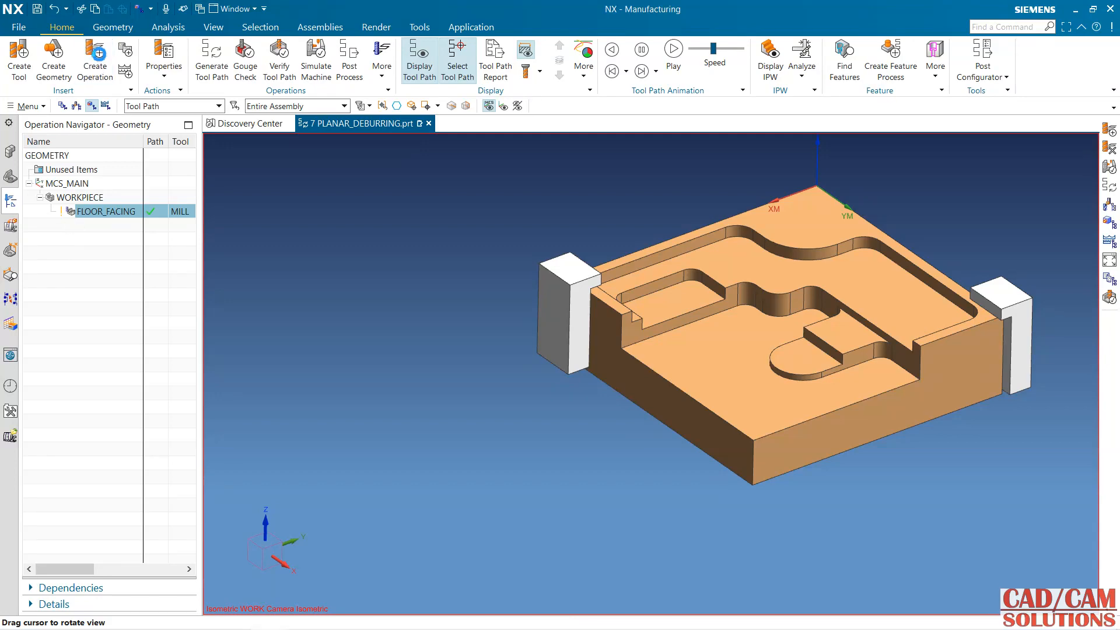
{"action": "left_click", "coordinate": [95, 59]}
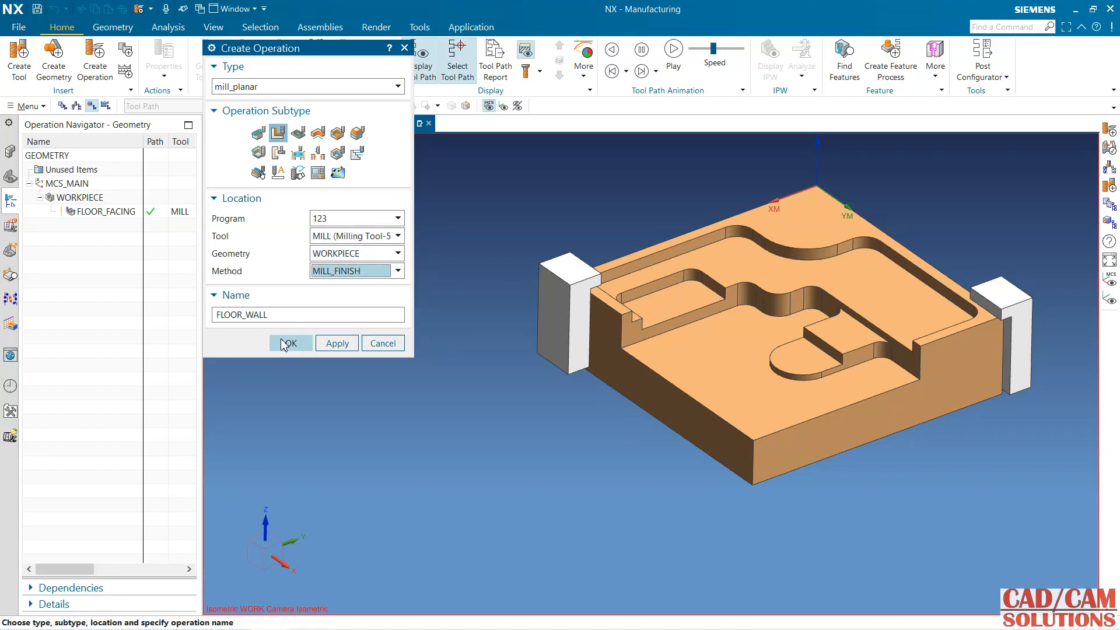
Create the FLOOR_WALL operation and pick the pocket floor faces as its cut area
{"action": "left_click", "coordinate": [289, 343]}
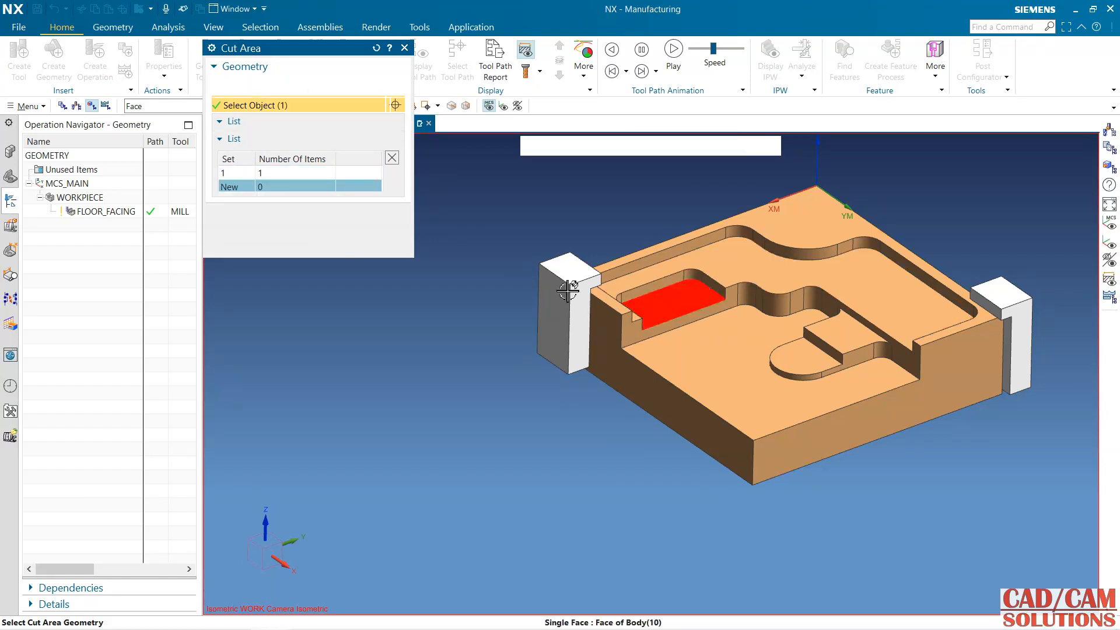
{"action": "left_click", "coordinate": [763, 353]}
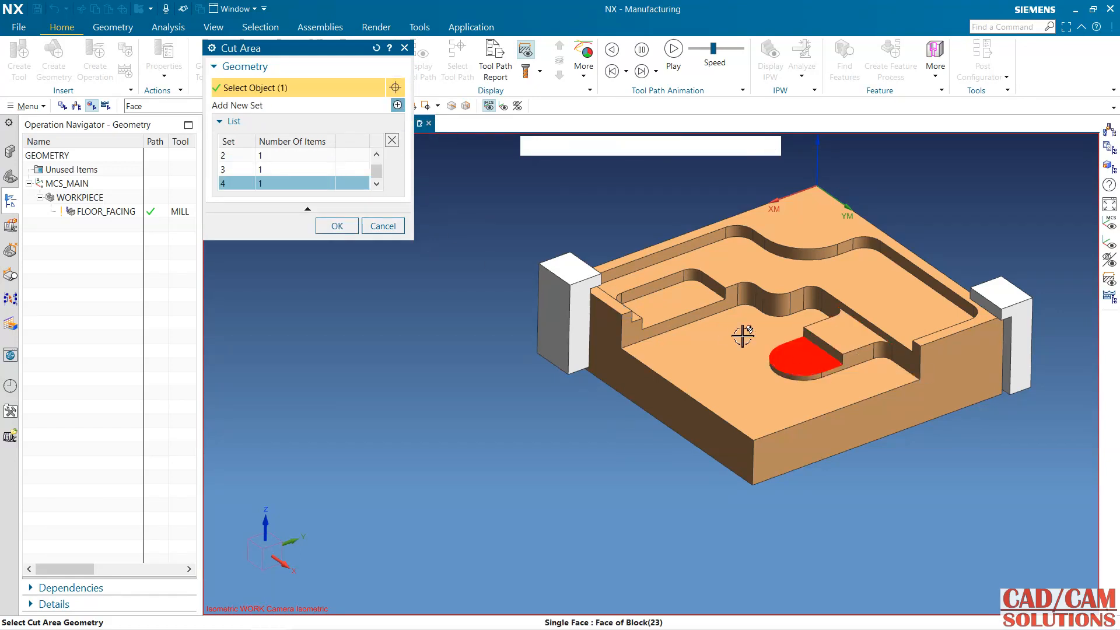
{"action": "left_click", "coordinate": [714, 360]}
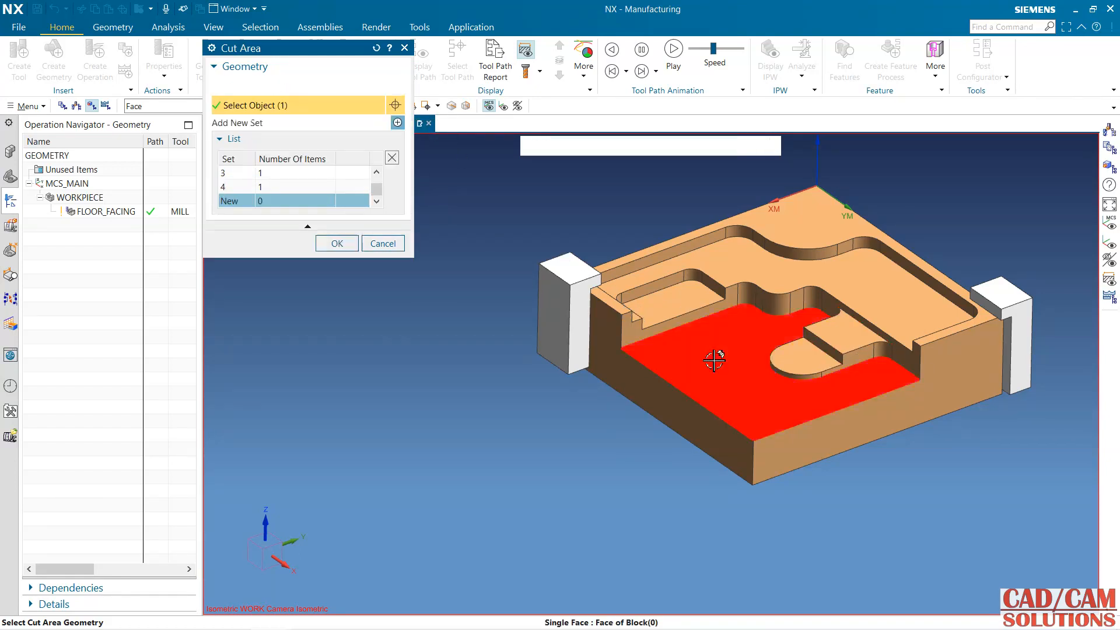
{"action": "left_click", "coordinate": [336, 243]}
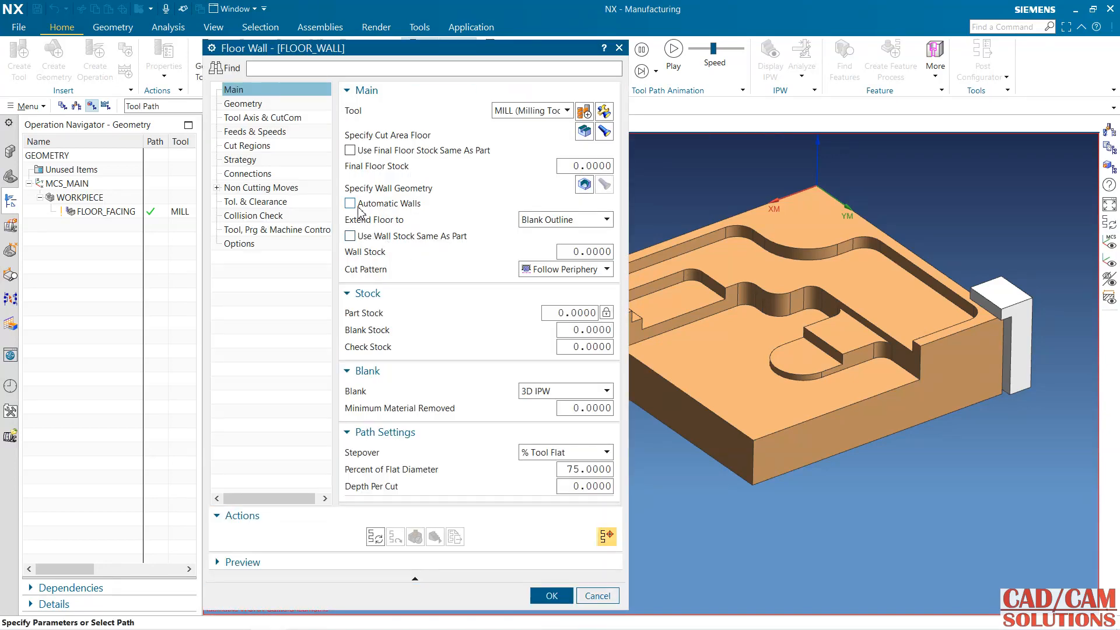
Enable automatic walls and part-matching wall stock, with 50 percent stepover and depth per cut 1
{"action": "left_click", "coordinate": [349, 151]}
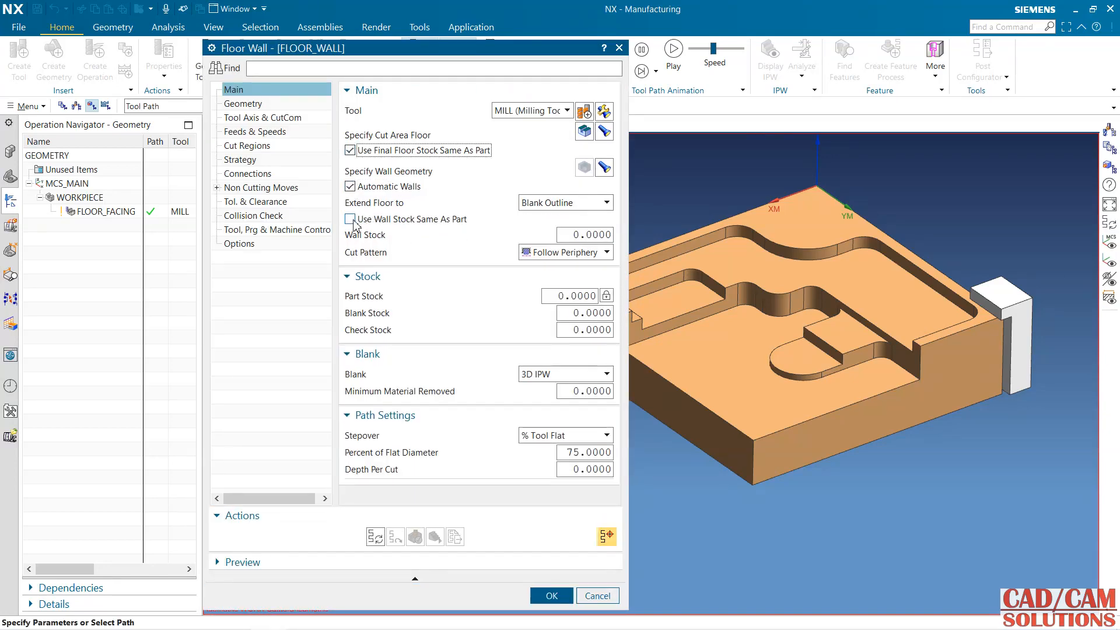
{"action": "left_click", "coordinate": [348, 219]}
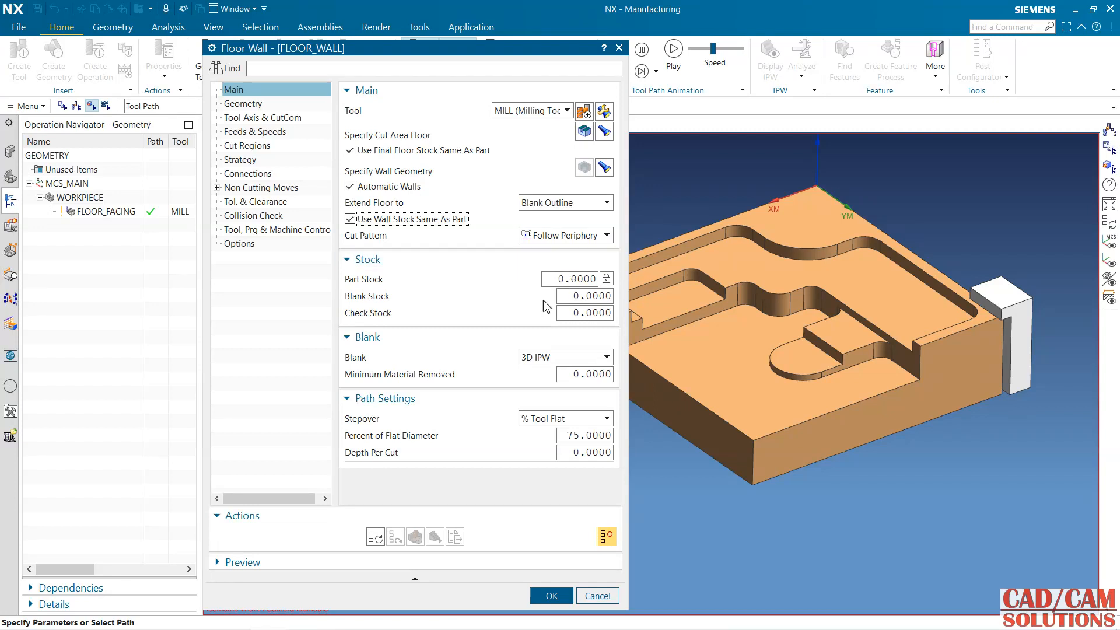
{"action": "mouse_move", "coordinate": [558, 366]}
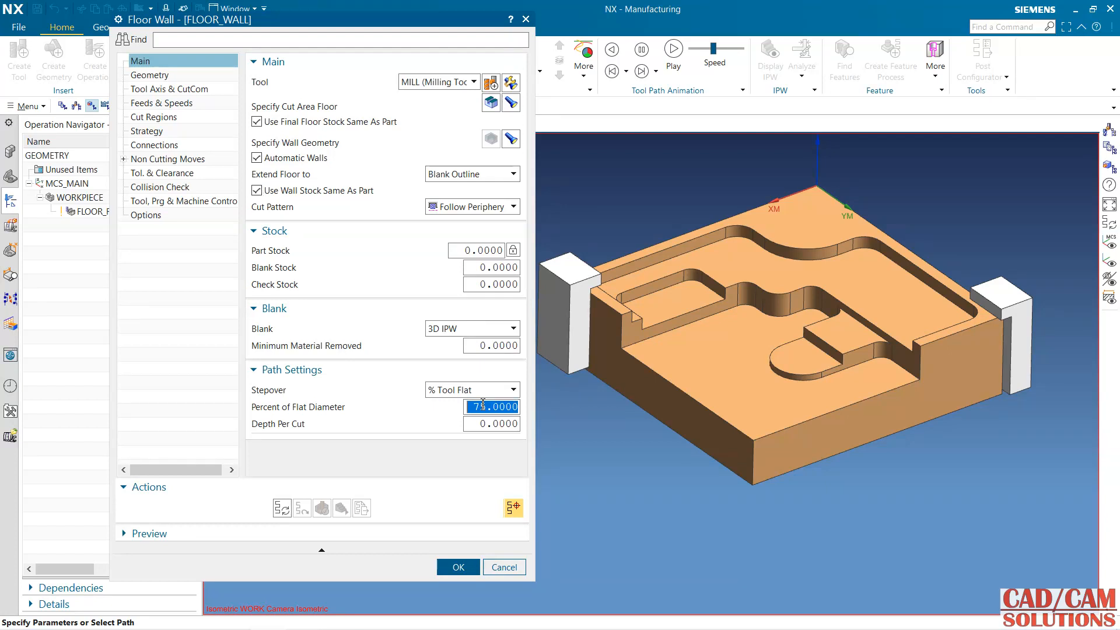
{"action": "type", "text": "40"}
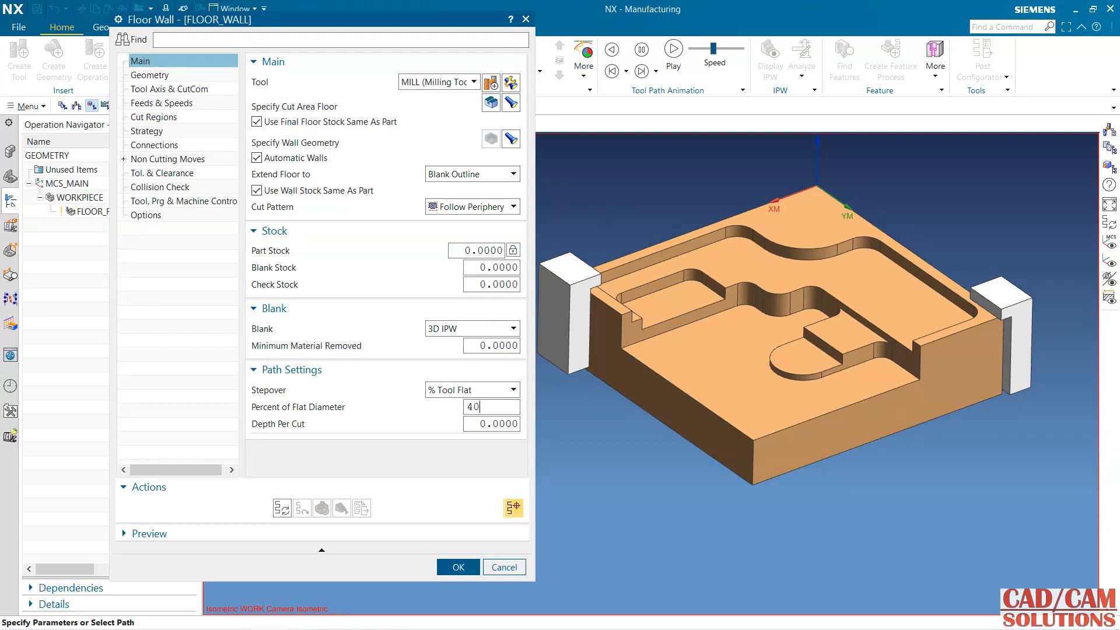
{"action": "type", "text": "50"}
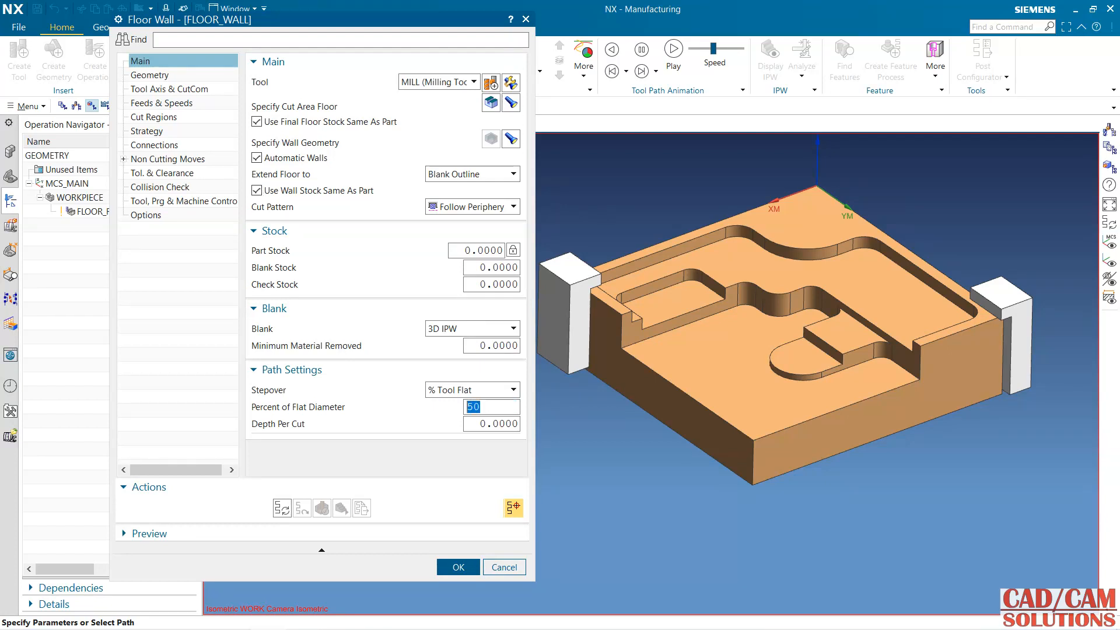
{"action": "type", "text": "1"}
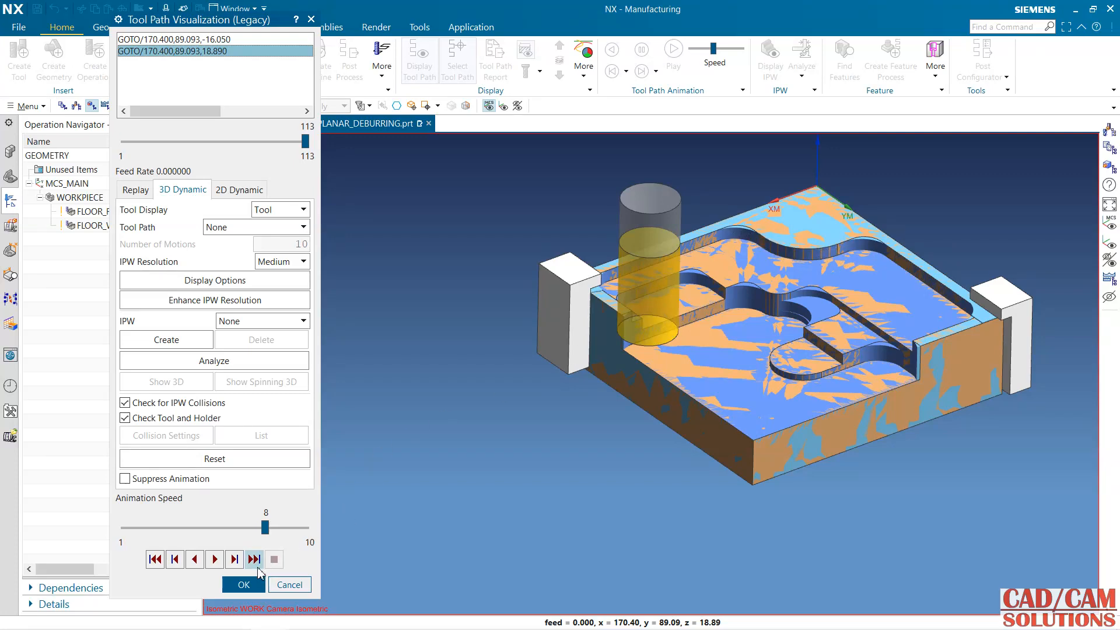
Close the simulation and save the FLOOR_WALL operation settings
{"action": "left_click", "coordinate": [243, 584]}
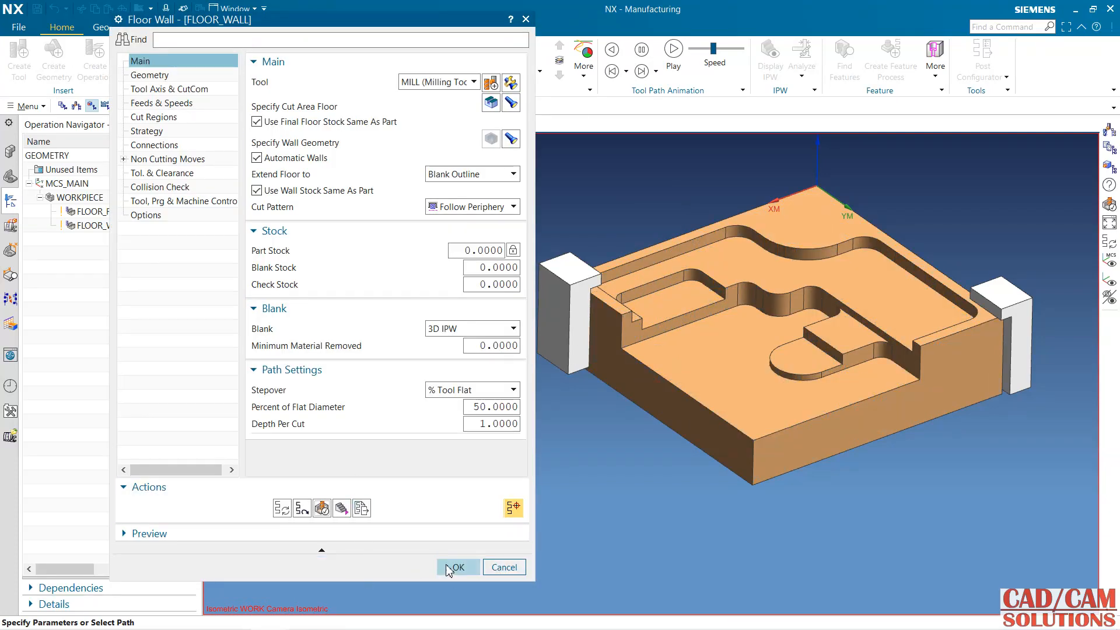
{"action": "left_click", "coordinate": [458, 566]}
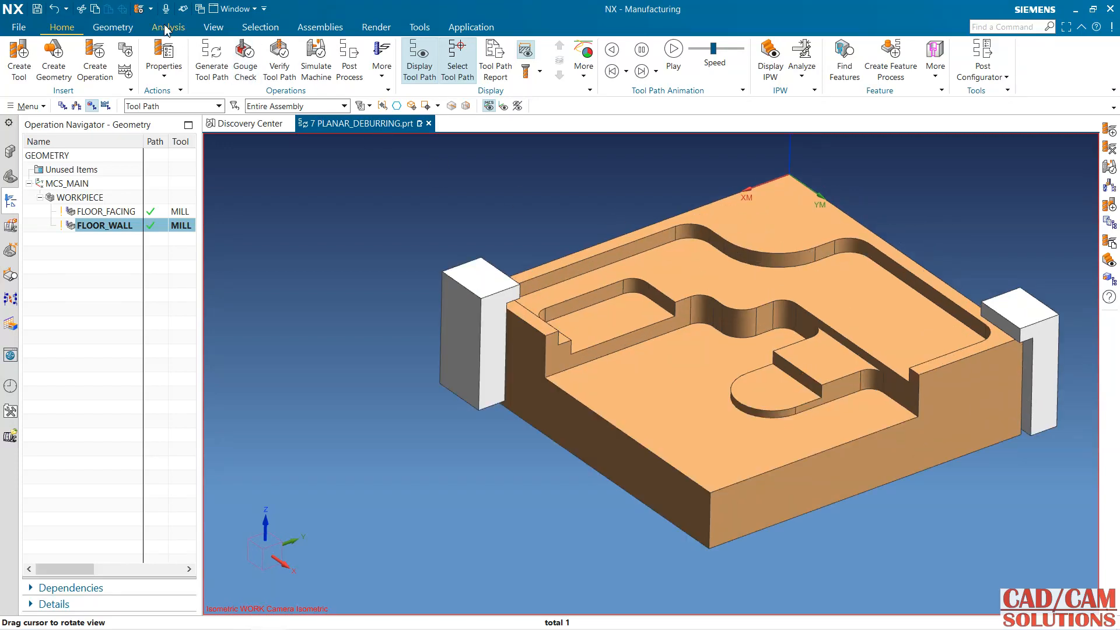
{"action": "left_click", "coordinate": [168, 27]}
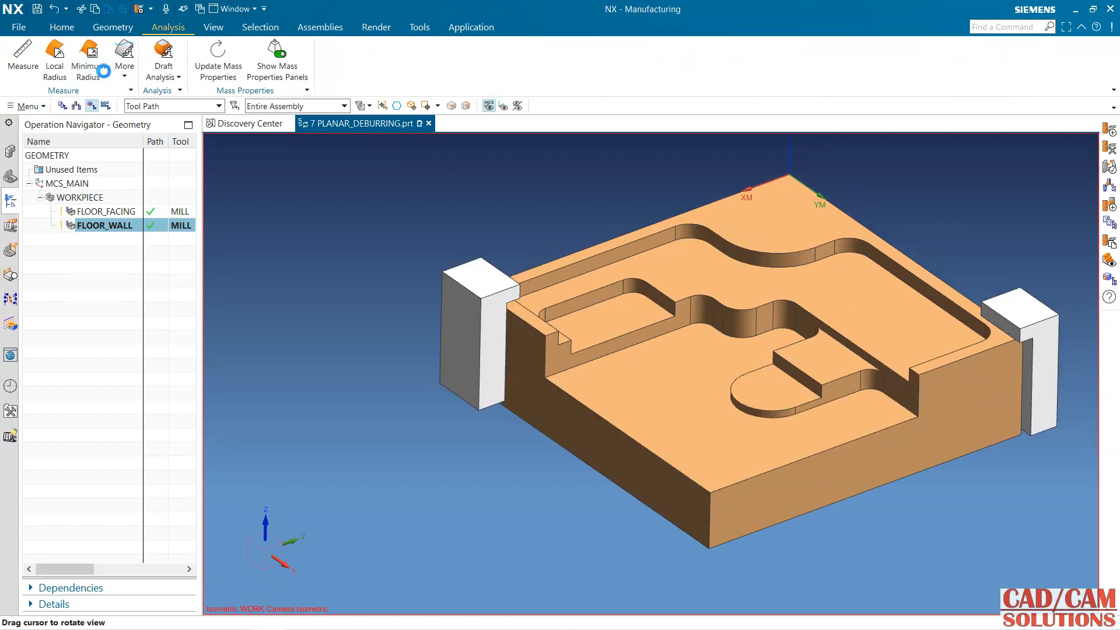
Measure the minimum radius of the top face, found to be 9.525 mm
{"action": "left_click", "coordinate": [87, 60]}
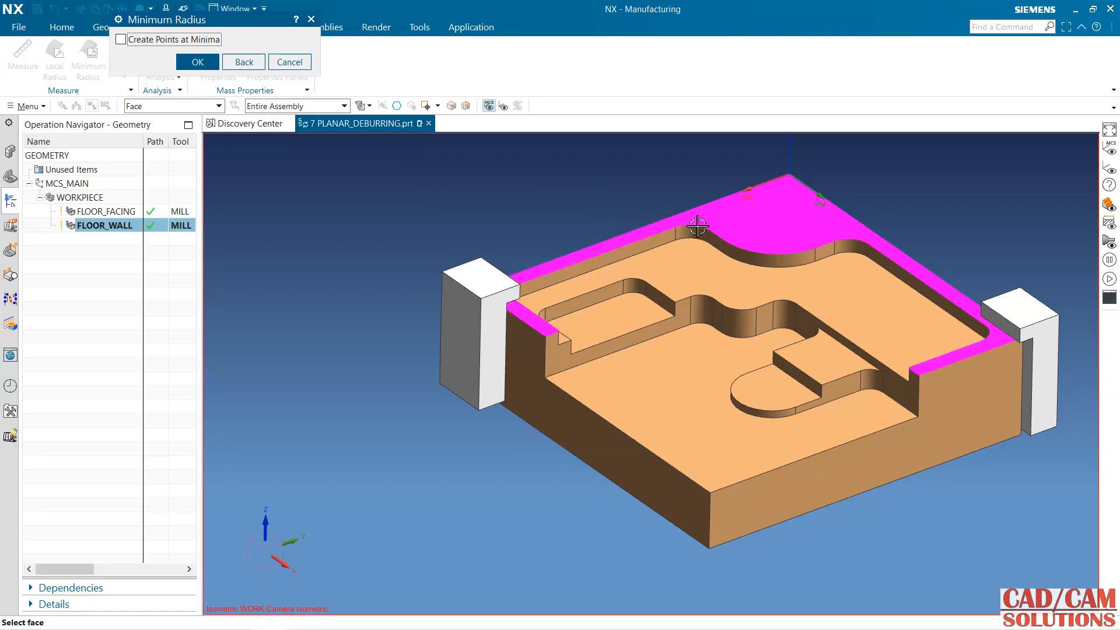
{"action": "left_click", "coordinate": [694, 229]}
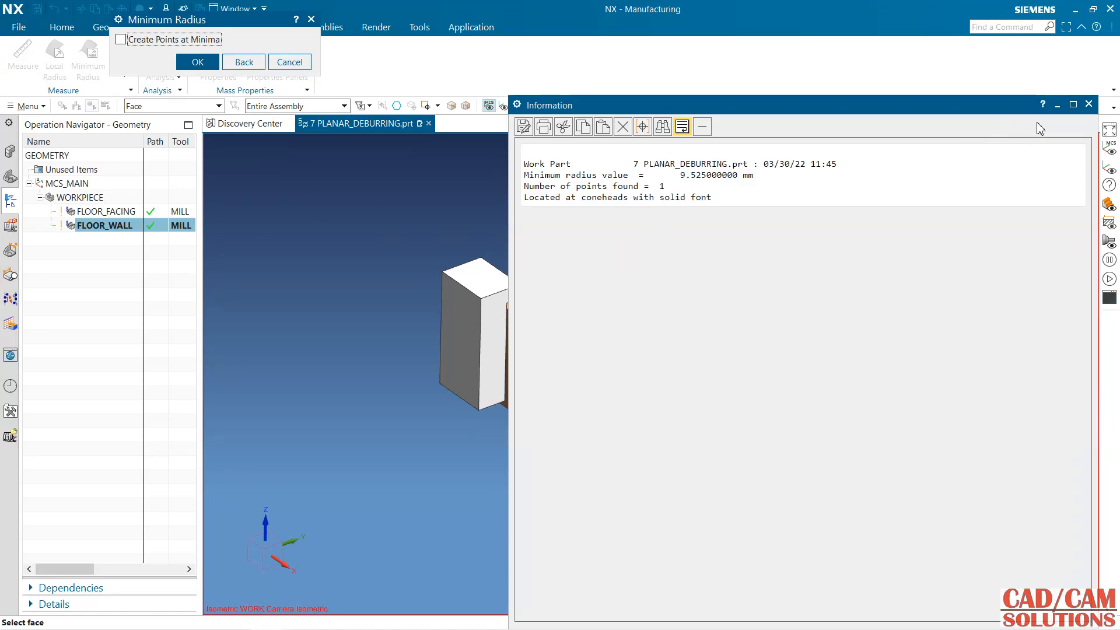
{"action": "left_click", "coordinate": [290, 62]}
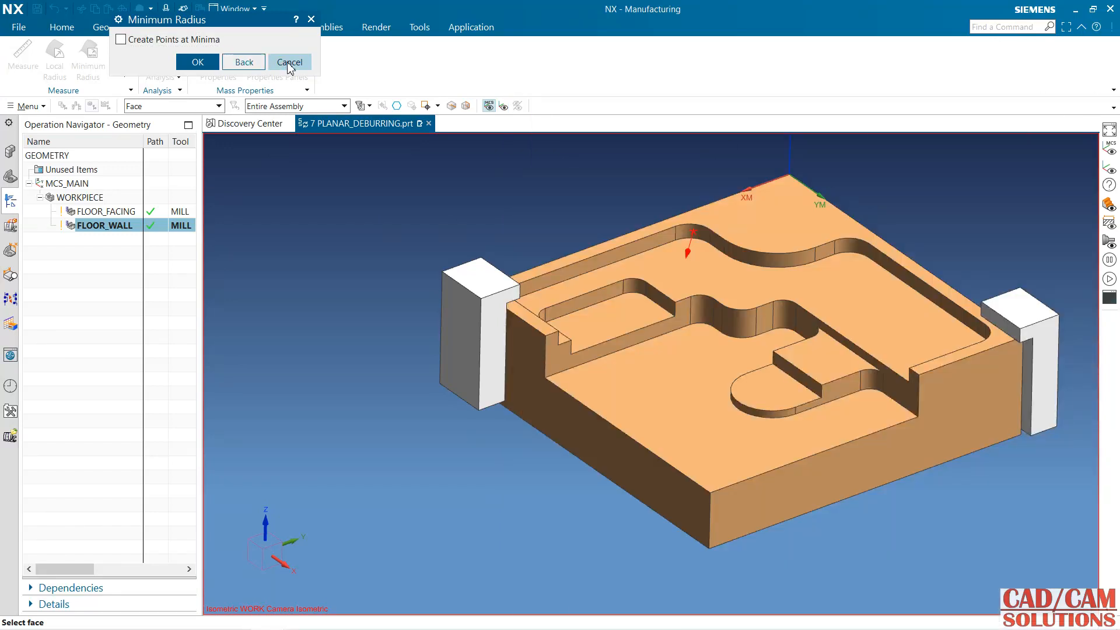
{"action": "left_click", "coordinate": [290, 61]}
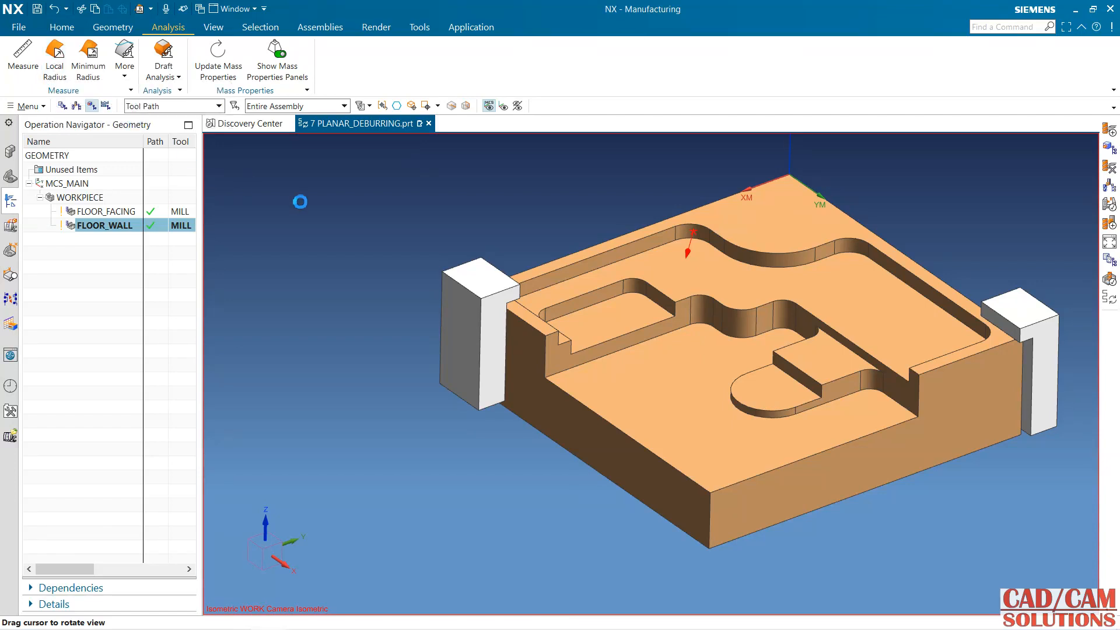
Check local radius on the wall and pocket corner blends (9.525 mm, 6.35 mm), then cancel
{"action": "left_click", "coordinate": [53, 58]}
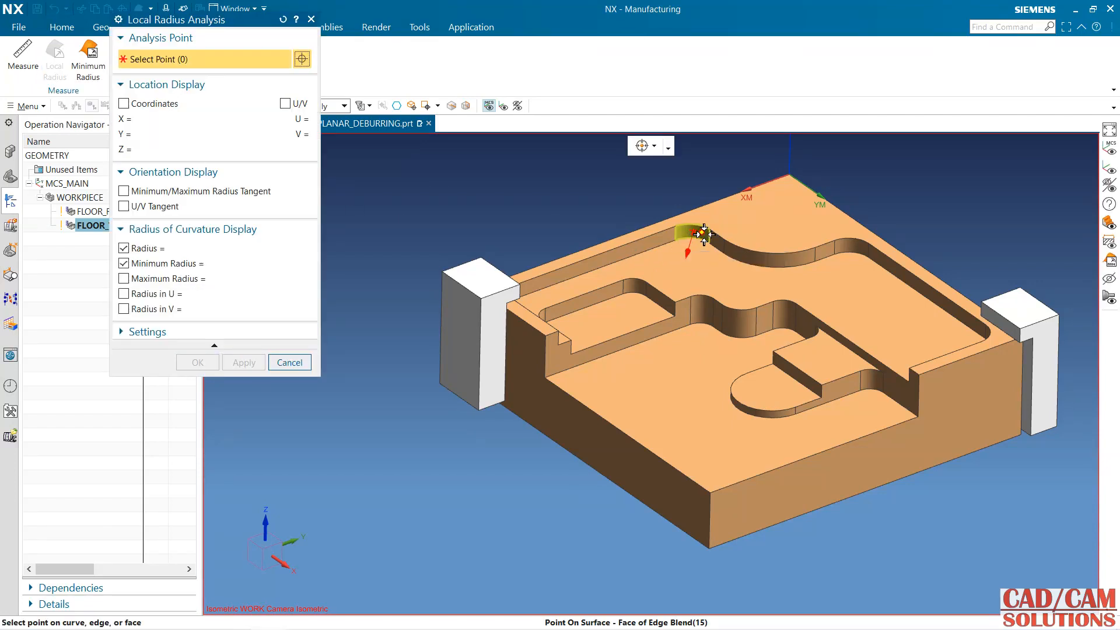
{"action": "left_click", "coordinate": [703, 234]}
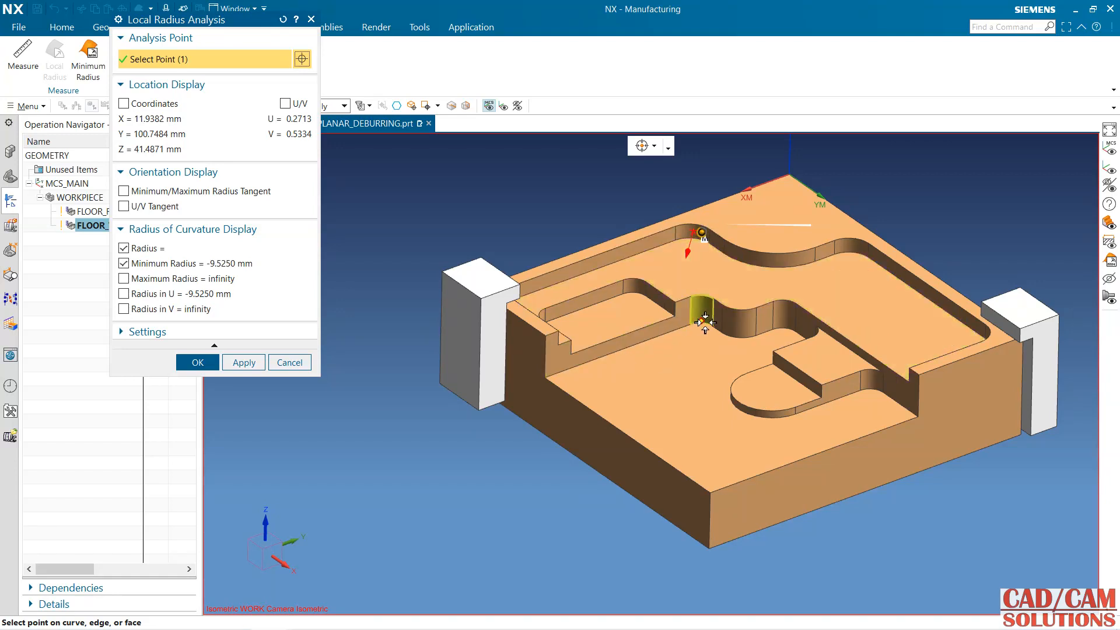
{"action": "left_click", "coordinate": [703, 307]}
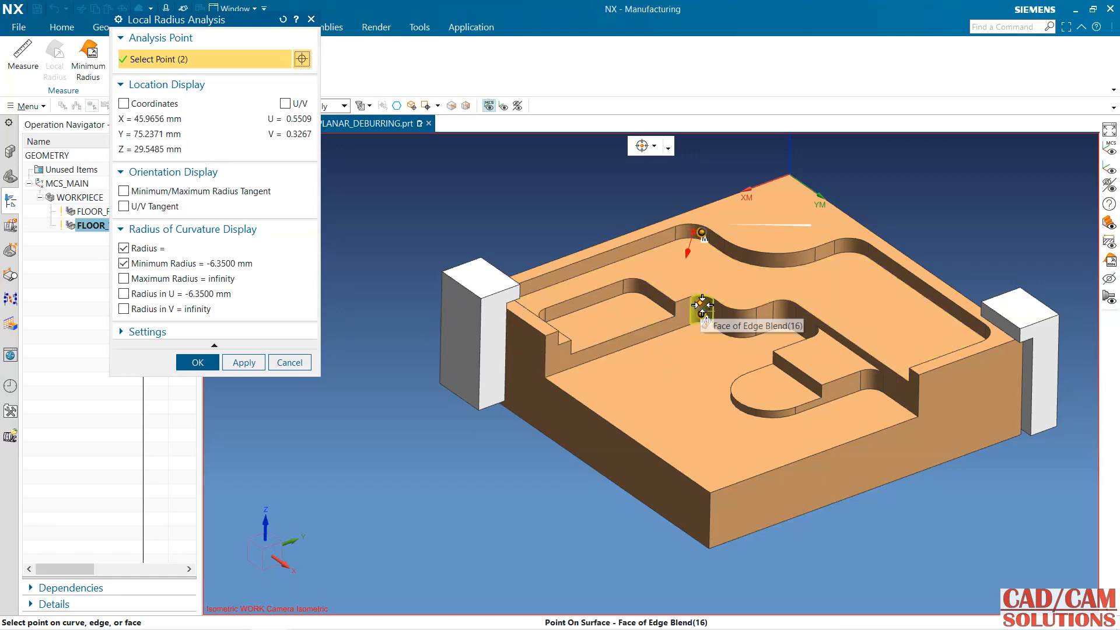
{"action": "left_click", "coordinate": [780, 319]}
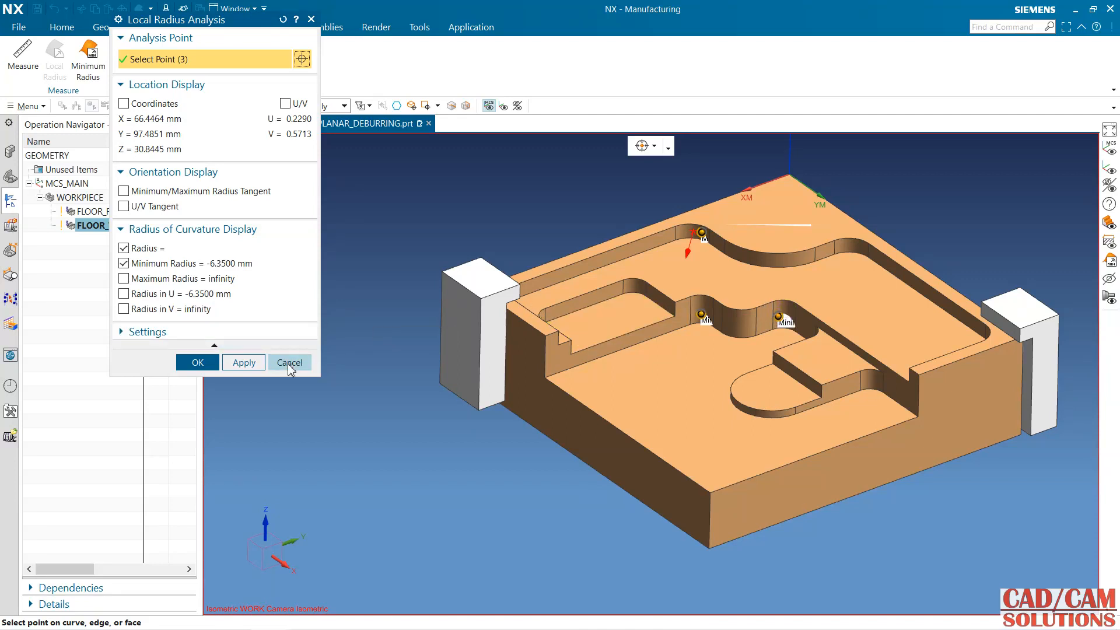
{"action": "left_click", "coordinate": [290, 362]}
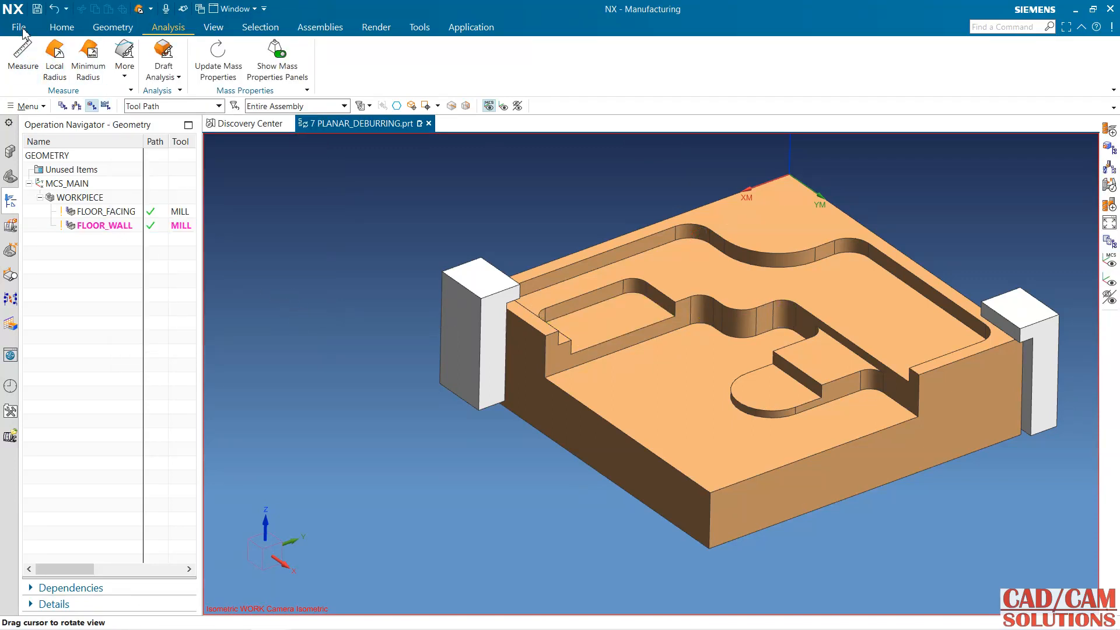
Create a new mill_planar MILL tool named MILL_12 from Program Order view
{"action": "left_click", "coordinate": [62, 105]}
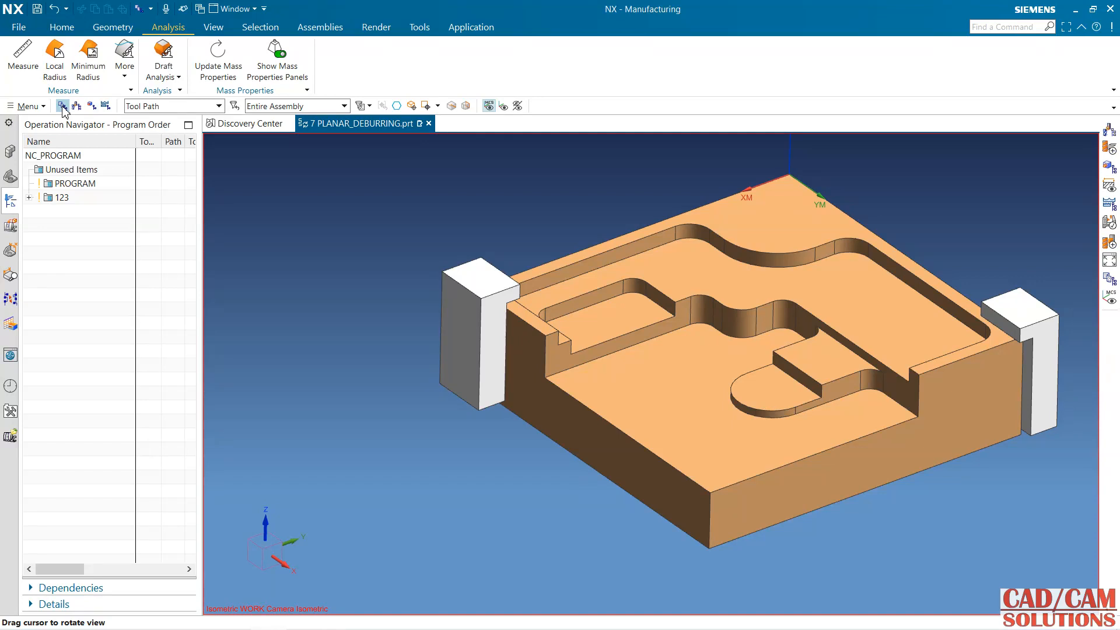
{"action": "left_click", "coordinate": [62, 27]}
{"action": "type", "text": "MILL_12"}
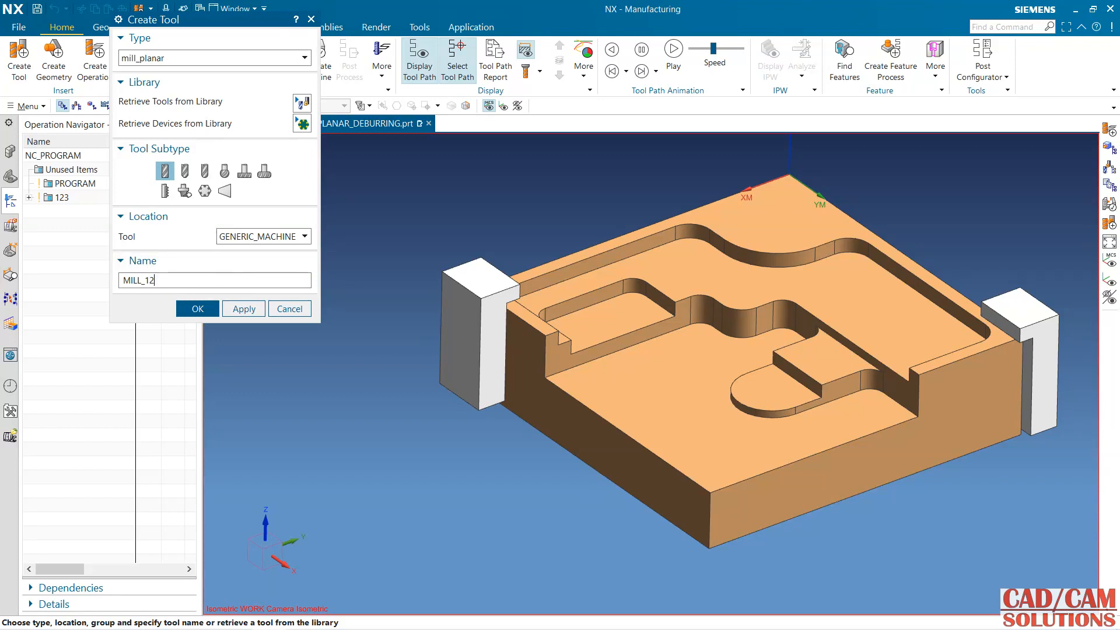
{"action": "left_click", "coordinate": [196, 308]}
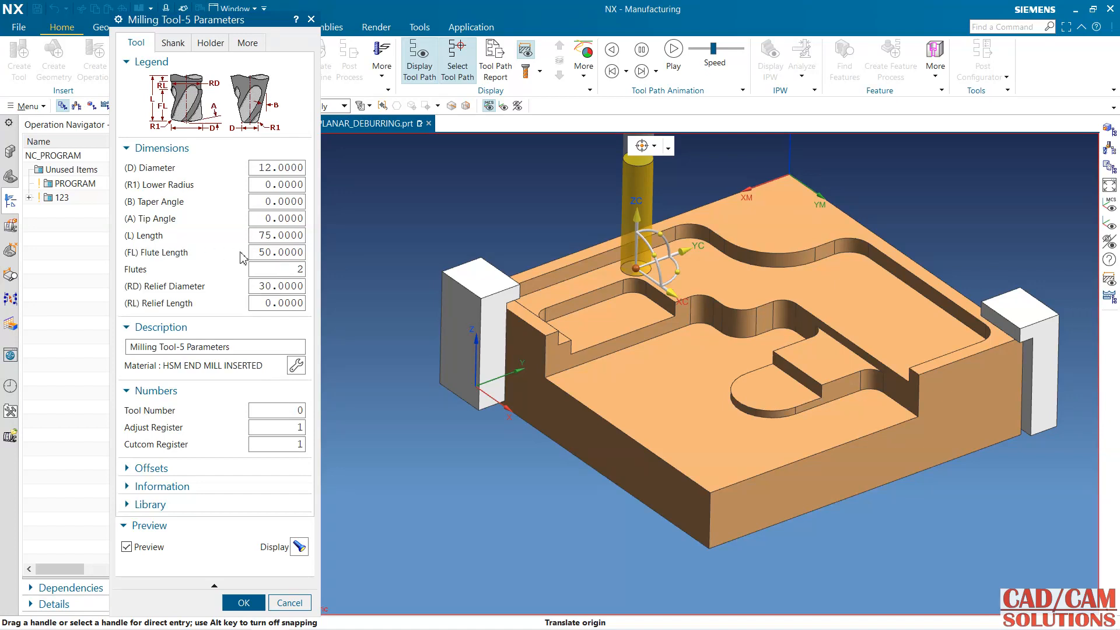
Give MILL_12 flute length 40 and tool, adjust and cutcom registers 3, then return to geometry view
{"action": "type", "text": "4"}
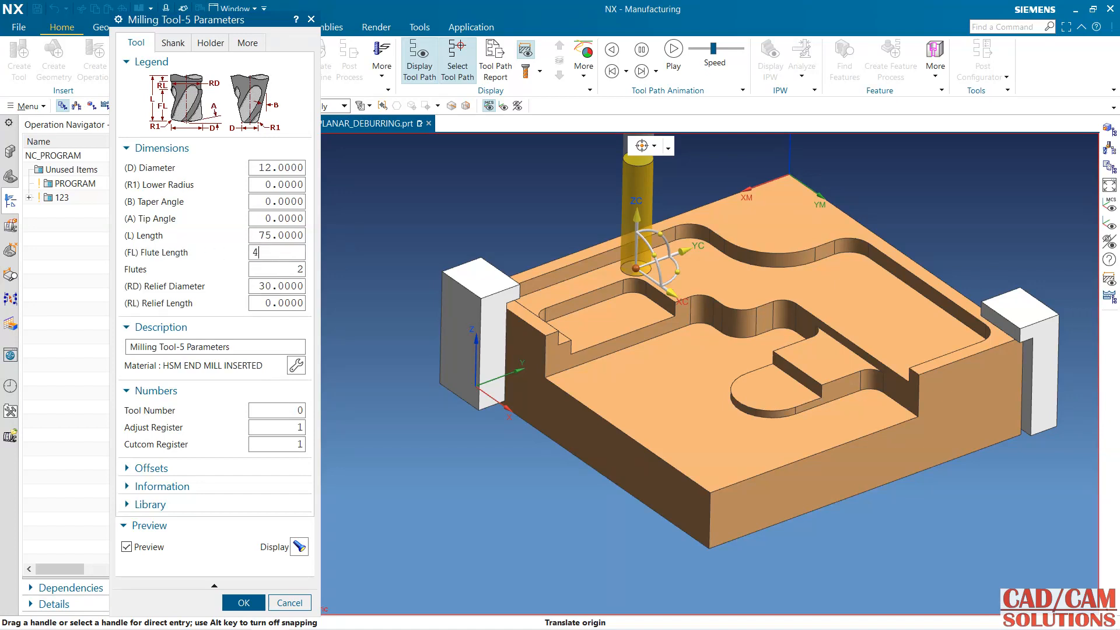
{"action": "type", "text": "0.0000"}
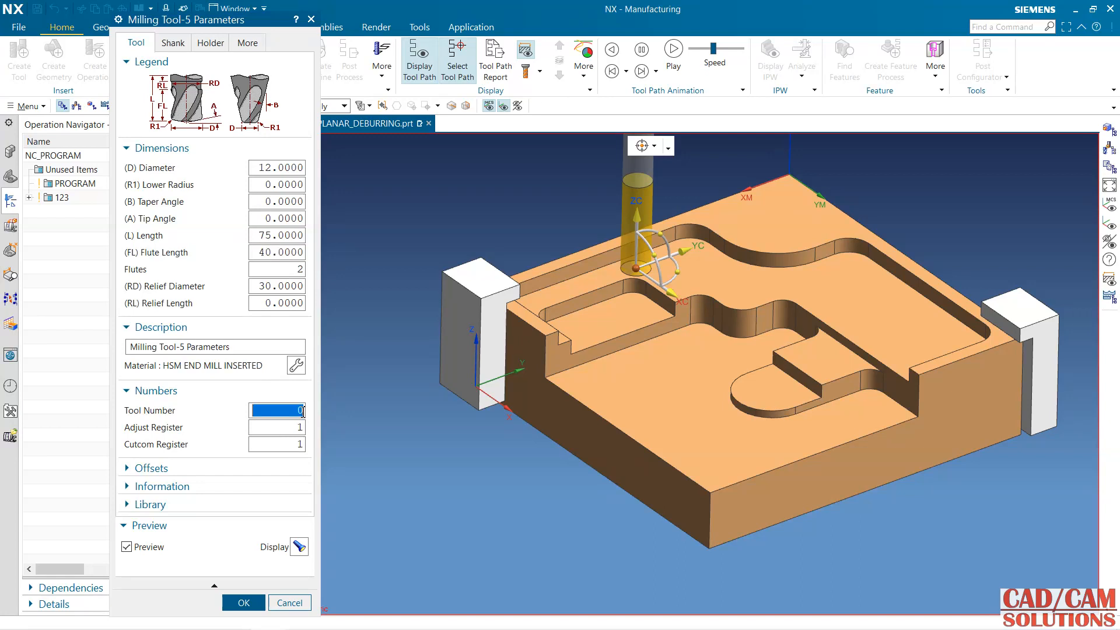
{"action": "type", "text": "3"}
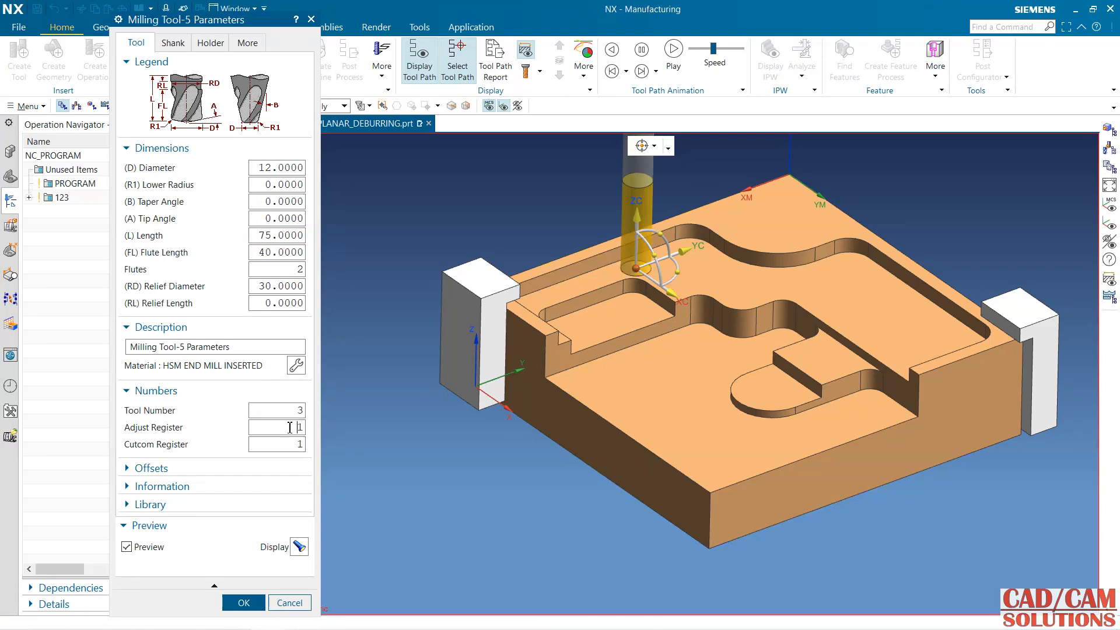
{"action": "type", "text": "33"}
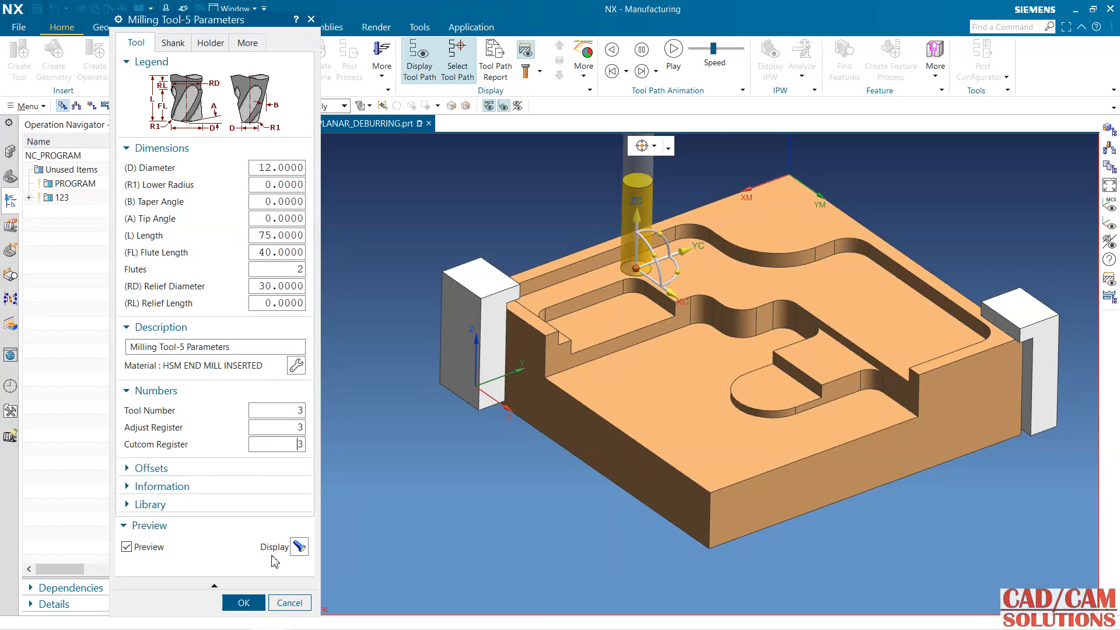
{"action": "left_click", "coordinate": [243, 602]}
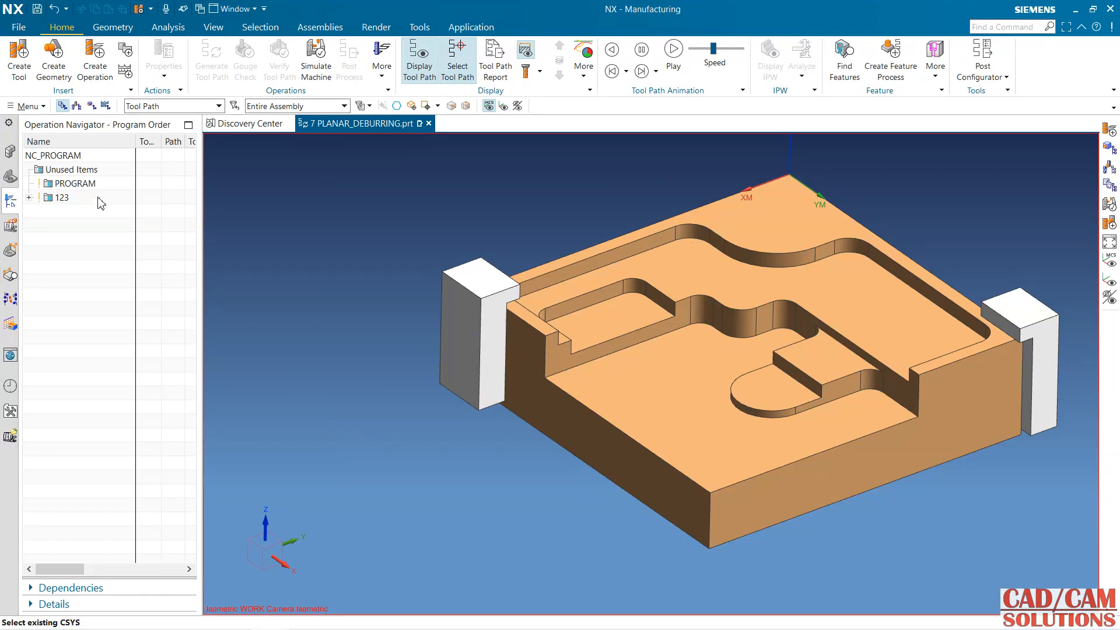
{"action": "left_click", "coordinate": [91, 105]}
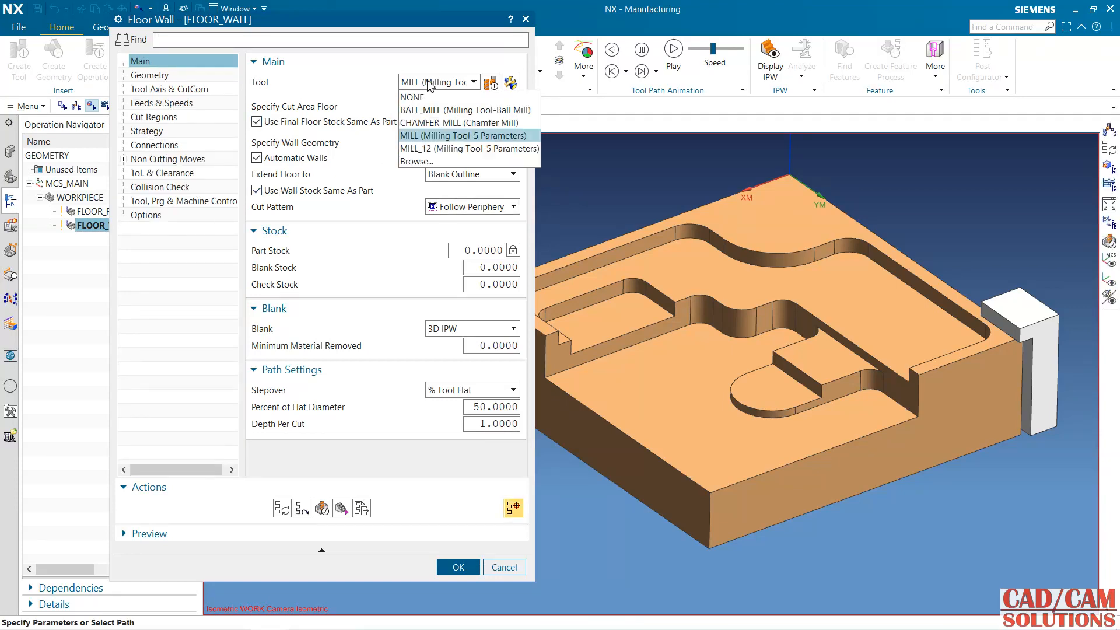
Assign MILL_12 to FLOOR_WALL, review feeds and speeds, and regenerate its path
{"action": "left_click", "coordinate": [457, 566]}
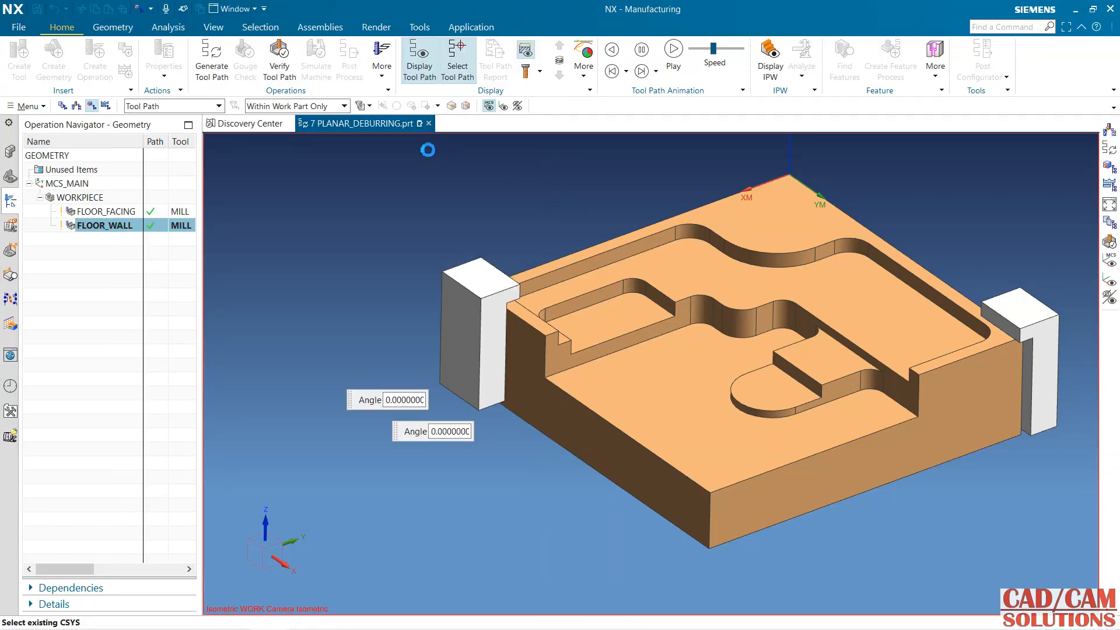
{"action": "double_click", "coordinate": [104, 226]}
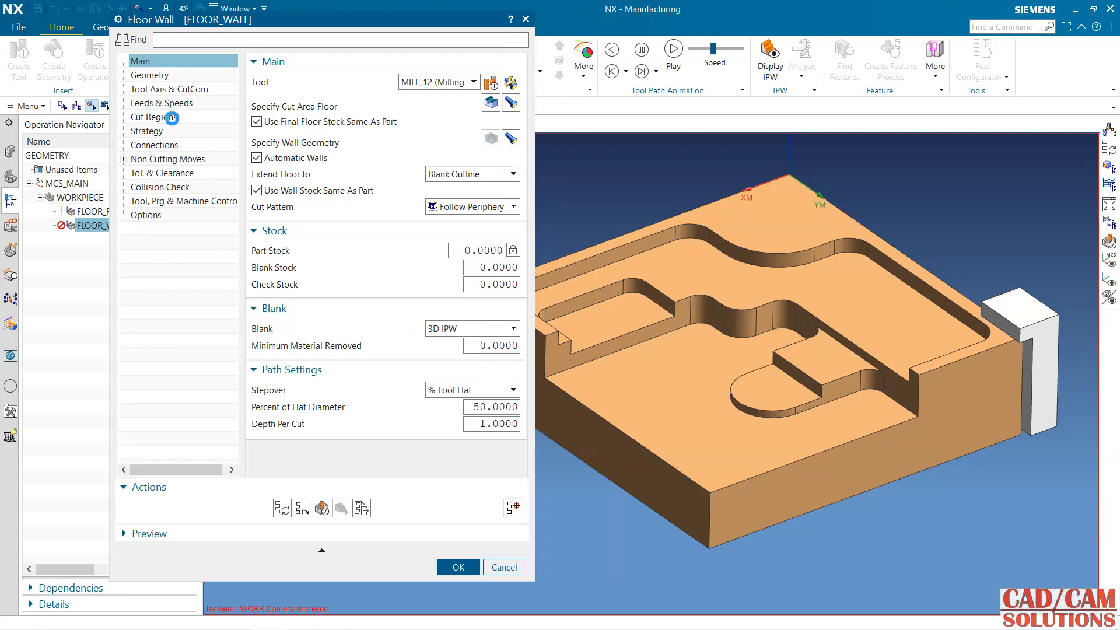
{"action": "left_click", "coordinate": [161, 103]}
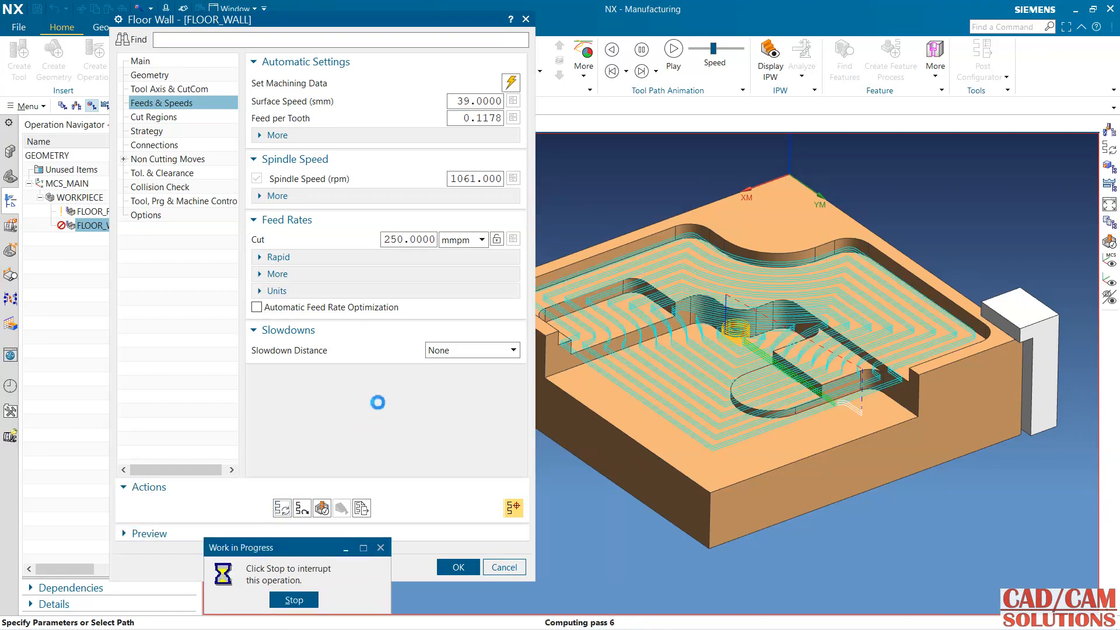
{"action": "left_click", "coordinate": [457, 567]}
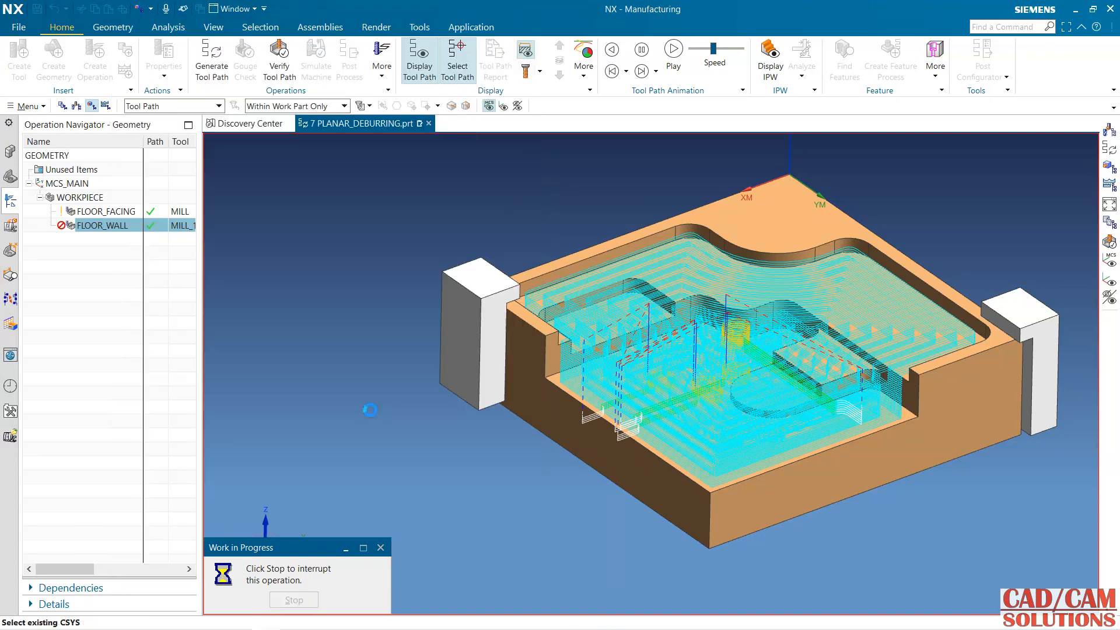
Verify the regenerated FLOOR_WALL tool path and close the simulation
{"action": "double_click", "coordinate": [104, 226]}
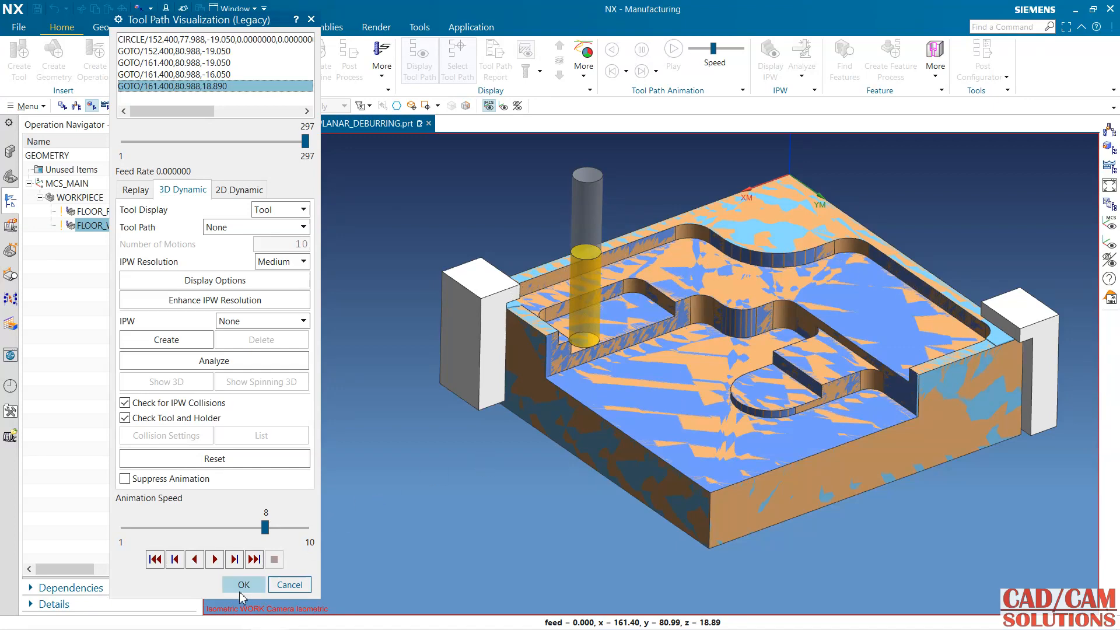
{"action": "left_click", "coordinate": [243, 584]}
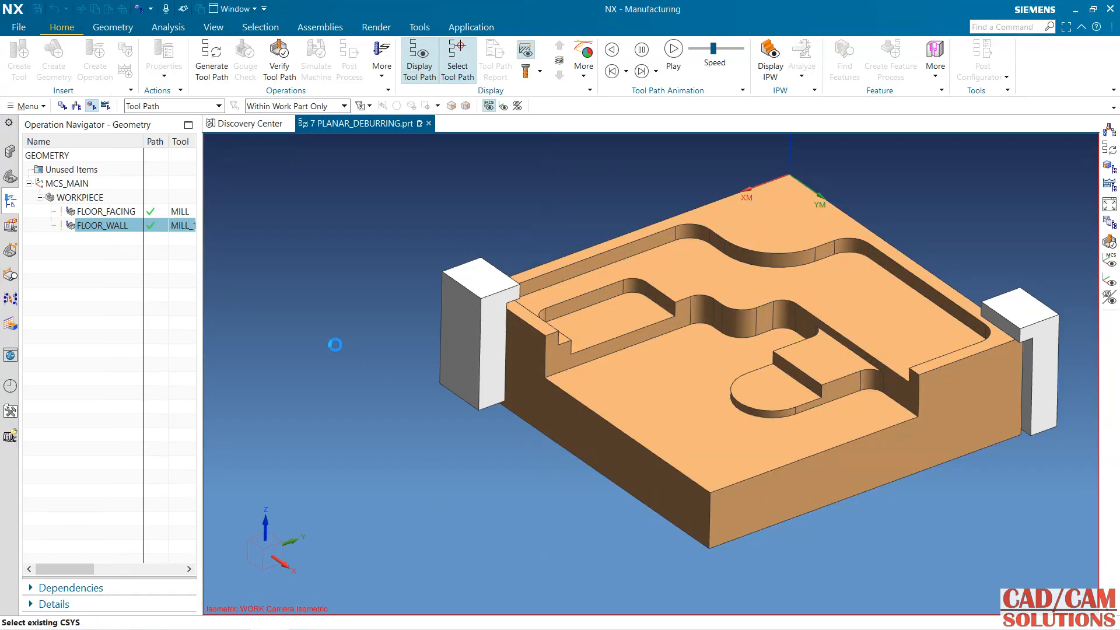
Create a PLANAR_DEBURRING operation with CHAMFER_MILL, WORKPIECE geometry and MILL_FINISH method
{"action": "left_click", "coordinate": [93, 61]}
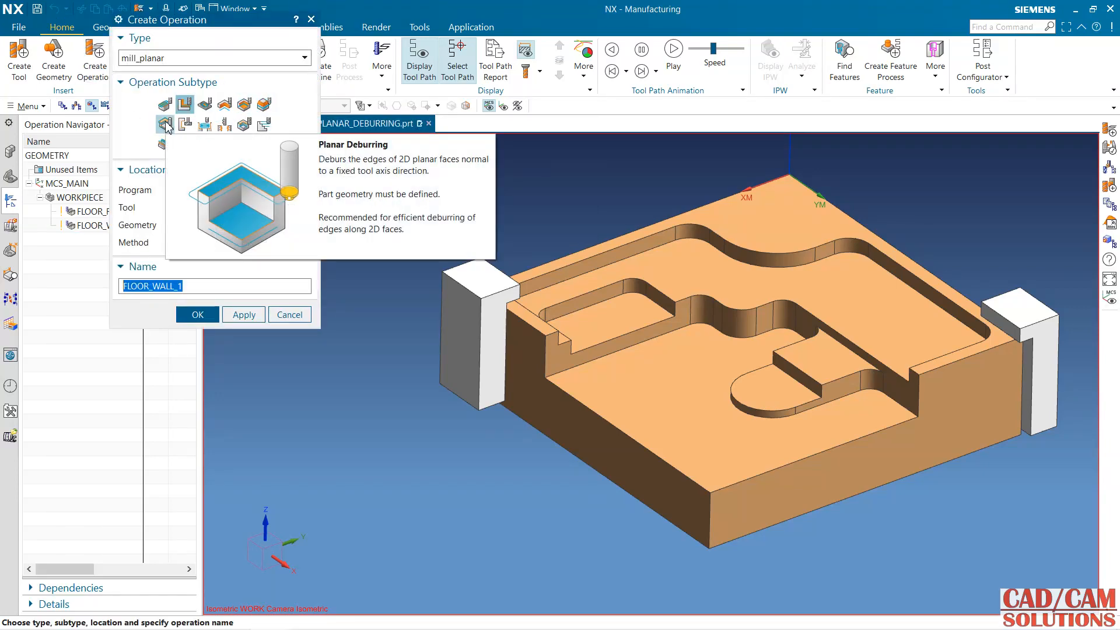
{"action": "left_click", "coordinate": [165, 124]}
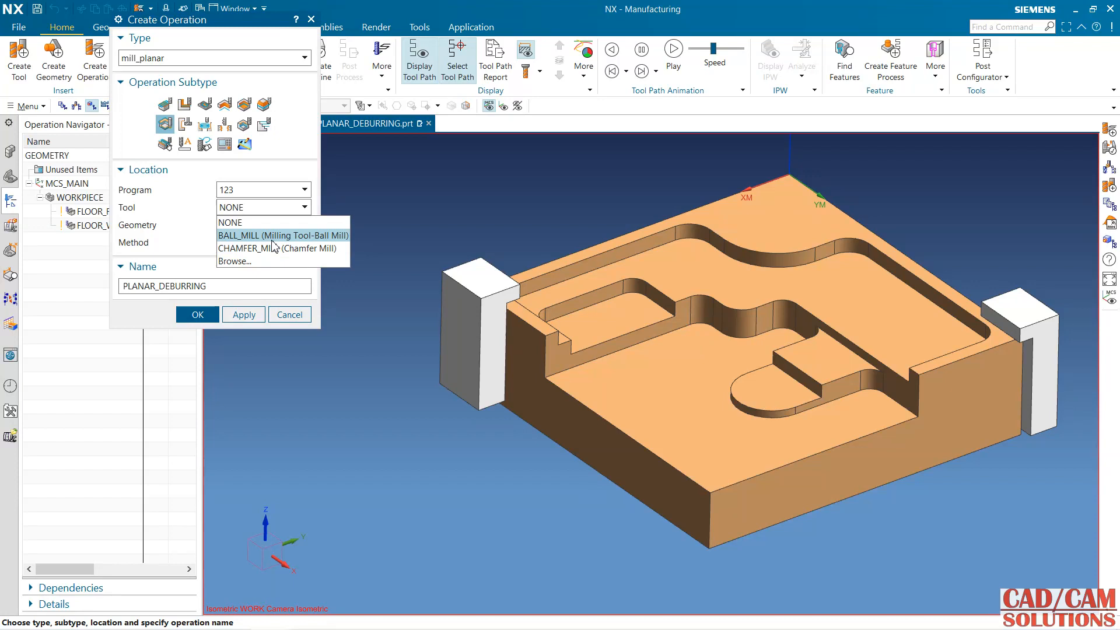
{"action": "left_click", "coordinate": [278, 247]}
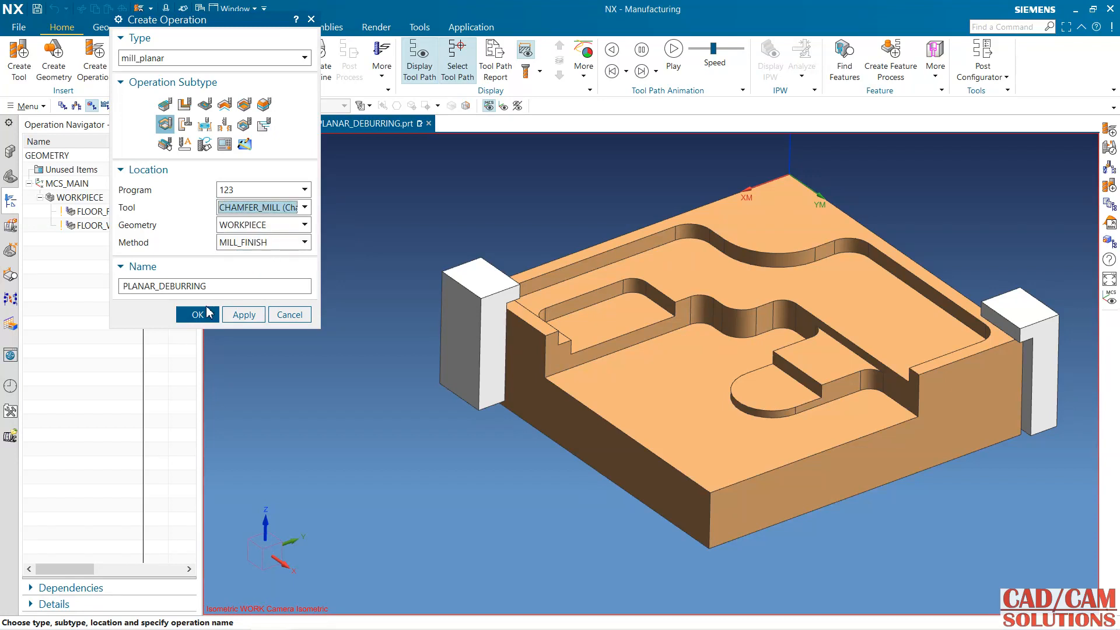
{"action": "left_click", "coordinate": [197, 313]}
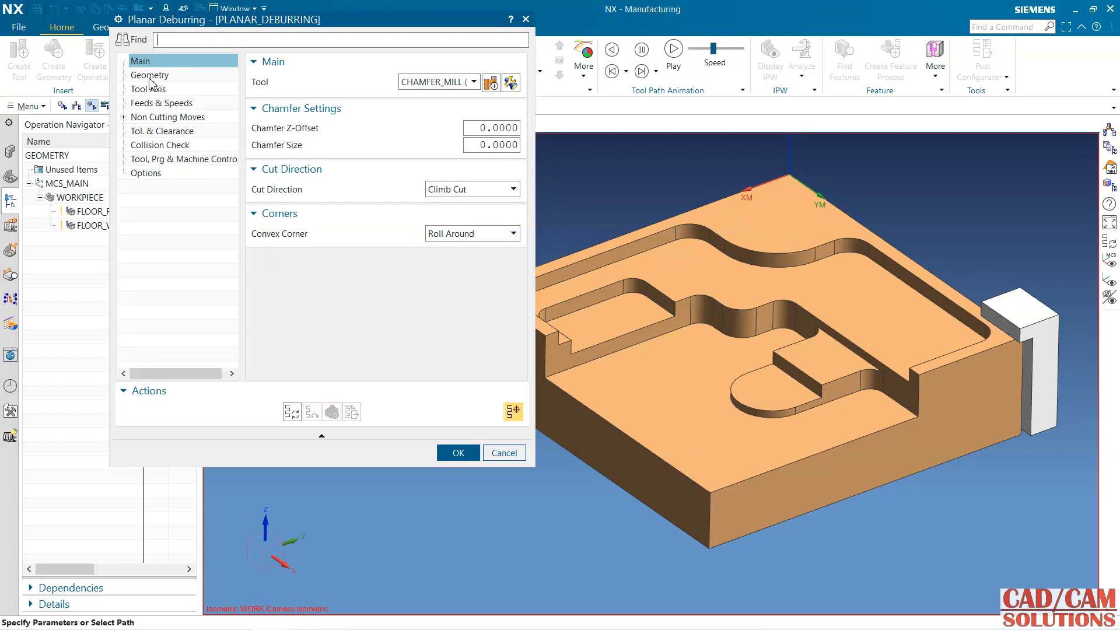
Select the plate top face and upper pocket floor as the deburring cut area
{"action": "left_click", "coordinate": [149, 74]}
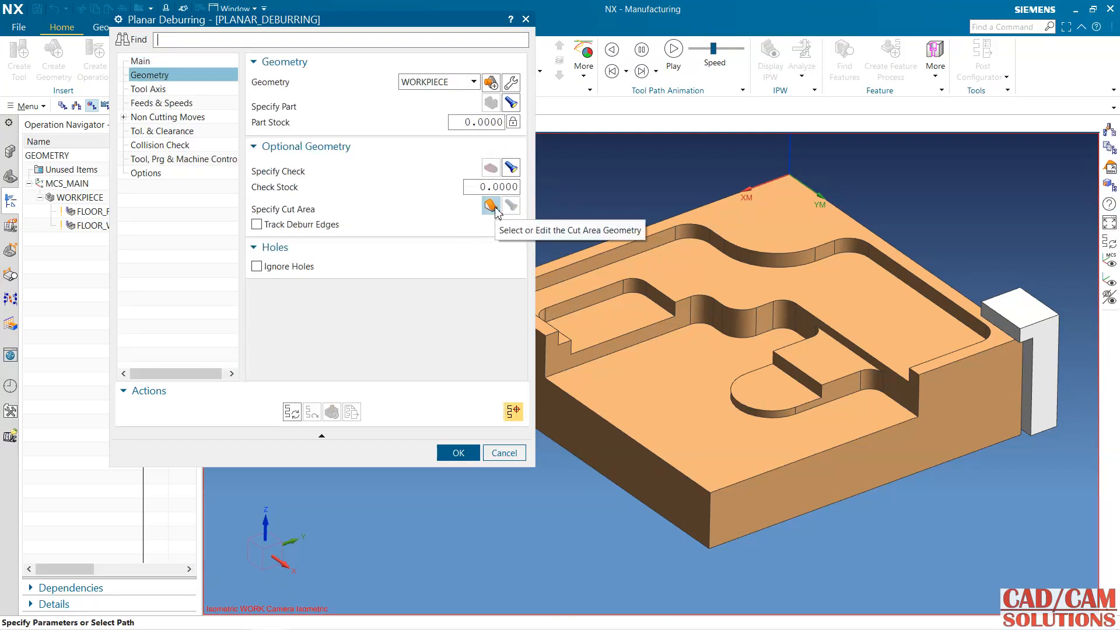
{"action": "left_click", "coordinate": [491, 207]}
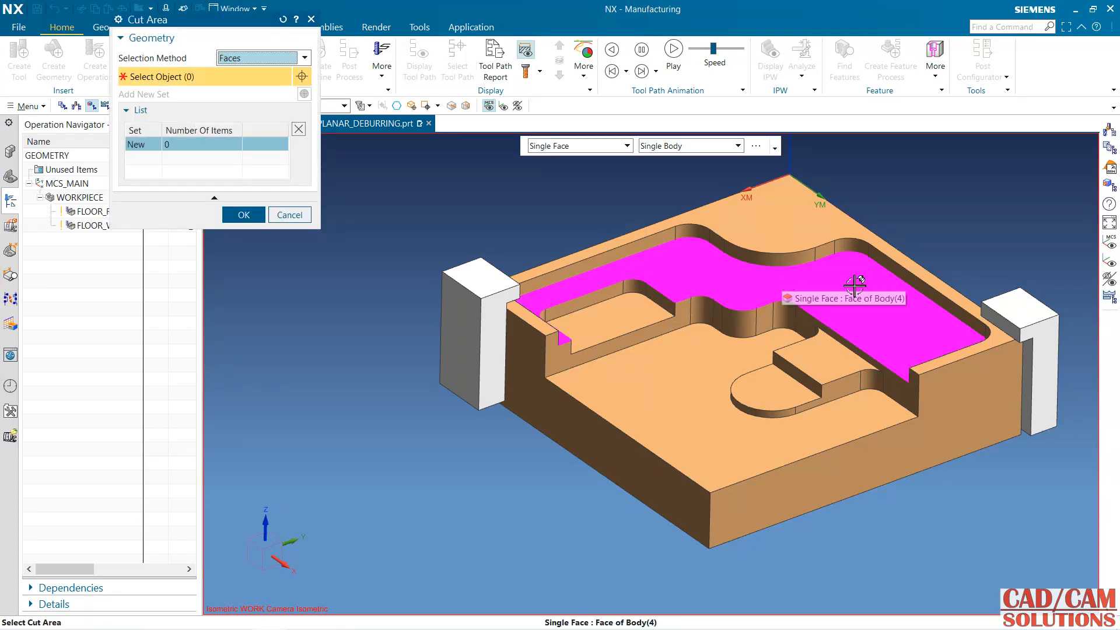
{"action": "left_click", "coordinate": [855, 286]}
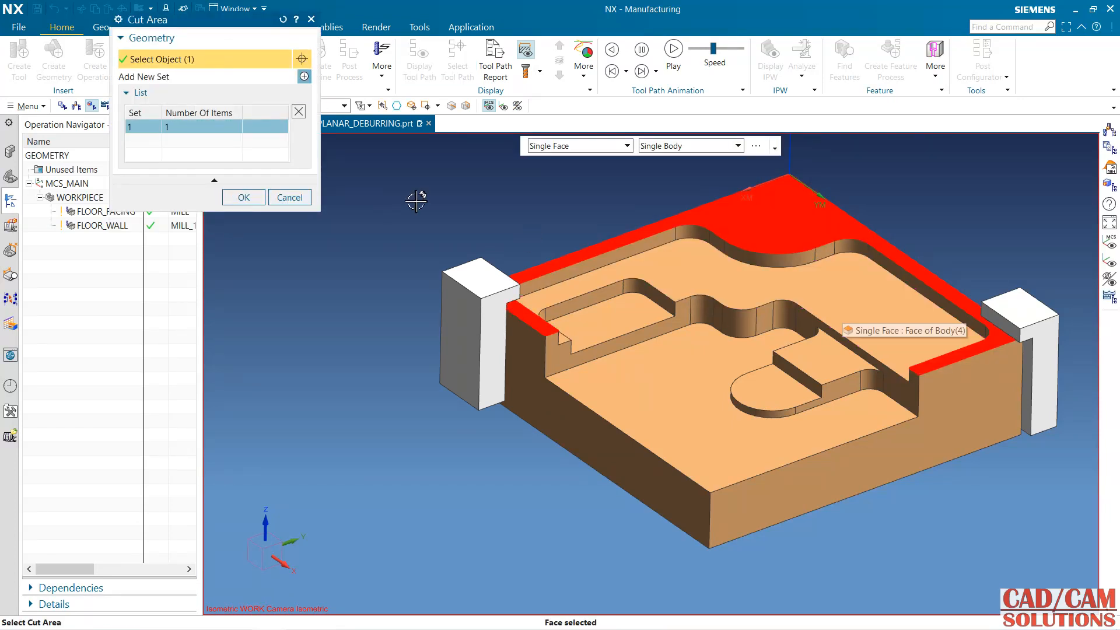
{"action": "left_click", "coordinate": [761, 299]}
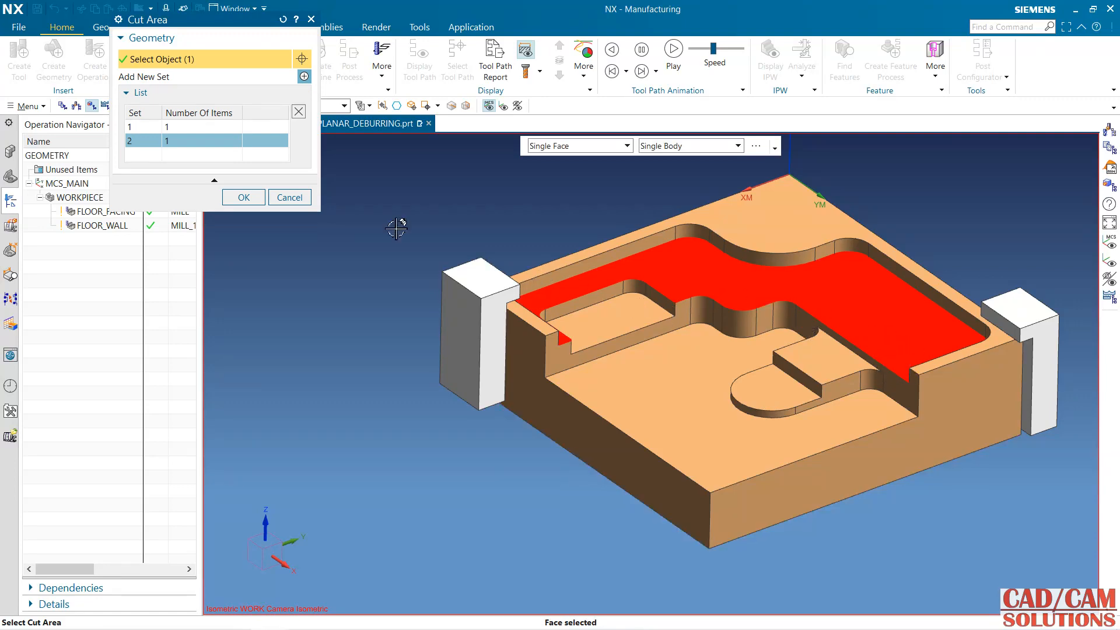
{"action": "left_click", "coordinate": [243, 197]}
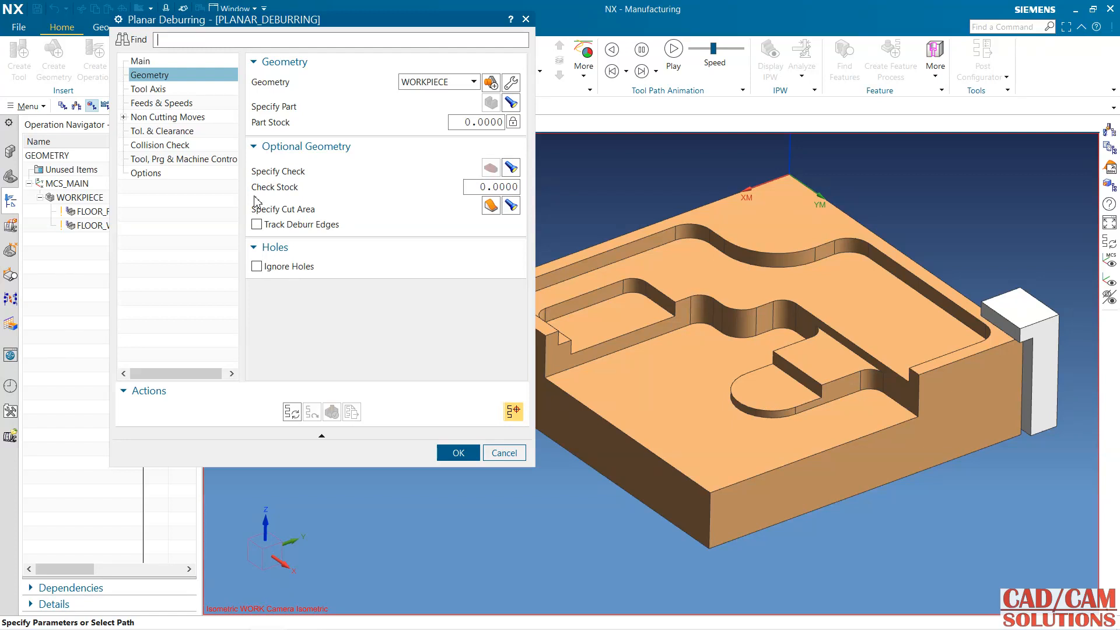
{"action": "left_click", "coordinate": [491, 187]}
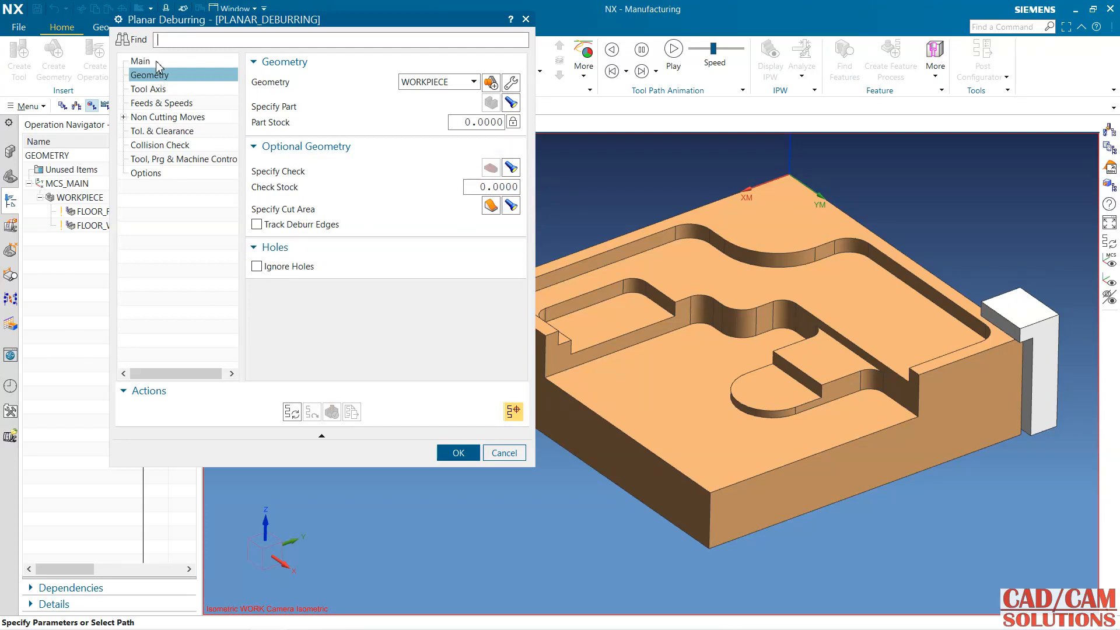
{"action": "left_click", "coordinate": [140, 61]}
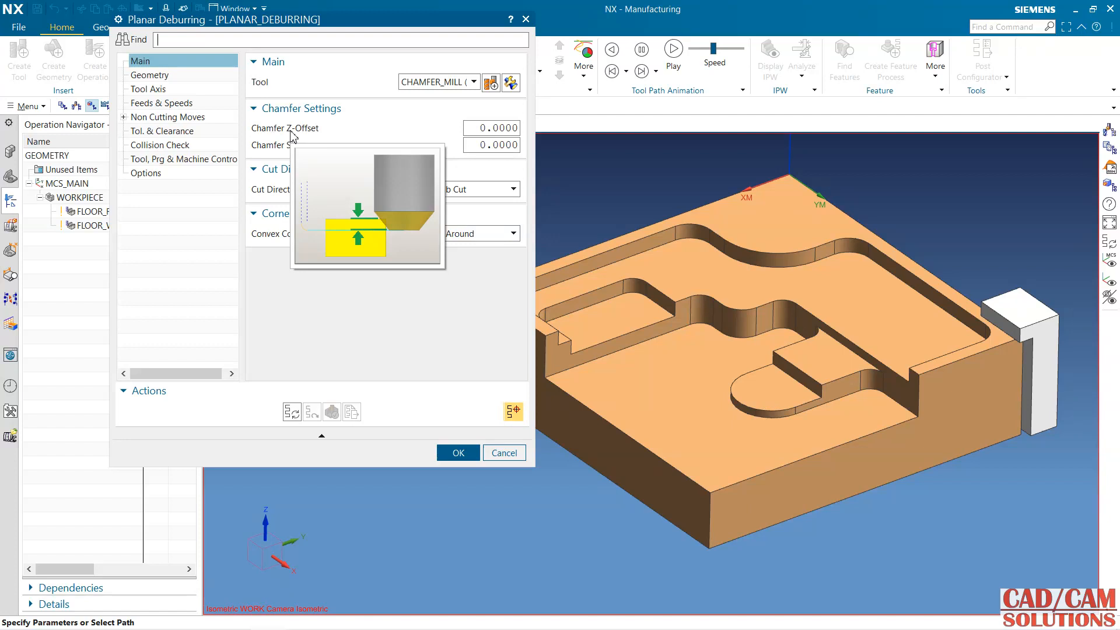
{"action": "mouse_move", "coordinate": [300, 135]}
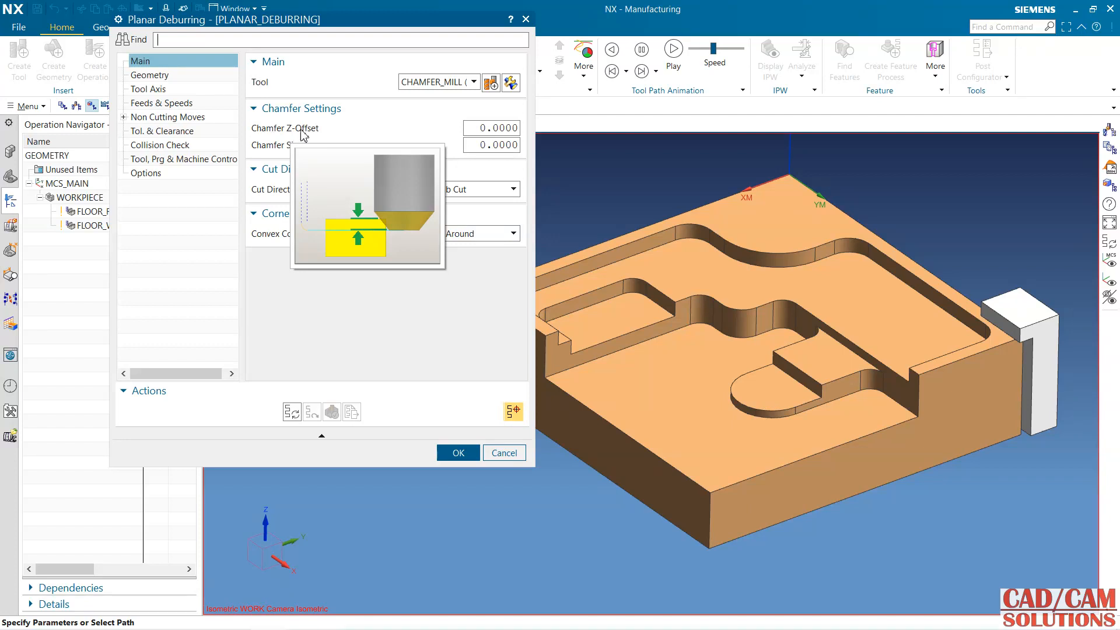
Set chamfer Z-offset 1 and chamfer size 0.5, then generate and replay the path
{"action": "type", "text": "1.0"}
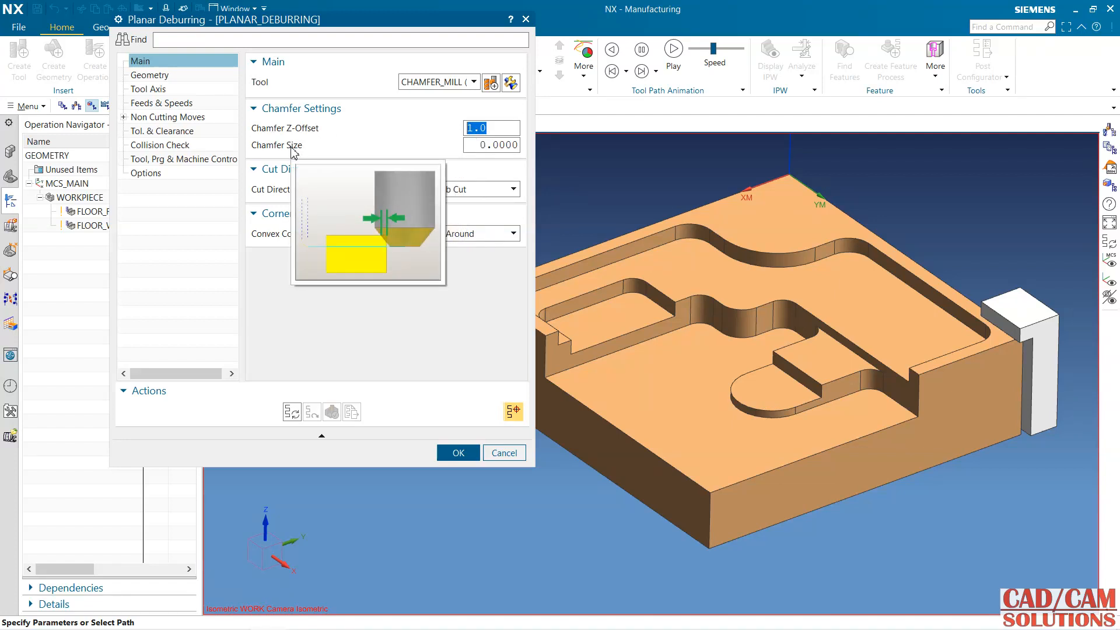
{"action": "left_click", "coordinate": [491, 144]}
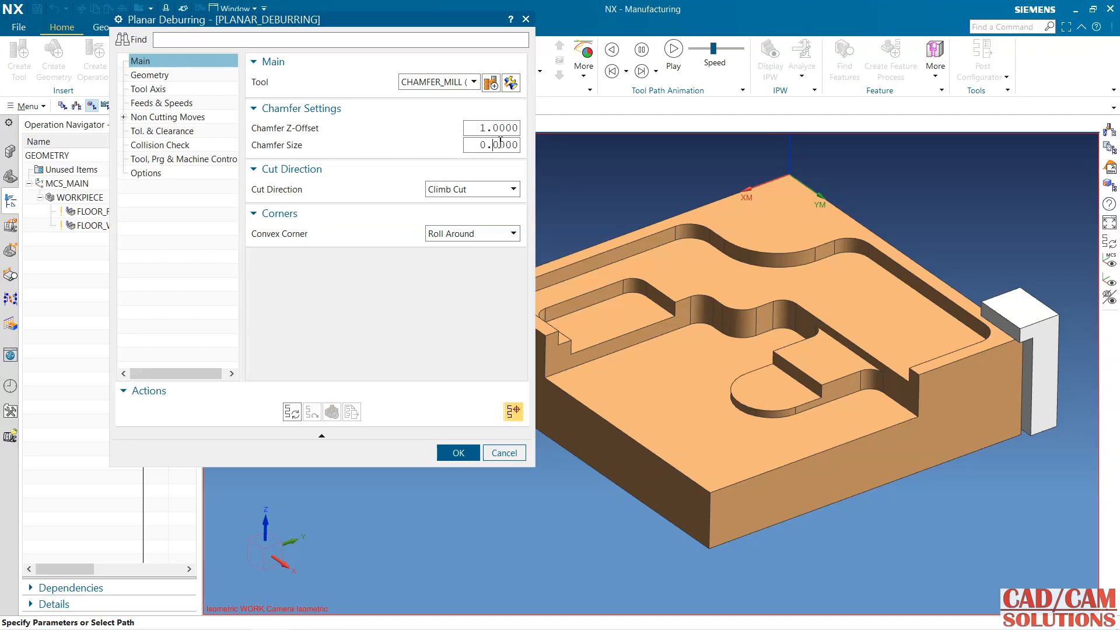
{"action": "type", "text": "0.5000"}
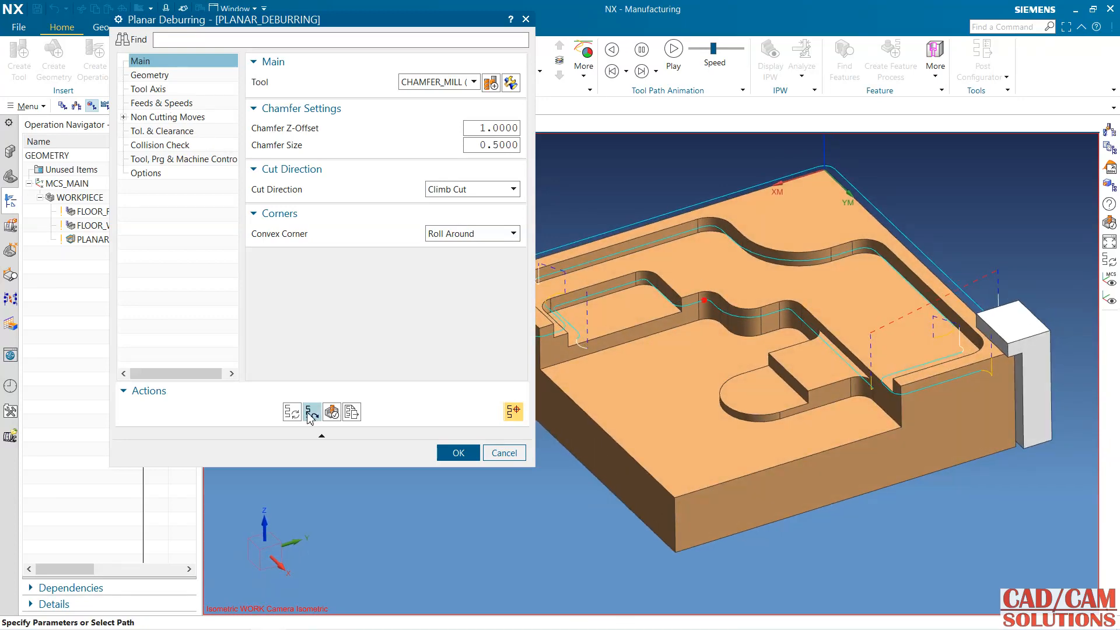
{"action": "left_click", "coordinate": [313, 412]}
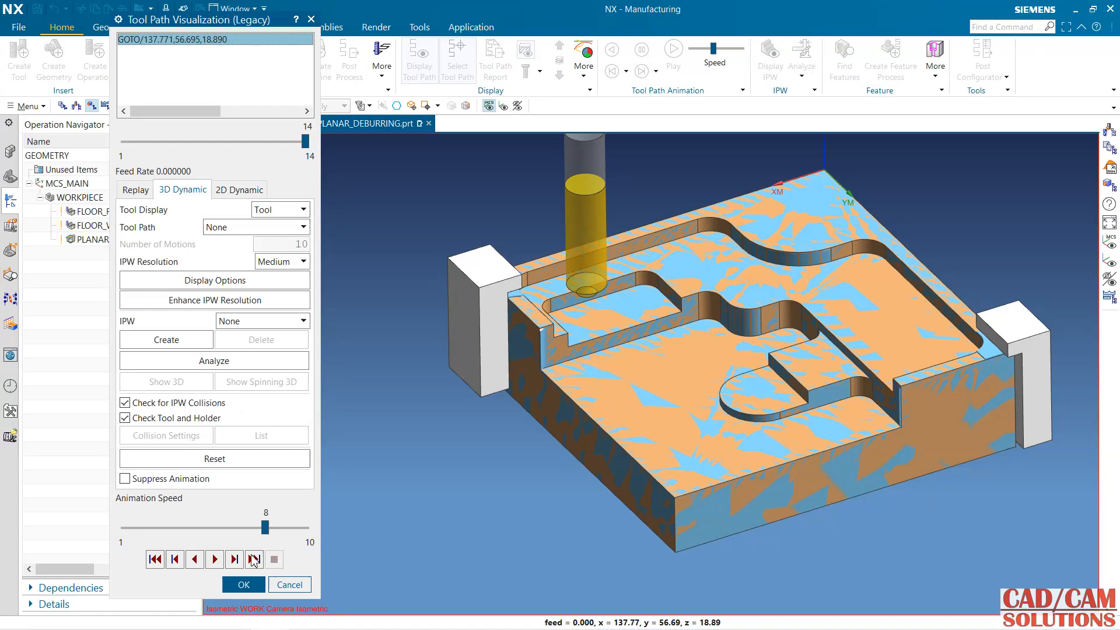
Switch to 2D Dynamic, dismiss the camipw library error, and start a replacement operation
{"action": "left_click", "coordinate": [239, 189]}
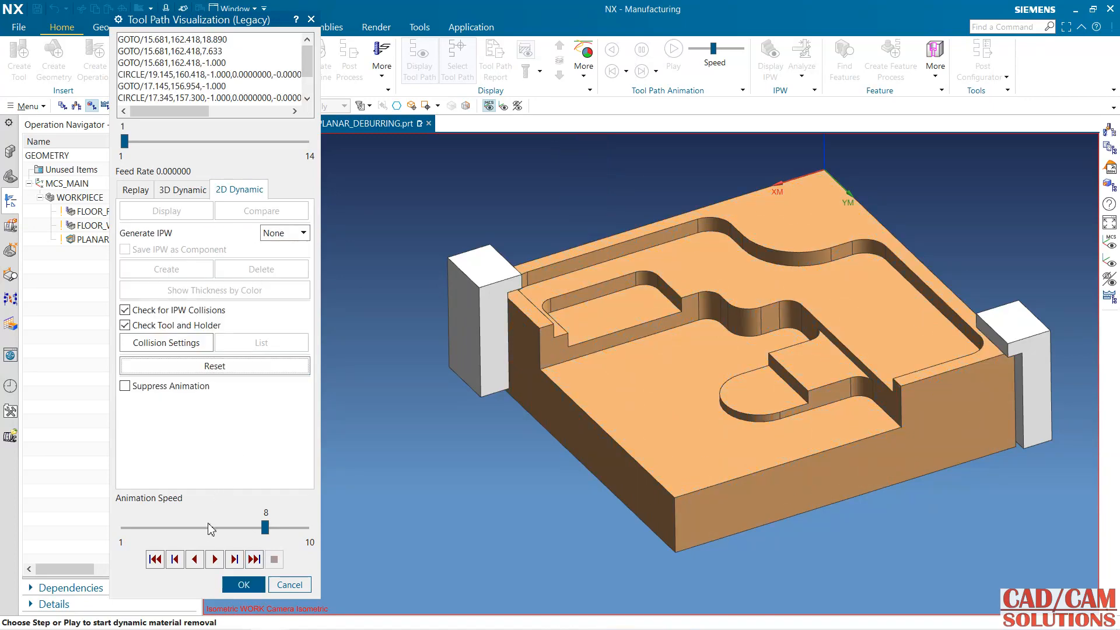
{"action": "left_click_drag", "start_coordinate": [266, 527], "coordinate": [185, 527]}
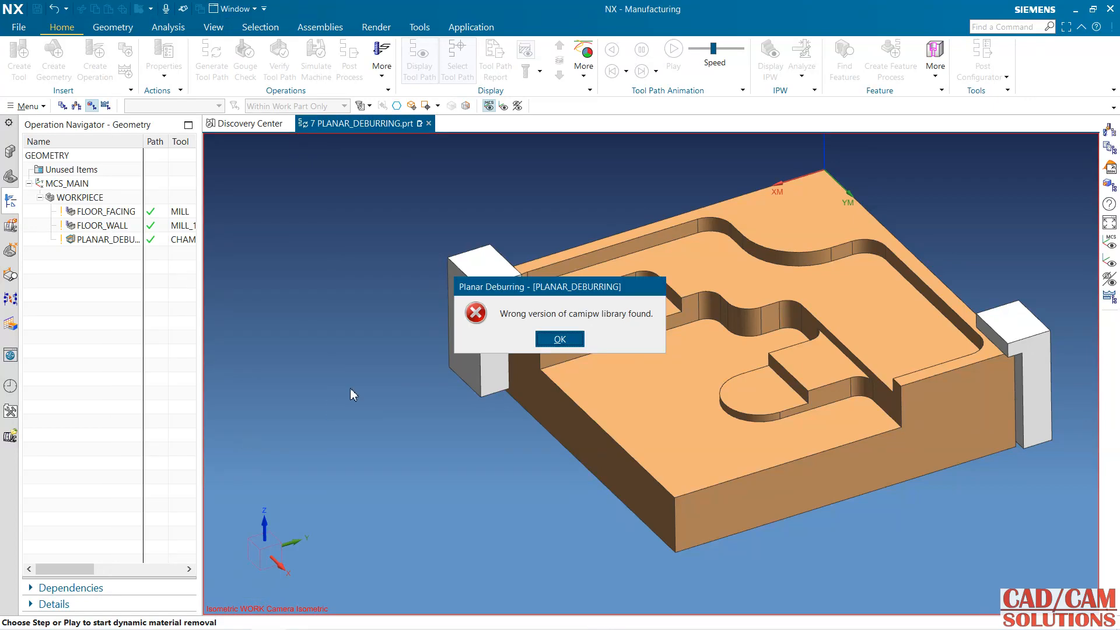
{"action": "left_click", "coordinate": [559, 338]}
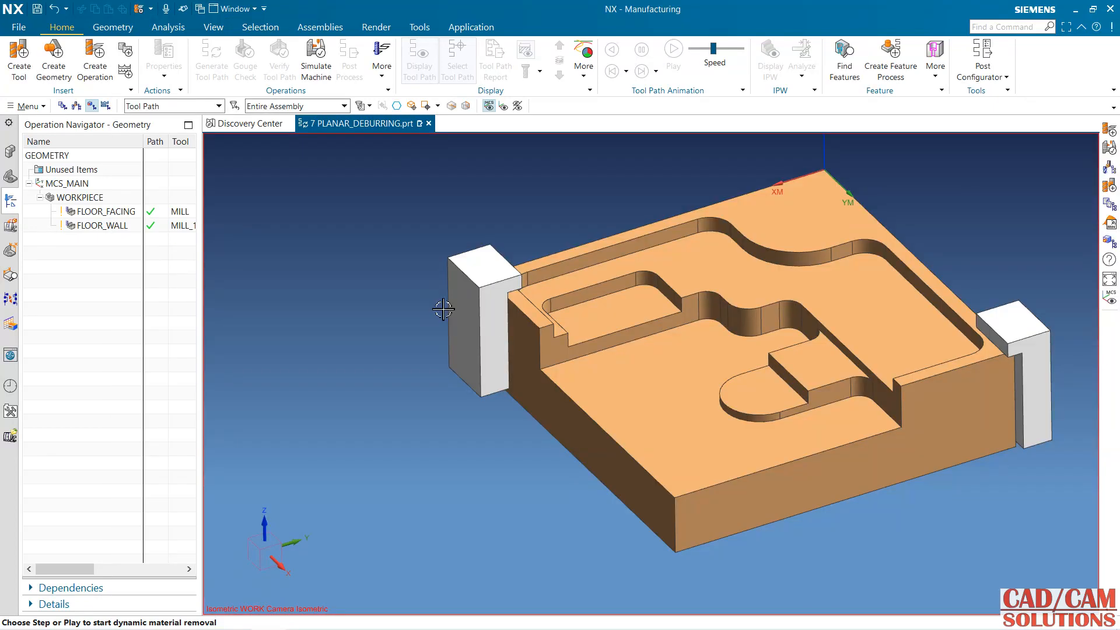
{"action": "left_click", "coordinate": [101, 225]}
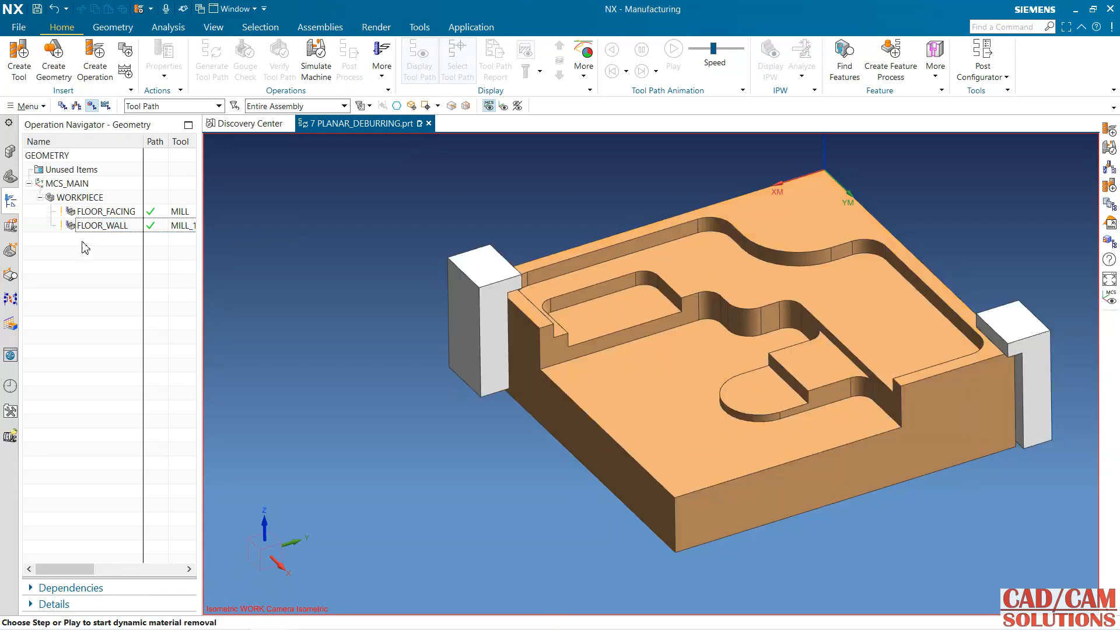
{"action": "left_click", "coordinate": [95, 60]}
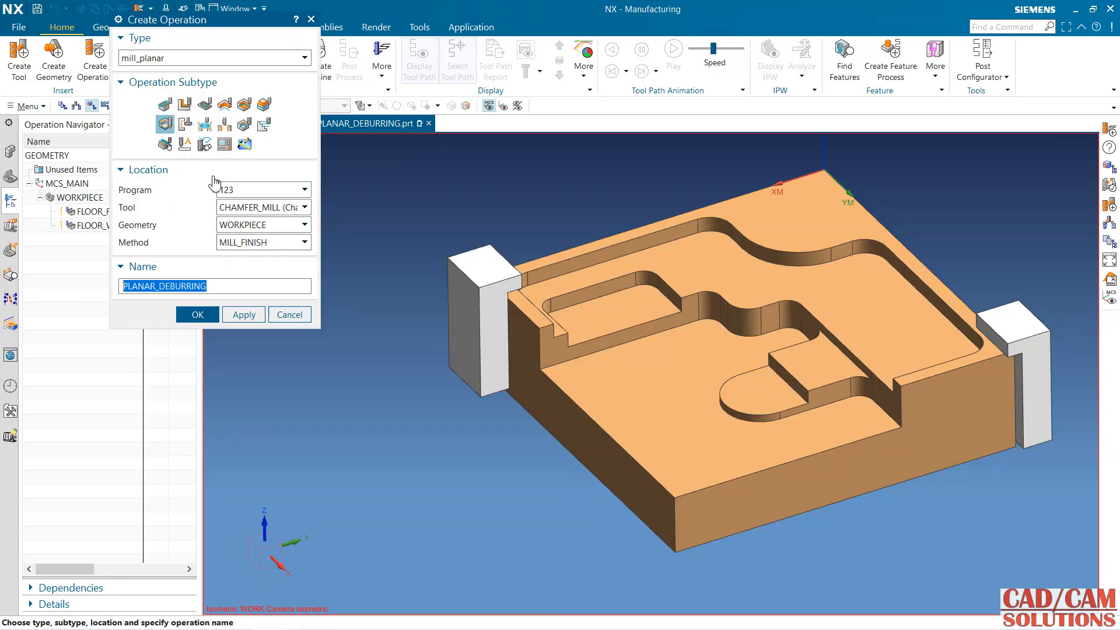
Accept the new planar deburring and pick the plate's top face as cut area
{"action": "left_click", "coordinate": [197, 314]}
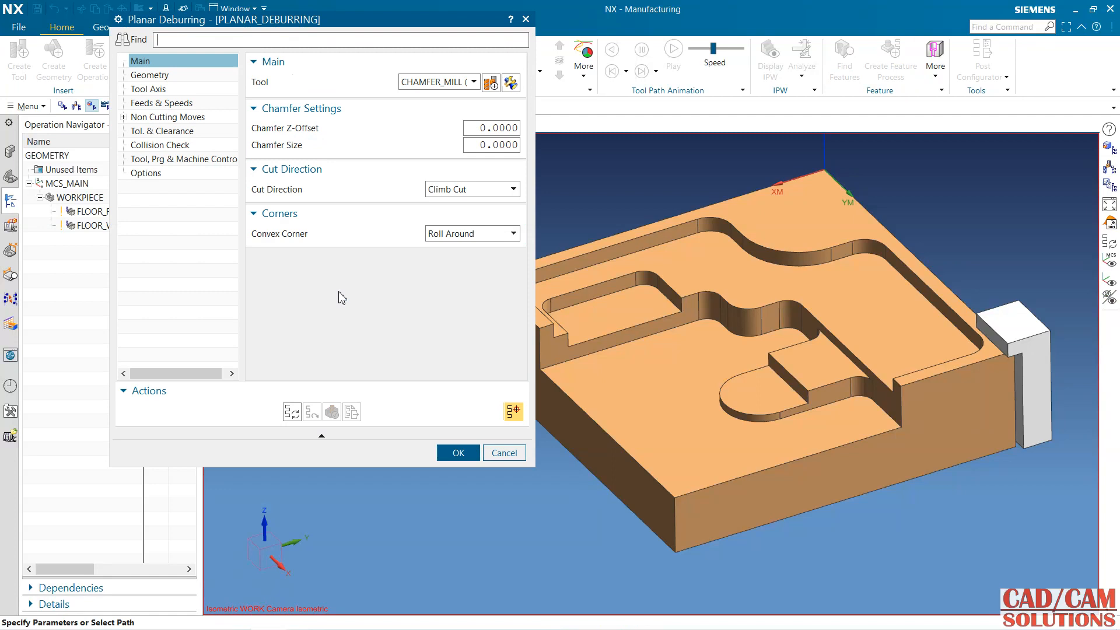
{"action": "left_click", "coordinate": [149, 75]}
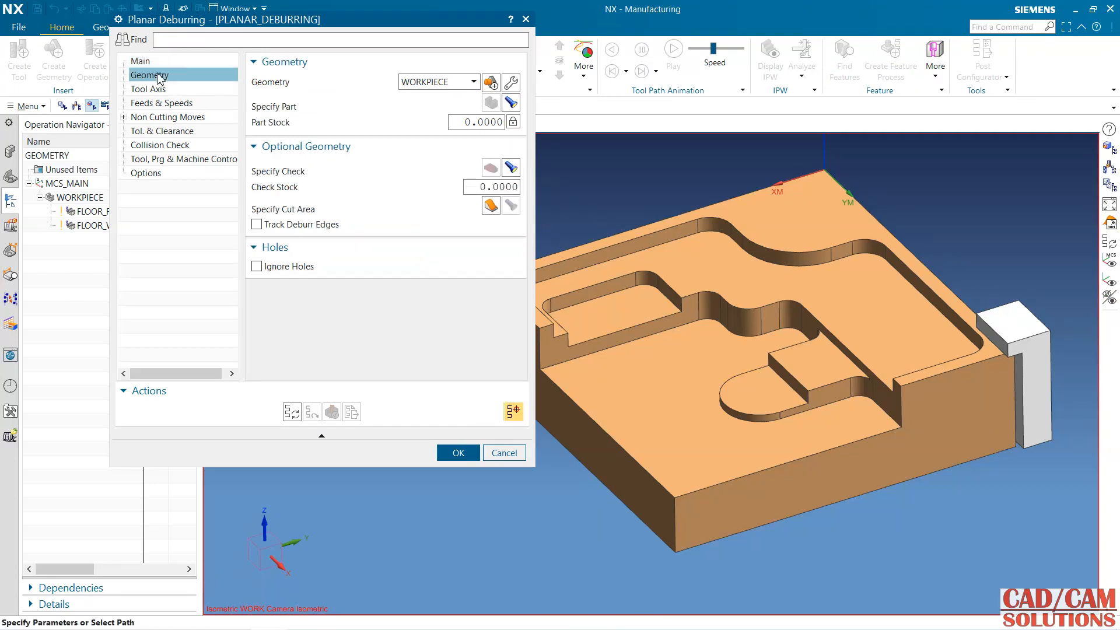
{"action": "left_click", "coordinate": [490, 204]}
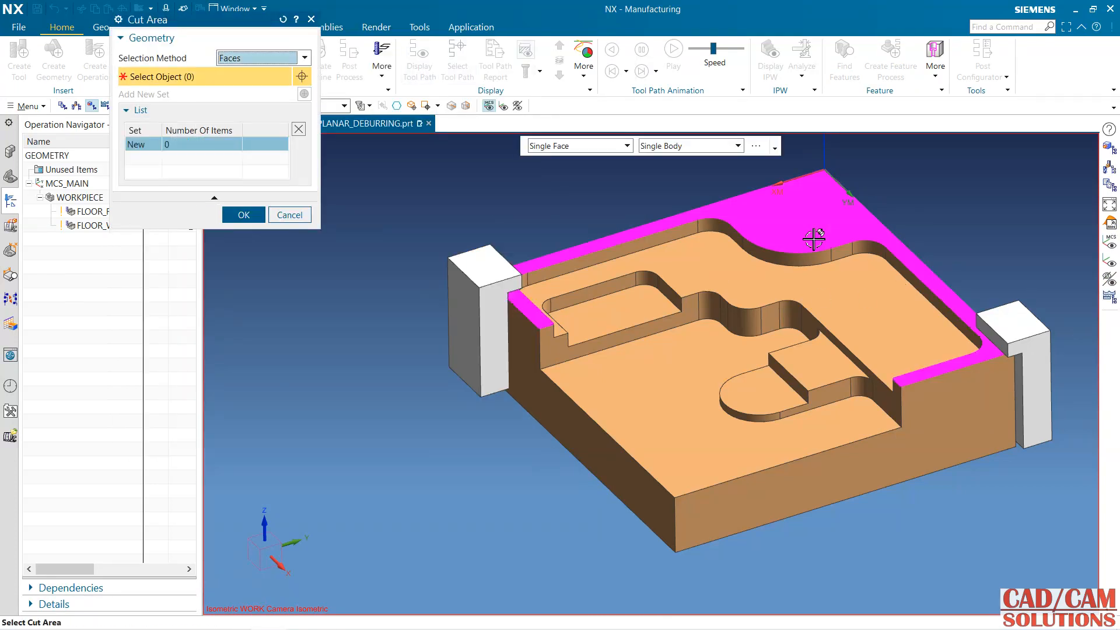
{"action": "left_click", "coordinate": [814, 237]}
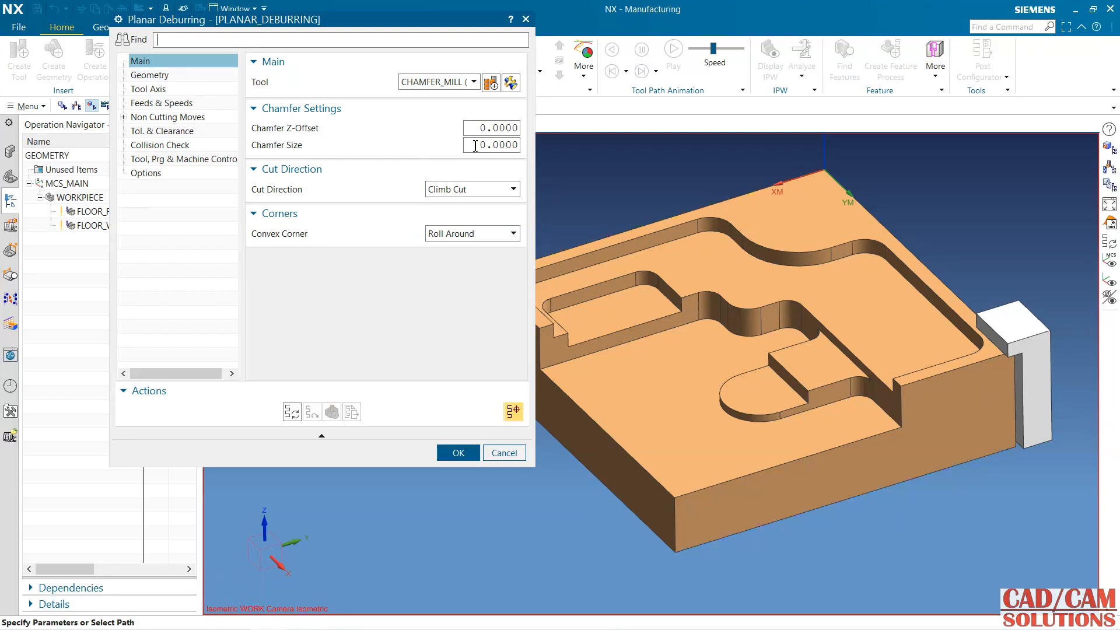
Enter chamfer Z-offset 1, make the deburring ignore holes, and review feeds and speeds
{"action": "type", "text": "1"}
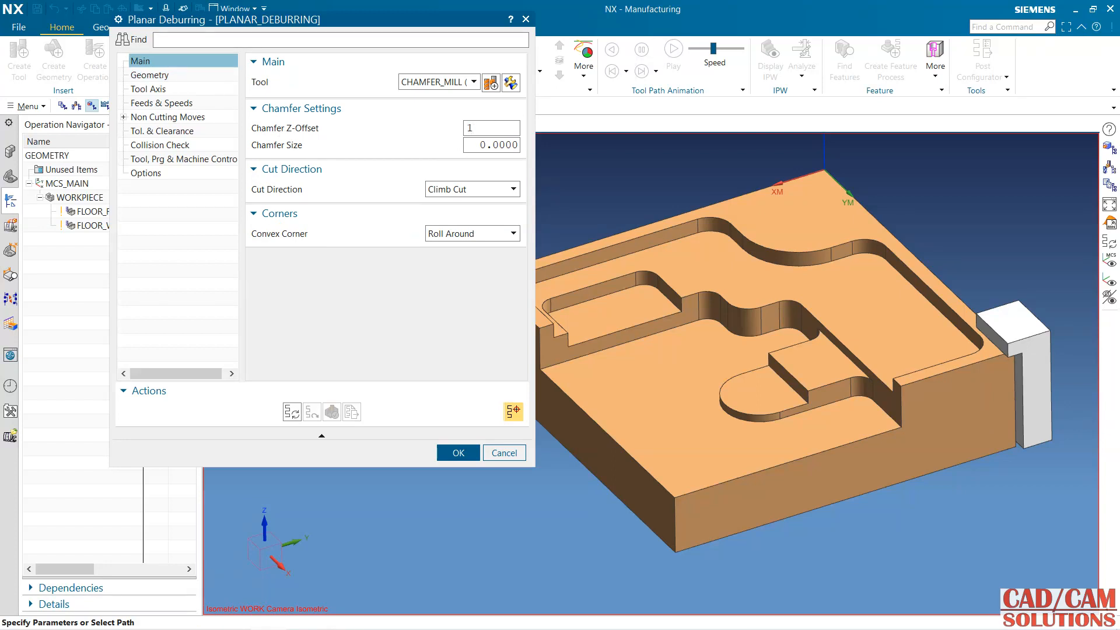
{"action": "type", "text": ".5"}
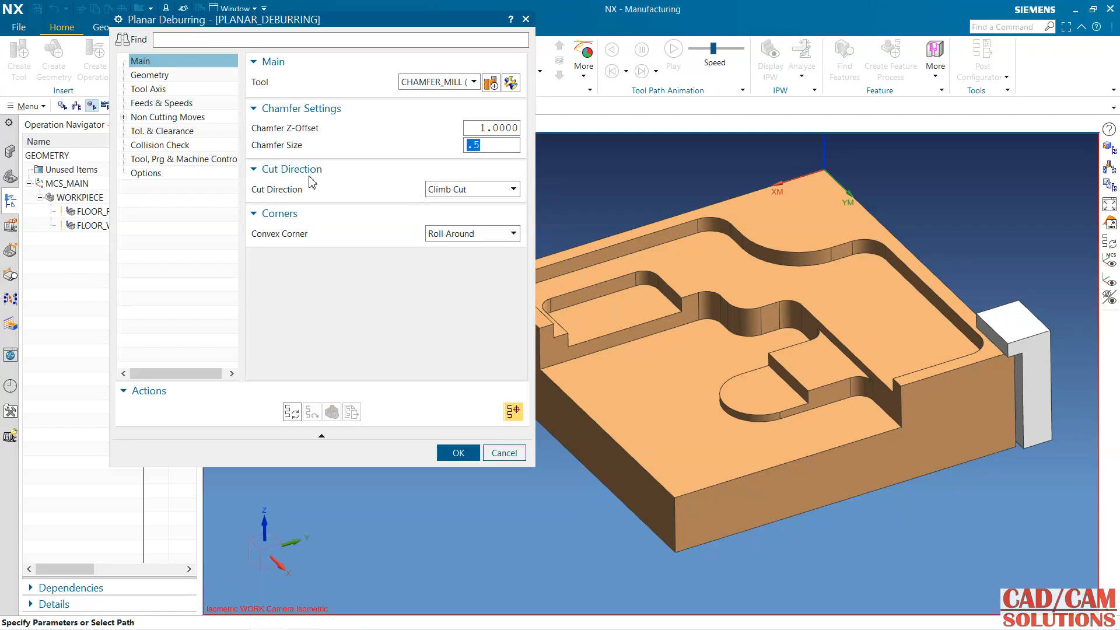
{"action": "left_click", "coordinate": [149, 89]}
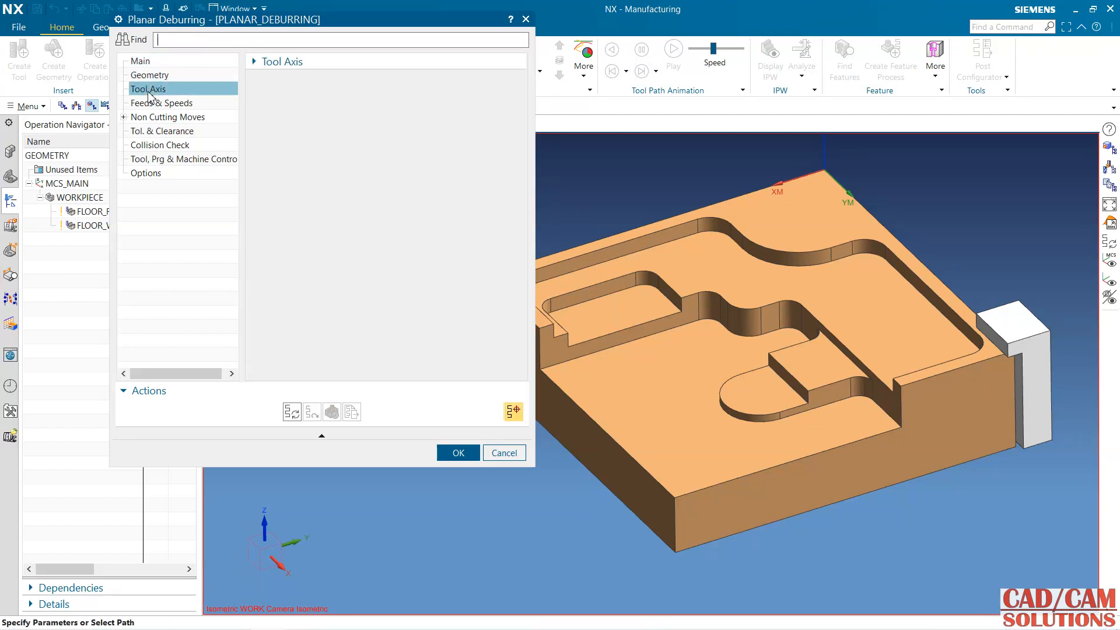
{"action": "left_click", "coordinate": [148, 75]}
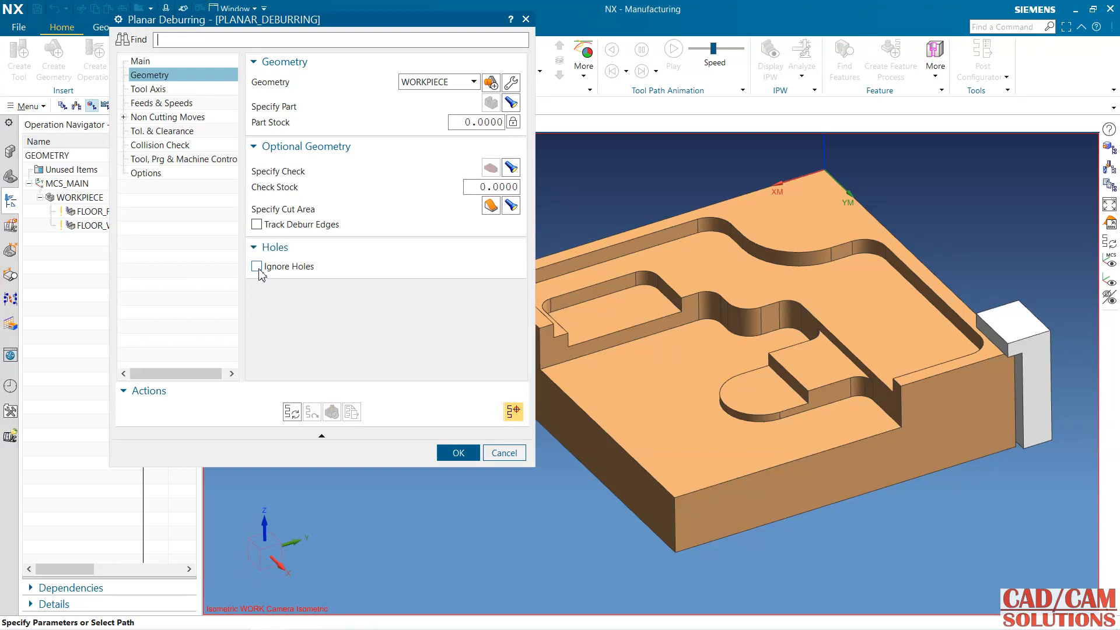
{"action": "left_click", "coordinate": [257, 266]}
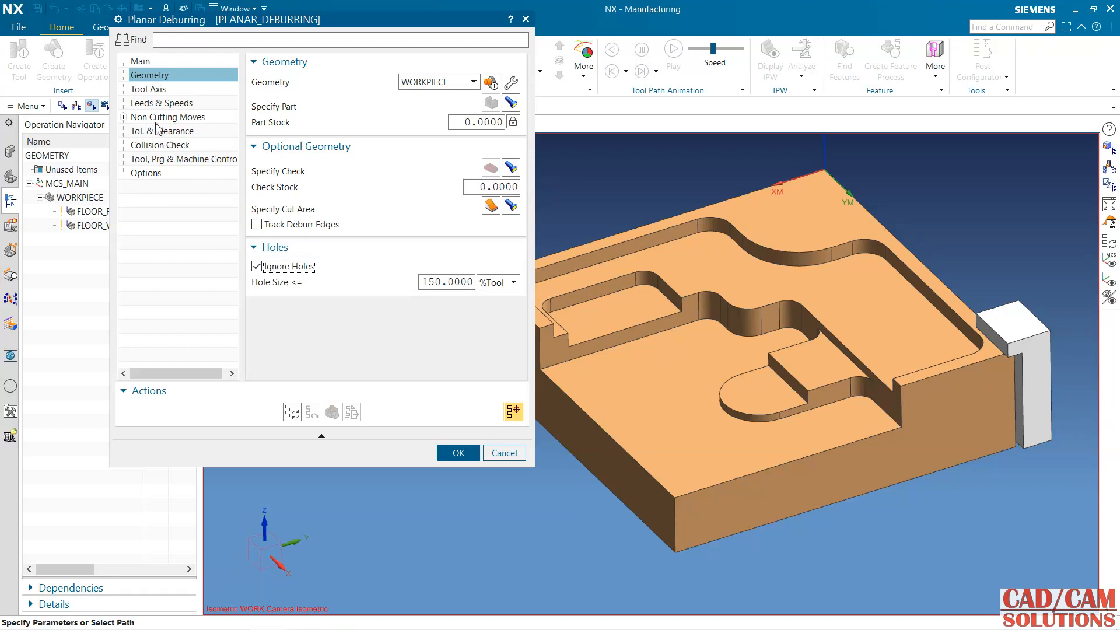
{"action": "left_click", "coordinate": [161, 102]}
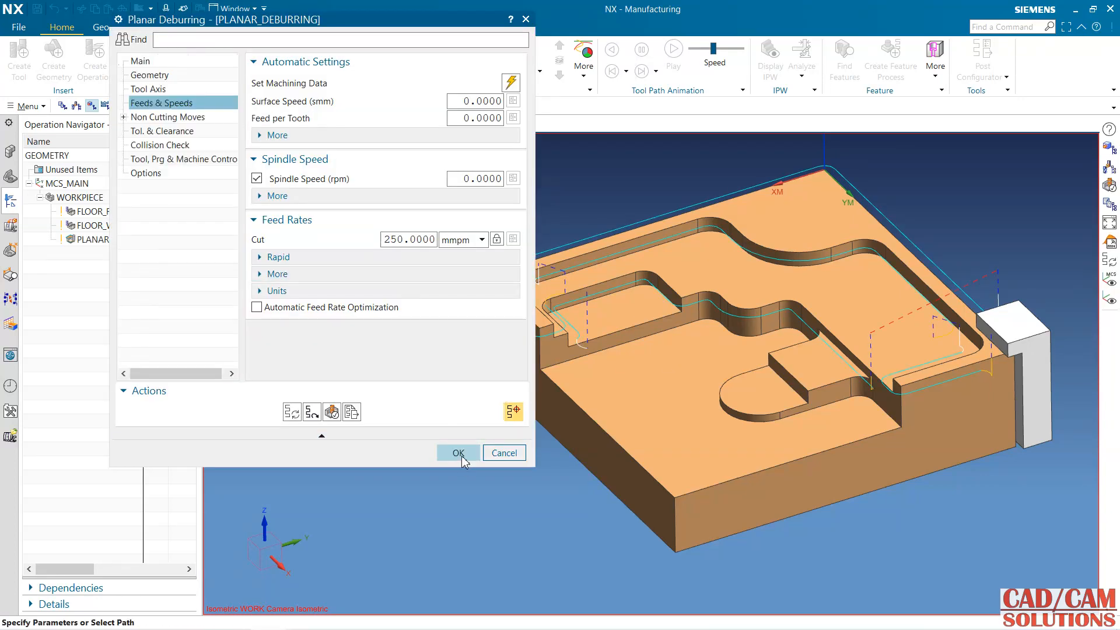
Confirm the deburring operation and select the plate bodies in the Part Navigator
{"action": "left_click", "coordinate": [457, 453]}
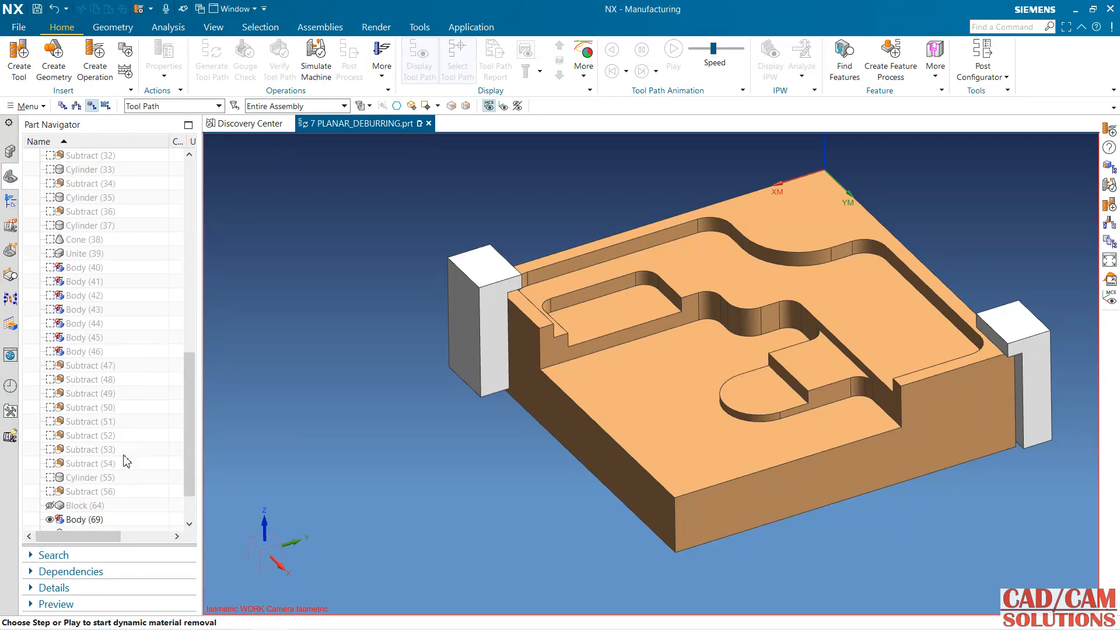
{"action": "left_click", "coordinate": [84, 506]}
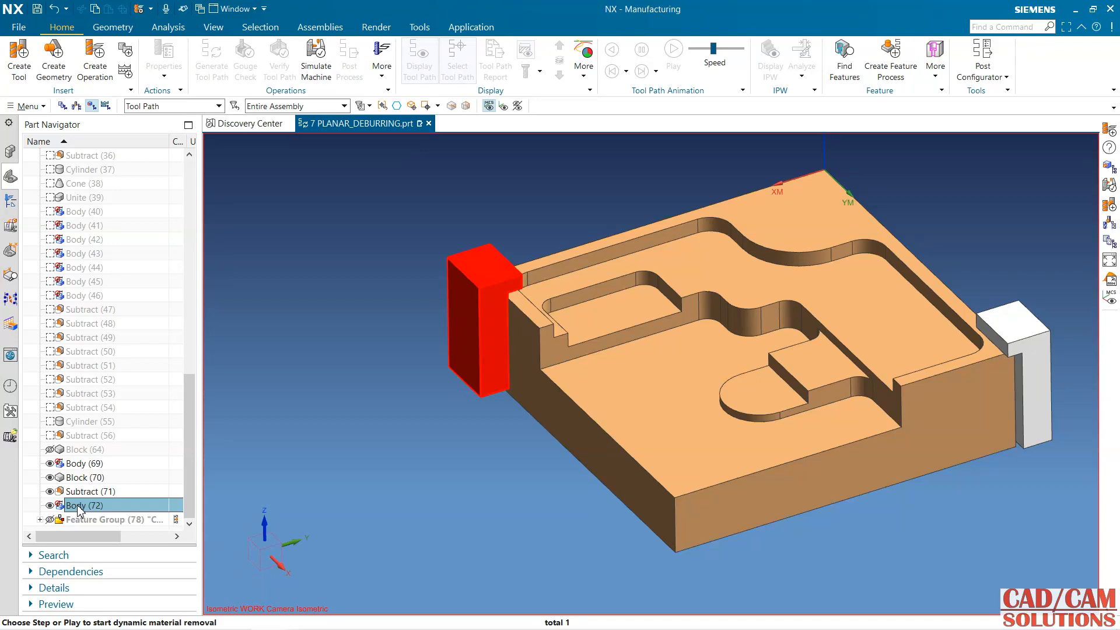
{"action": "left_click", "coordinate": [85, 477]}
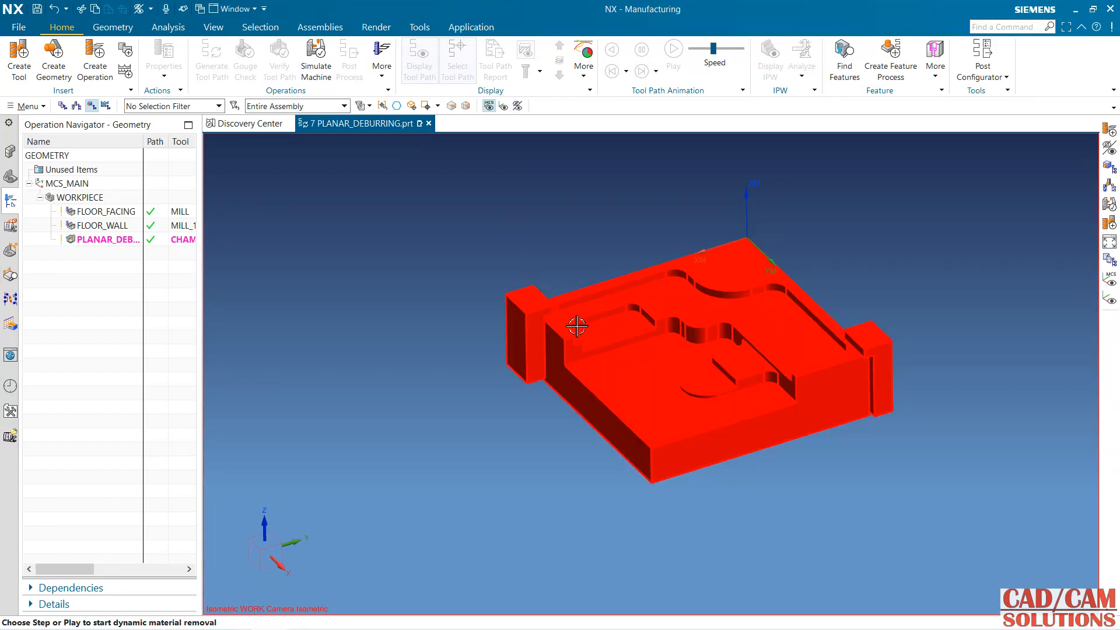
{"action": "mouse_move", "coordinate": [505, 259]}
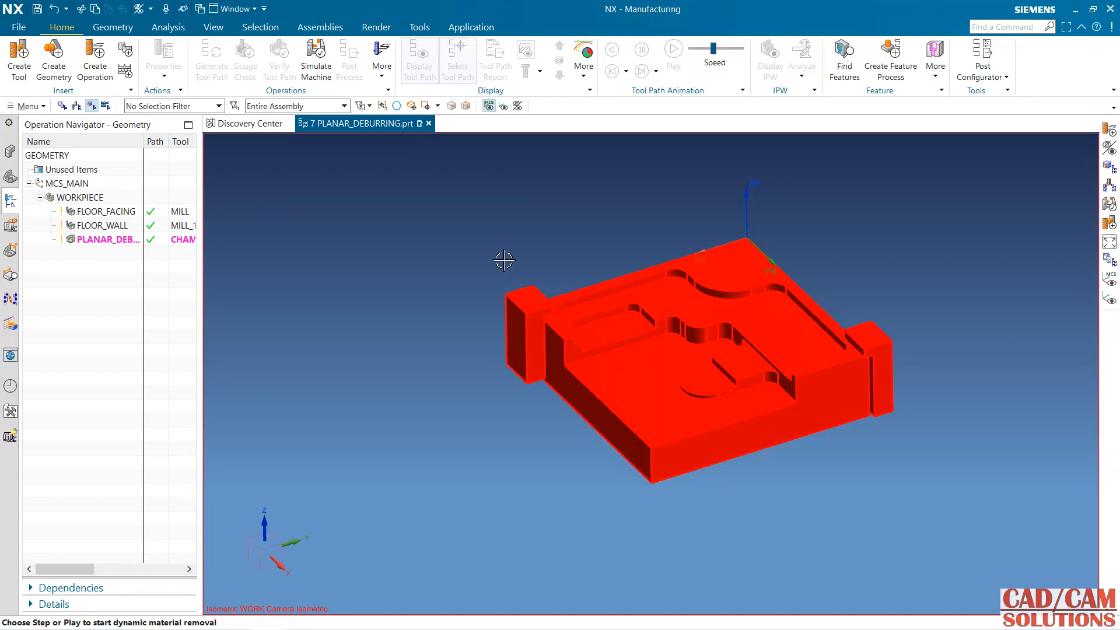
{"action": "mouse_move", "coordinate": [546, 307]}
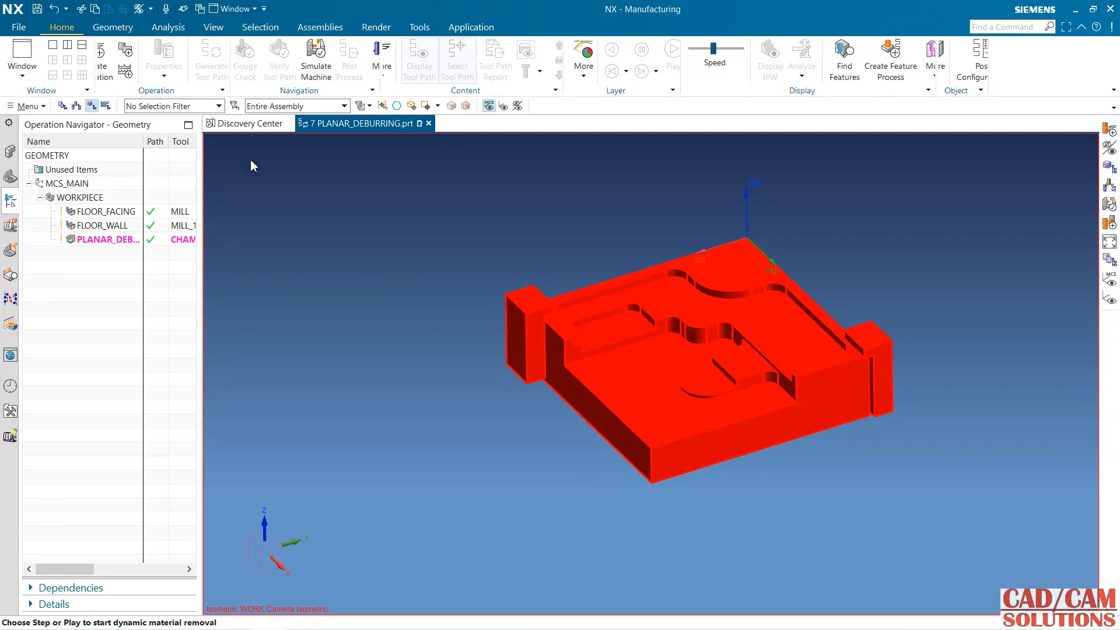
Hide the plate with View > Immediate Hide so only the two clamps remain
{"action": "left_click", "coordinate": [212, 27]}
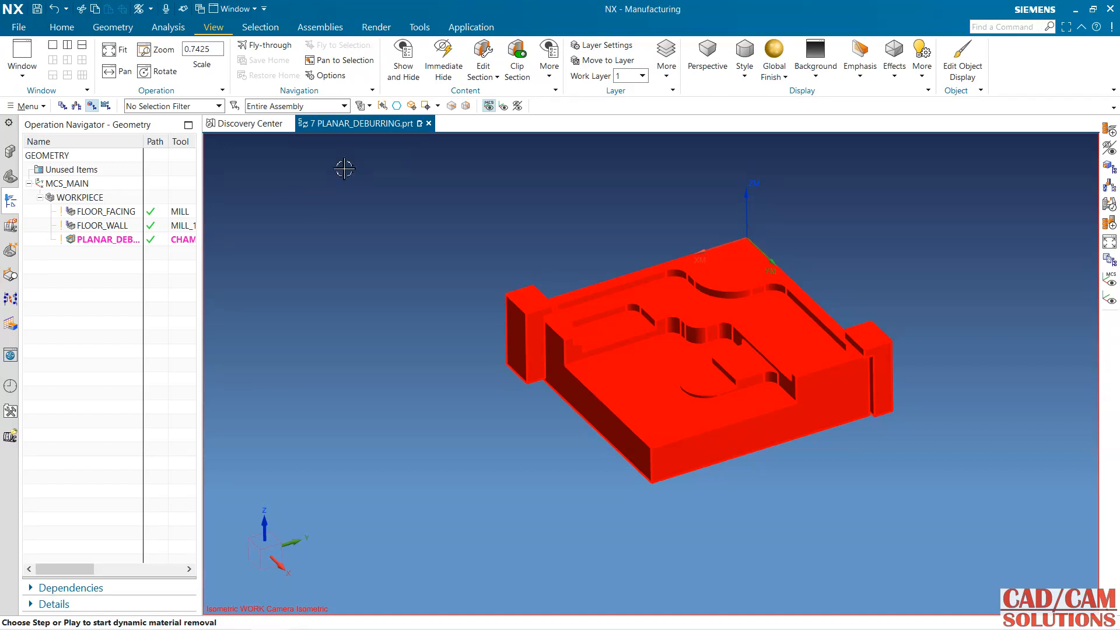
{"action": "left_click", "coordinate": [443, 58]}
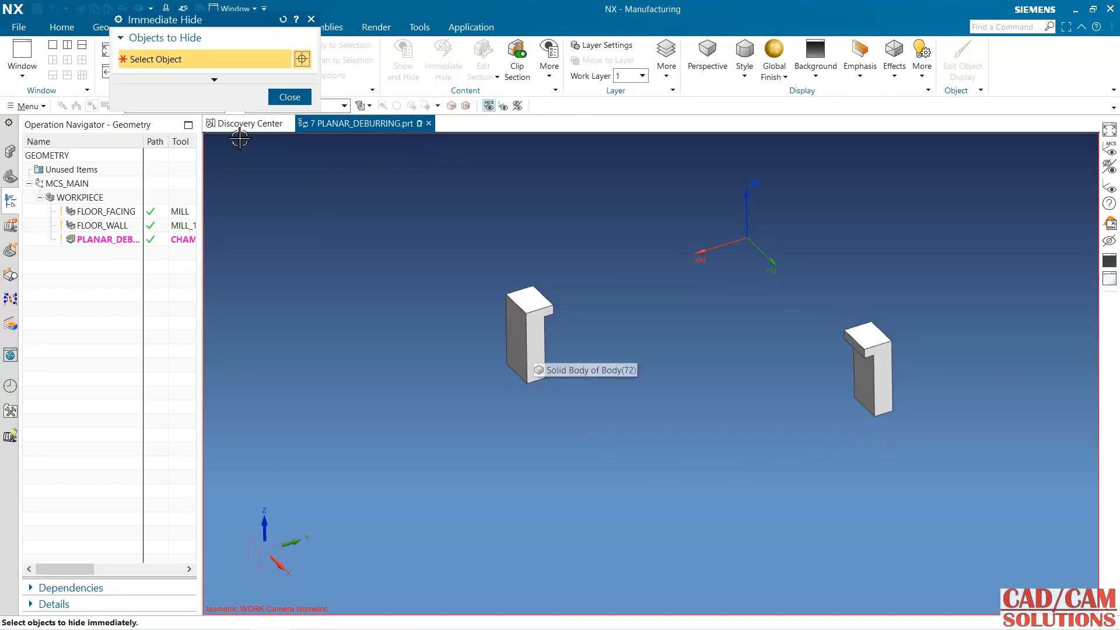
{"action": "left_click", "coordinate": [289, 97]}
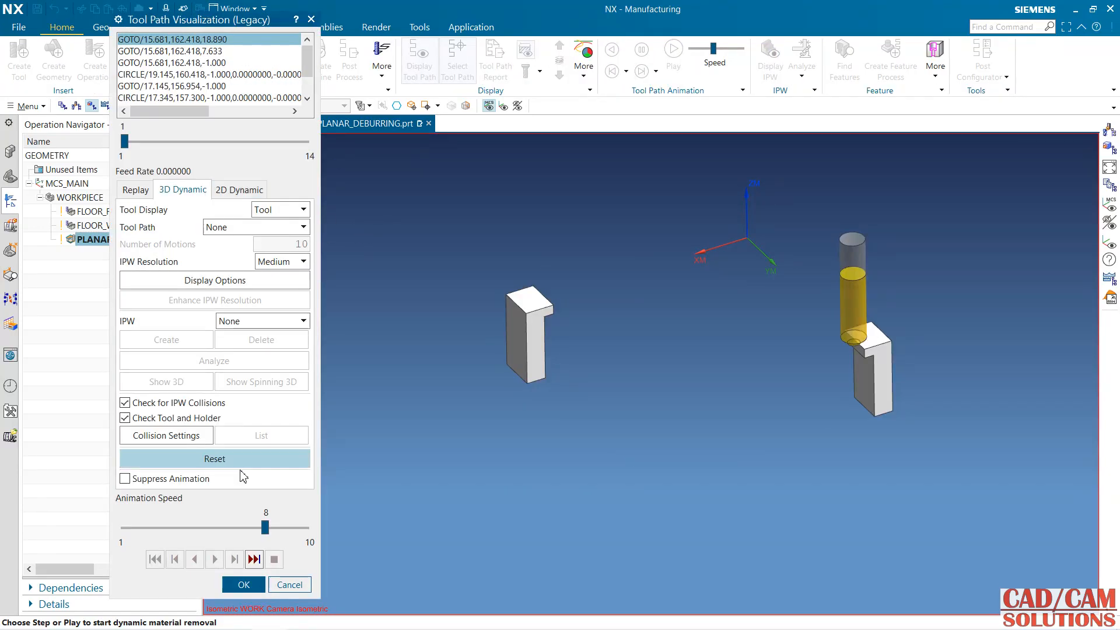
Slow playback to 6, rewind, and run the 3D Dynamic material removal to the end
{"action": "left_click_drag", "start_coordinate": [266, 527], "coordinate": [226, 527]}
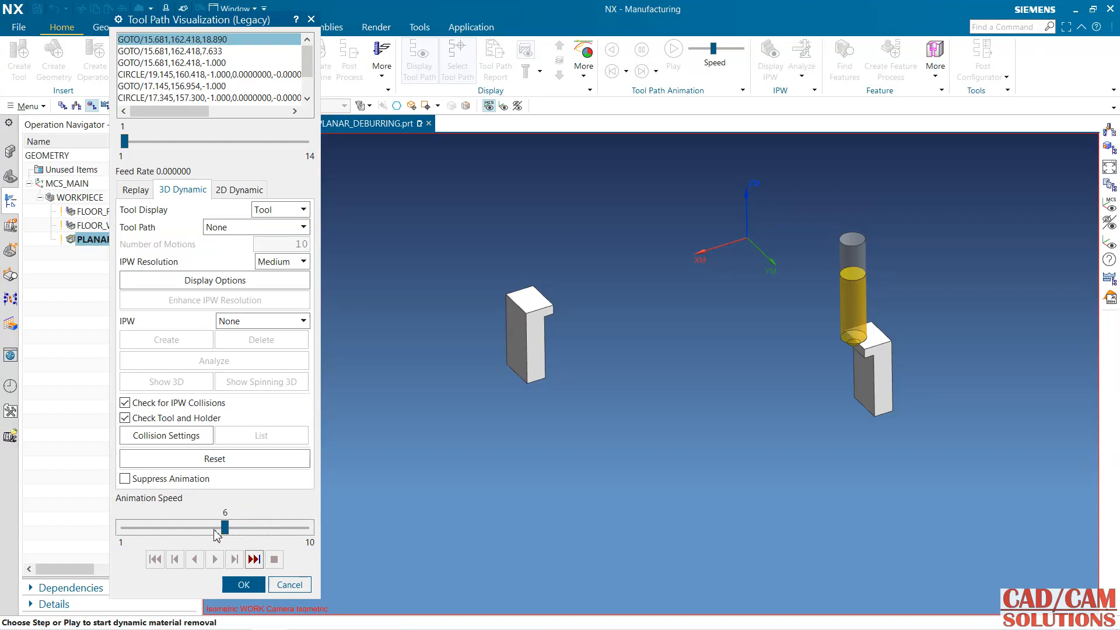
{"action": "left_click", "coordinate": [134, 189]}
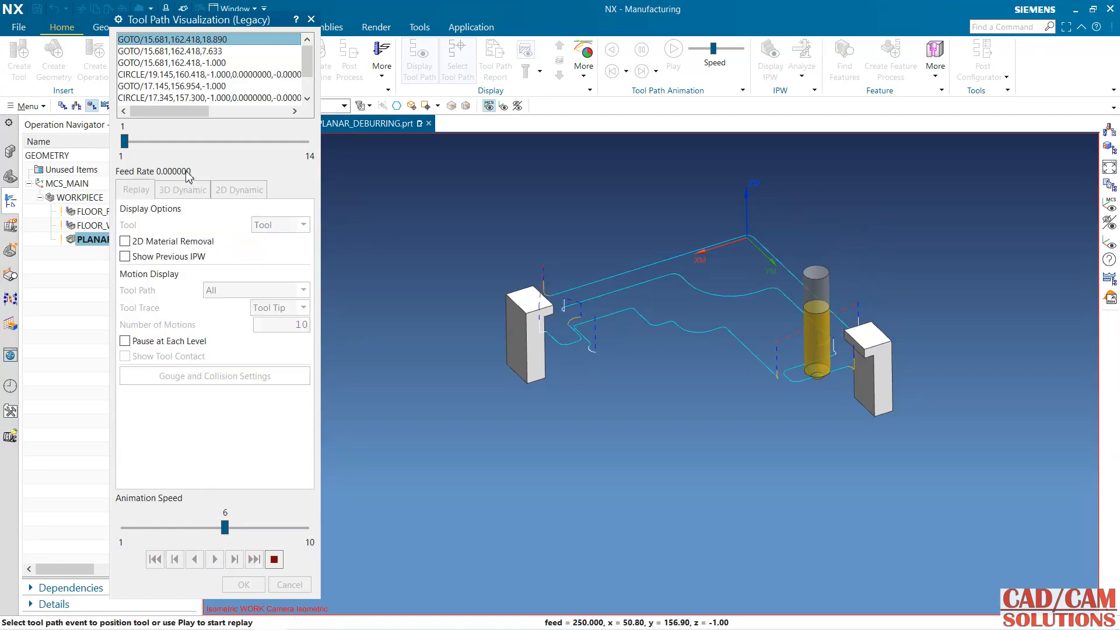
{"action": "left_click", "coordinate": [214, 558]}
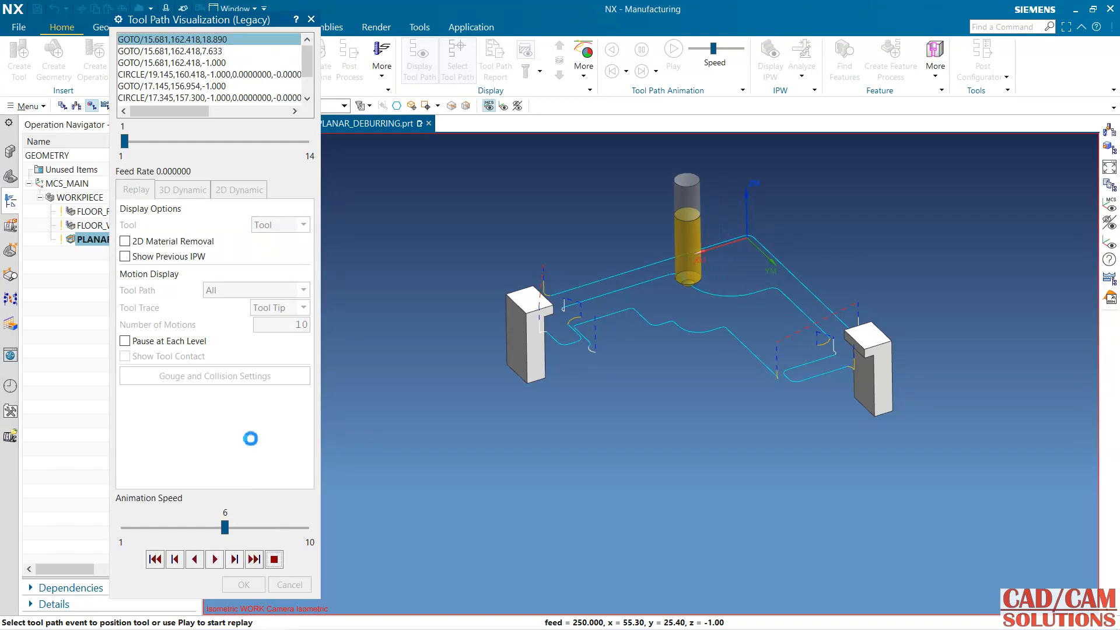
{"action": "left_click", "coordinate": [182, 189]}
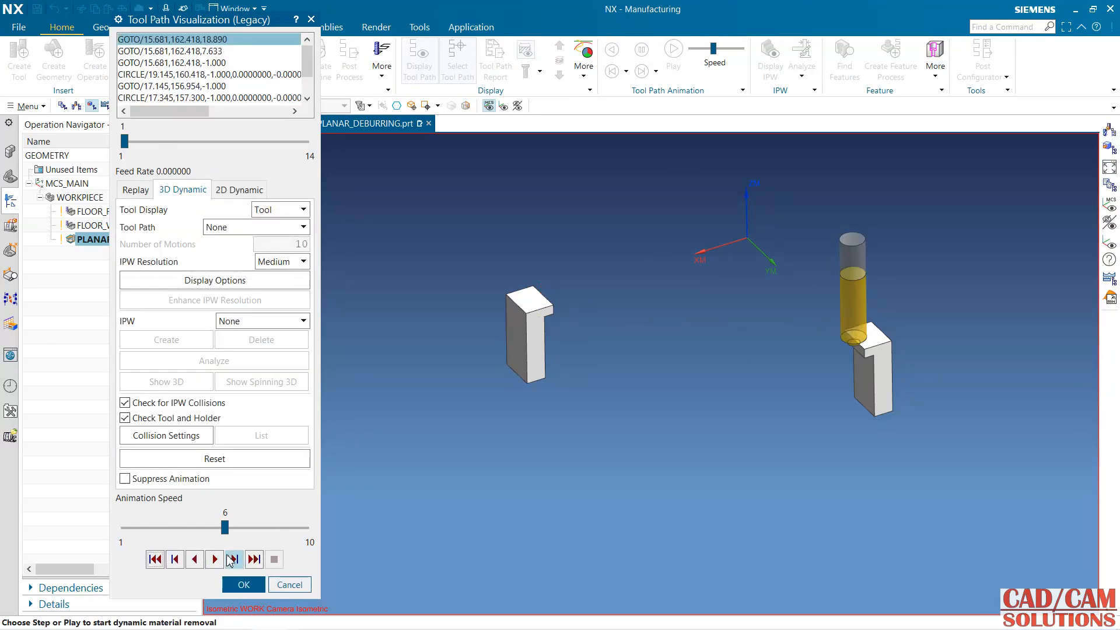
{"action": "left_click", "coordinate": [233, 559]}
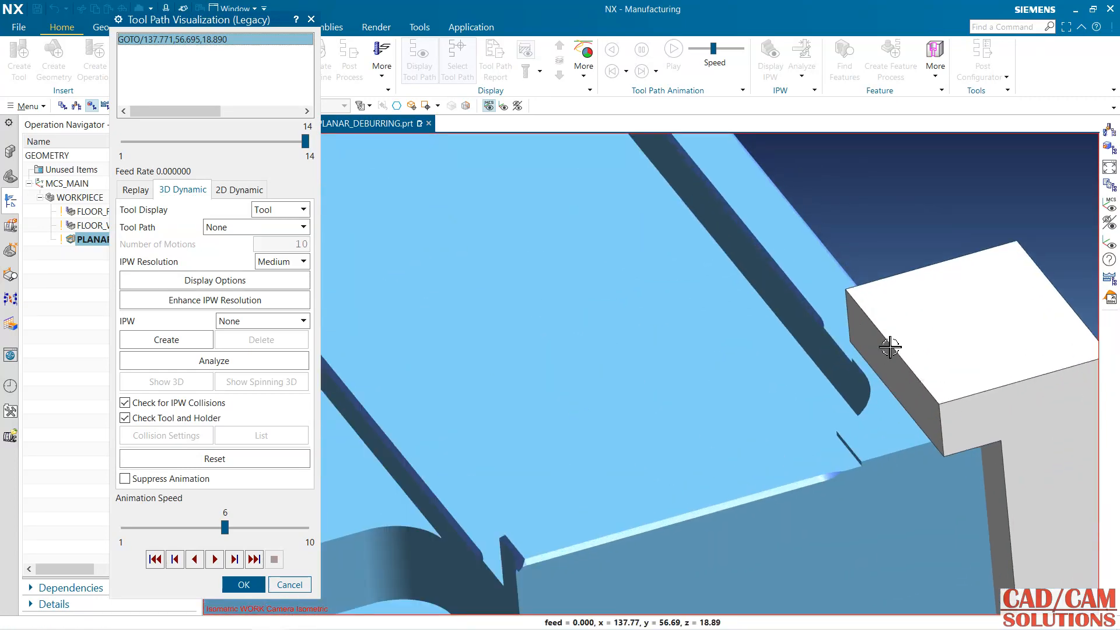
Orbit and zoom to inspect the machined plate between the clamps
{"action": "left_click_drag", "start_coordinate": [889, 346], "coordinate": [939, 424]}
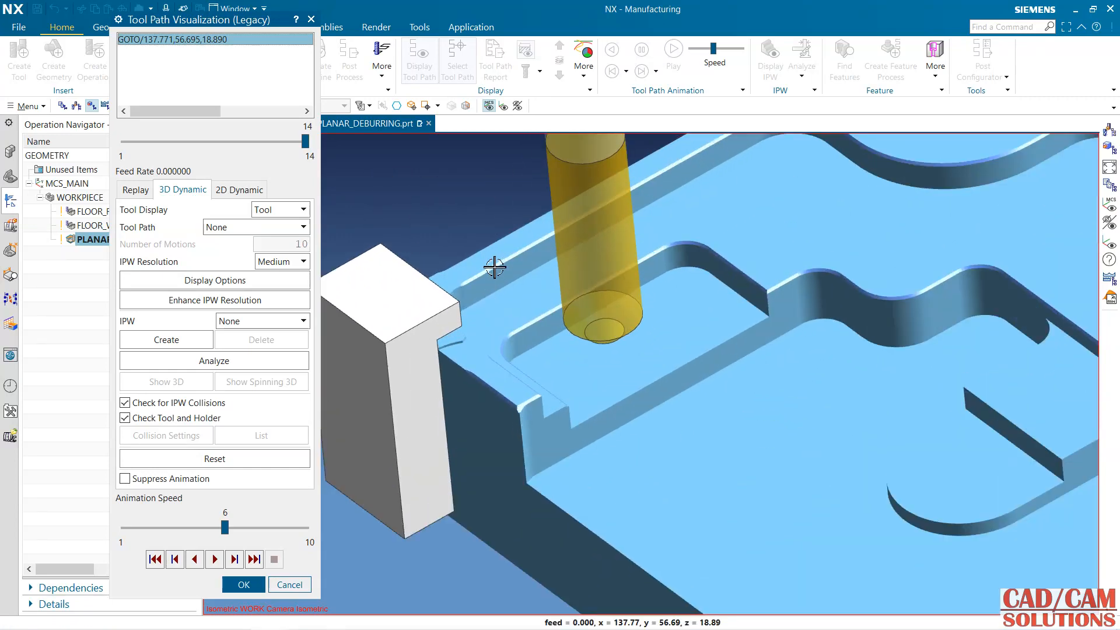
{"action": "left_click_drag", "start_coordinate": [492, 268], "coordinate": [661, 339]}
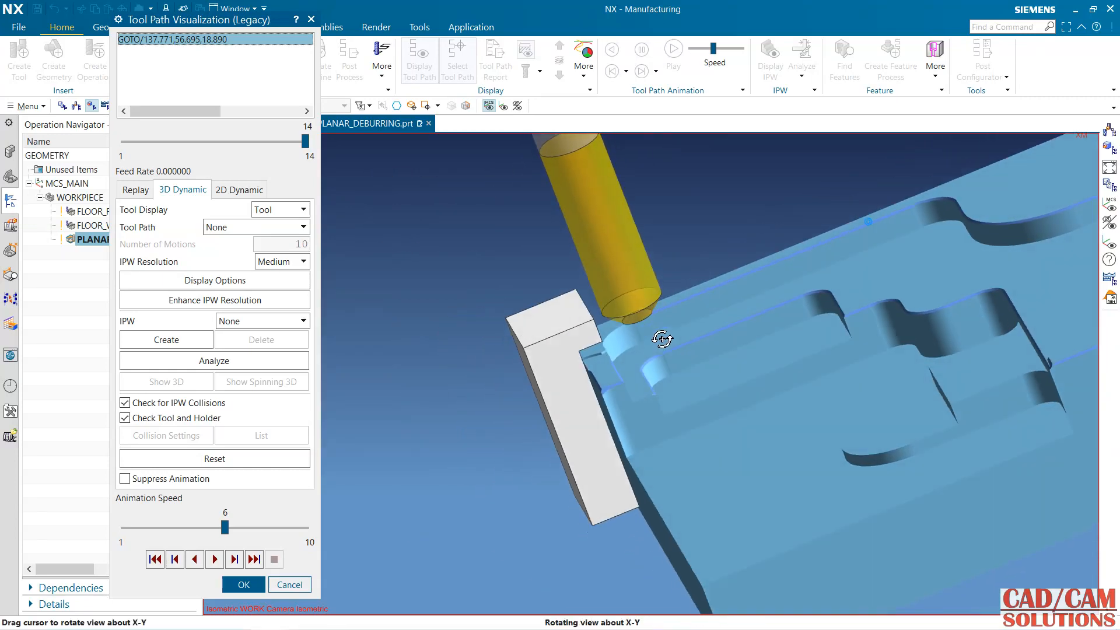
{"action": "left_click_drag", "start_coordinate": [660, 338], "coordinate": [700, 326]}
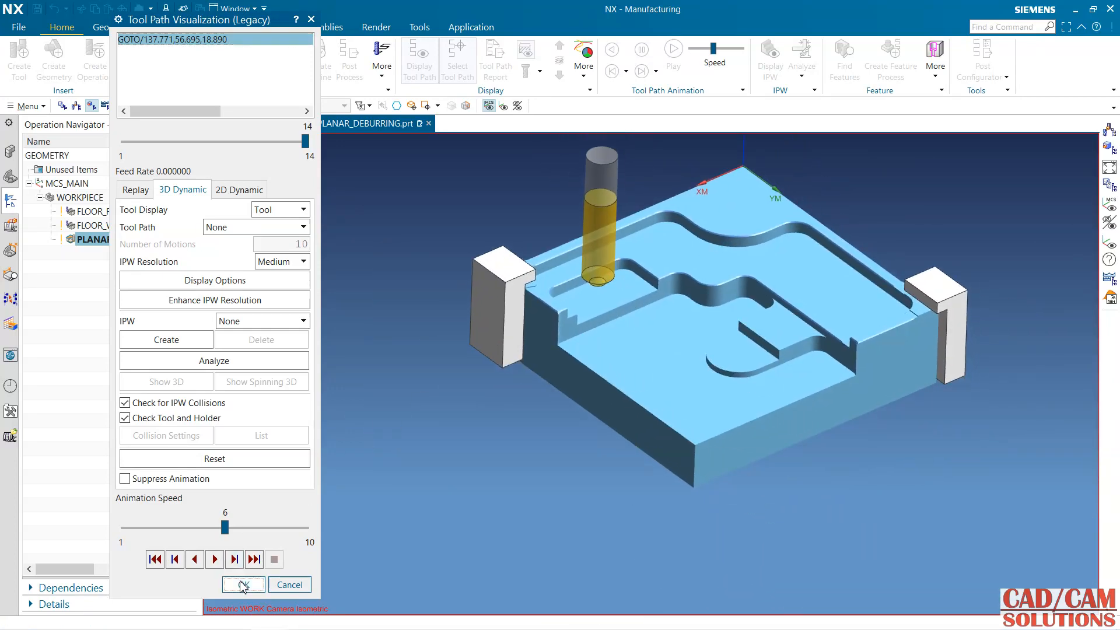
Close visualization and show all hidden bodies via View > Show and Hide
{"action": "left_click", "coordinate": [238, 584]}
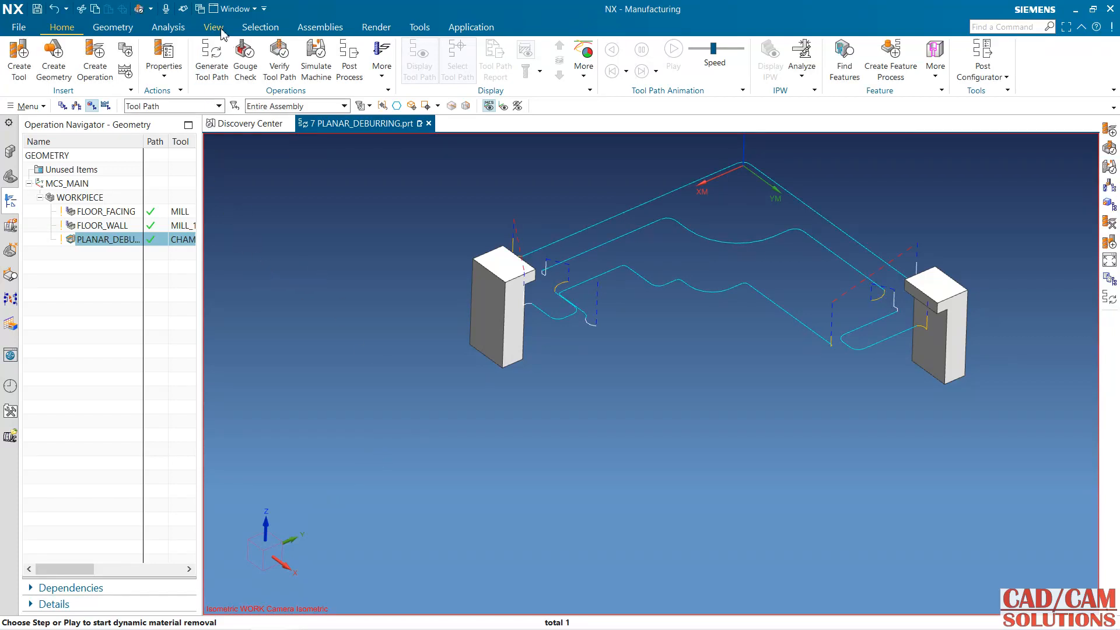
{"action": "left_click", "coordinate": [212, 26]}
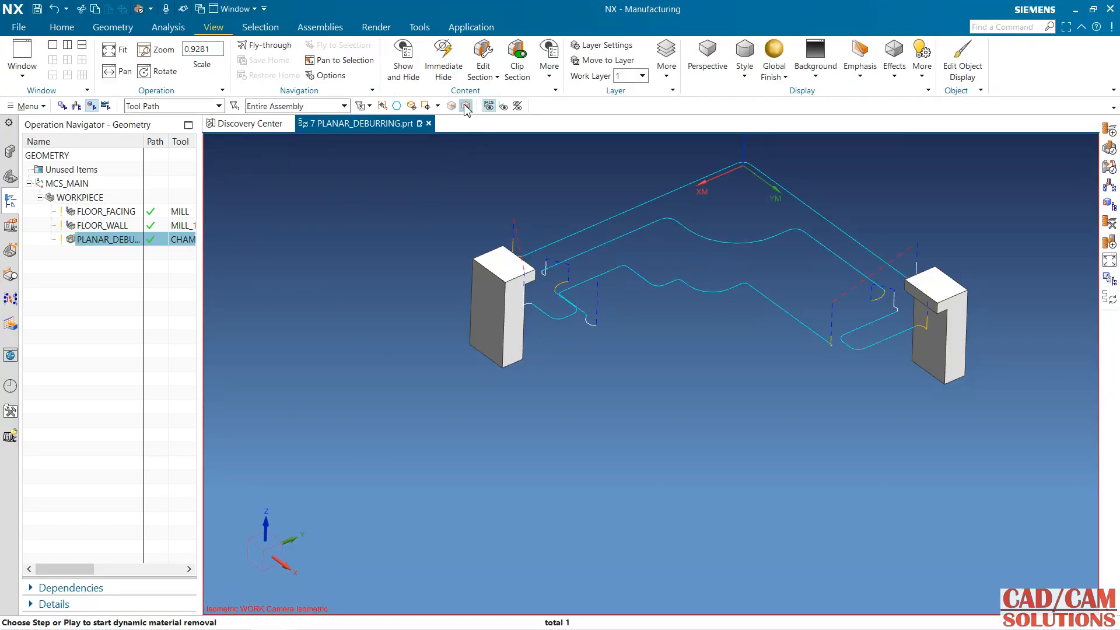
{"action": "left_click", "coordinate": [465, 106]}
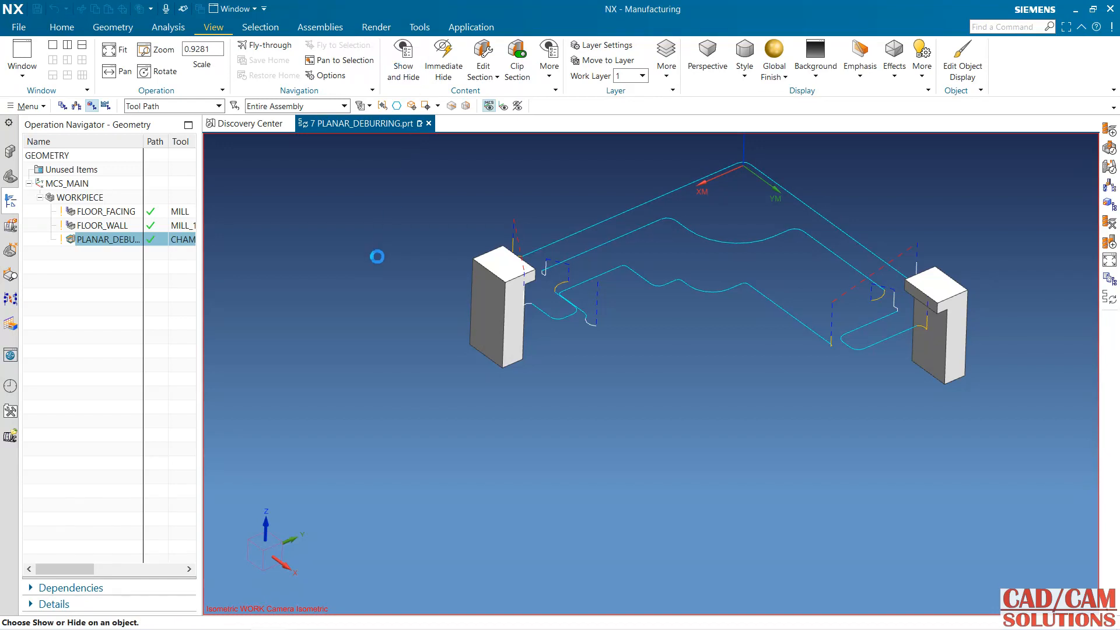
{"action": "left_click", "coordinate": [403, 57]}
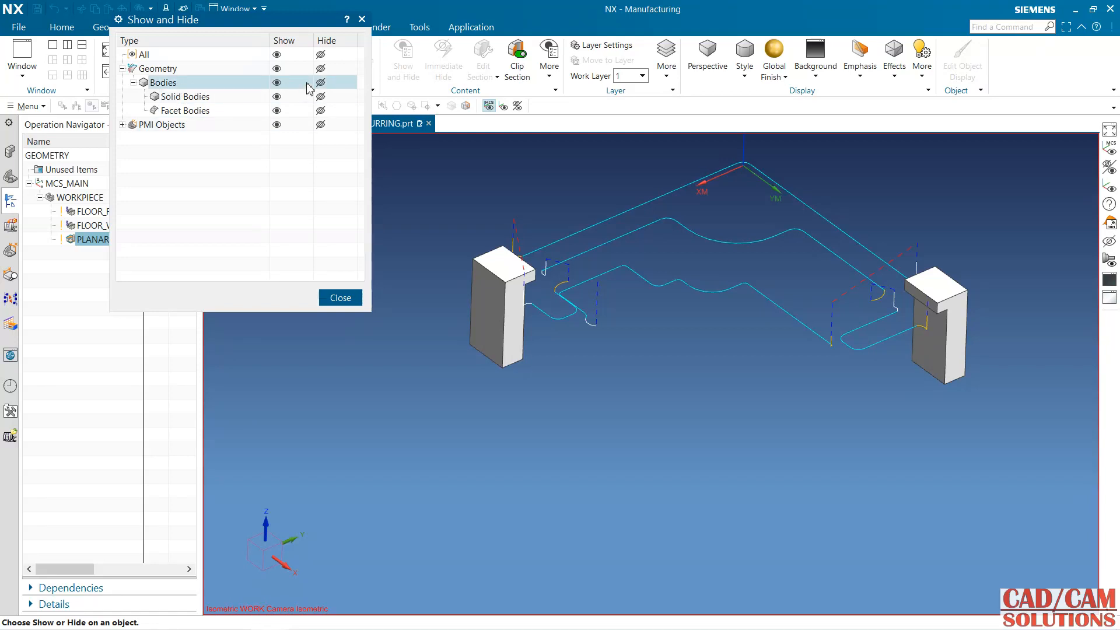
{"action": "left_click", "coordinate": [277, 82]}
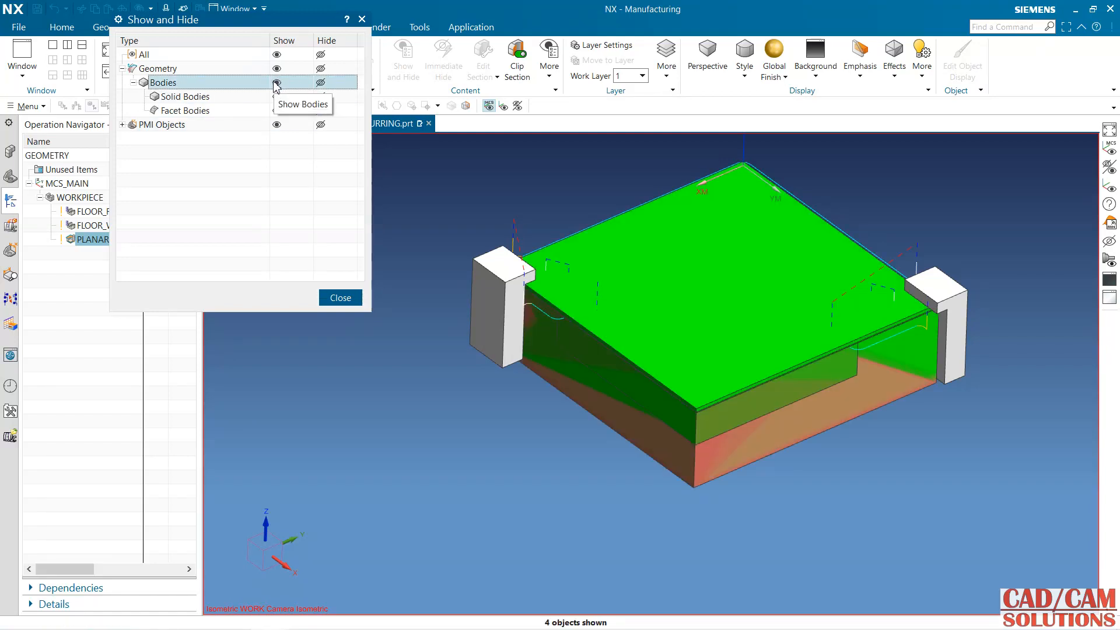
{"action": "left_click", "coordinate": [340, 297]}
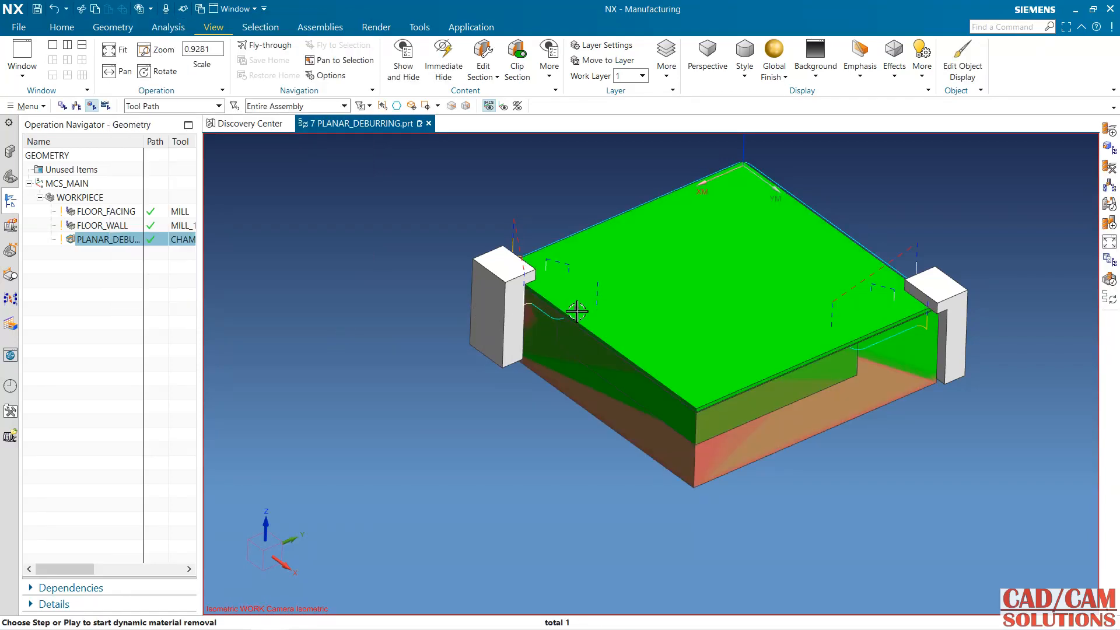
{"action": "mouse_move", "coordinate": [536, 266]}
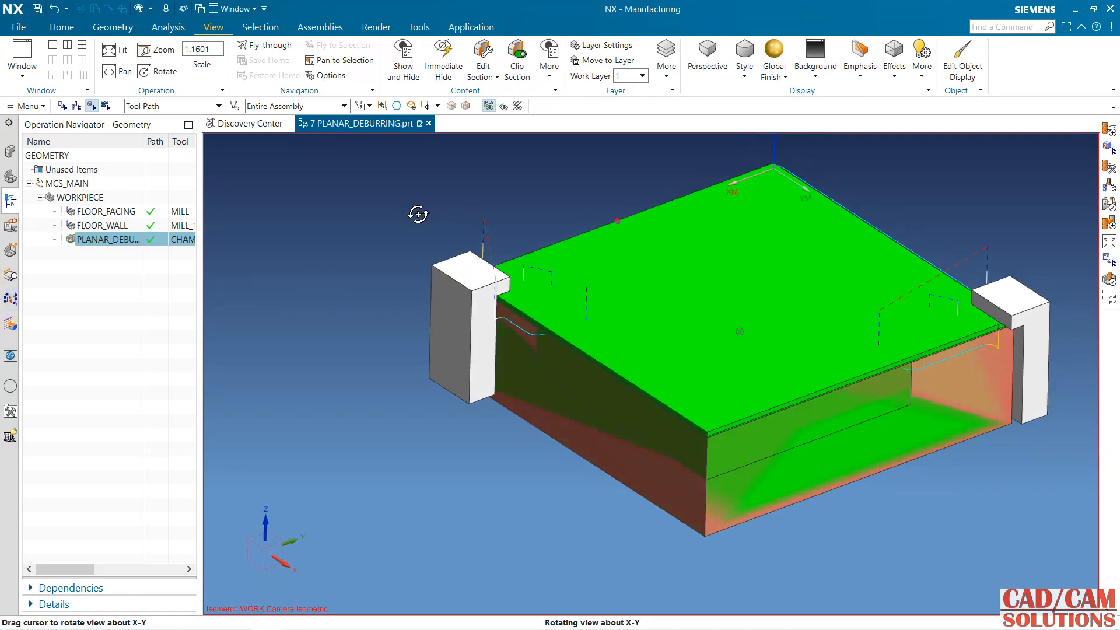
Switch the Operation Navigator to Program Order view
{"action": "left_click", "coordinate": [60, 27]}
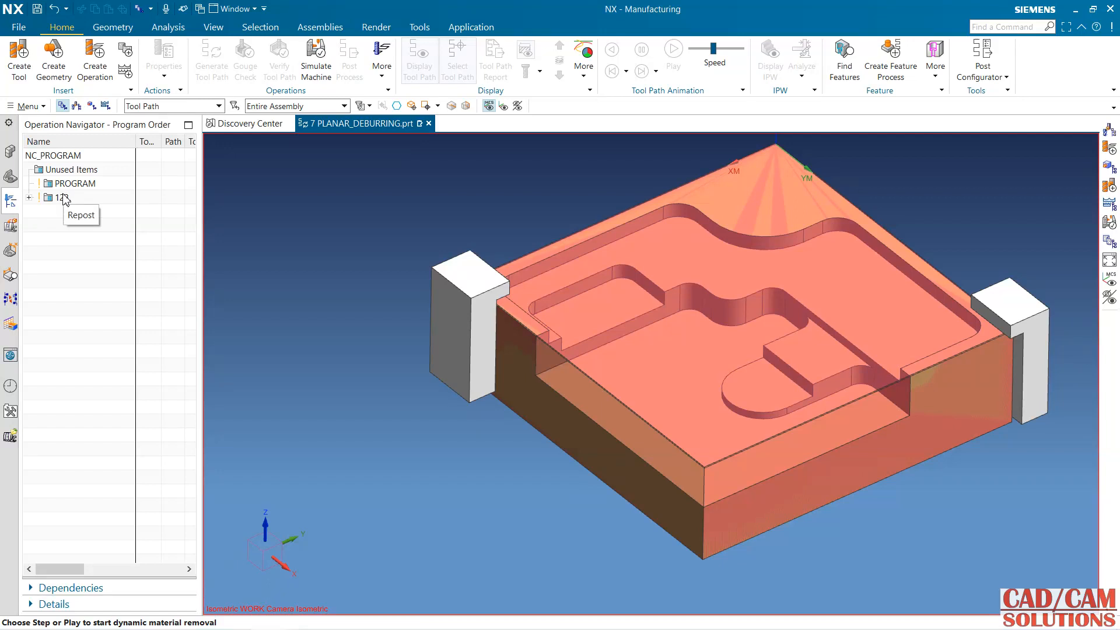
Browse for a postprocessor for program 123, starting at D:\Siemens.NX.Postprocessors
{"action": "left_click", "coordinate": [63, 197]}
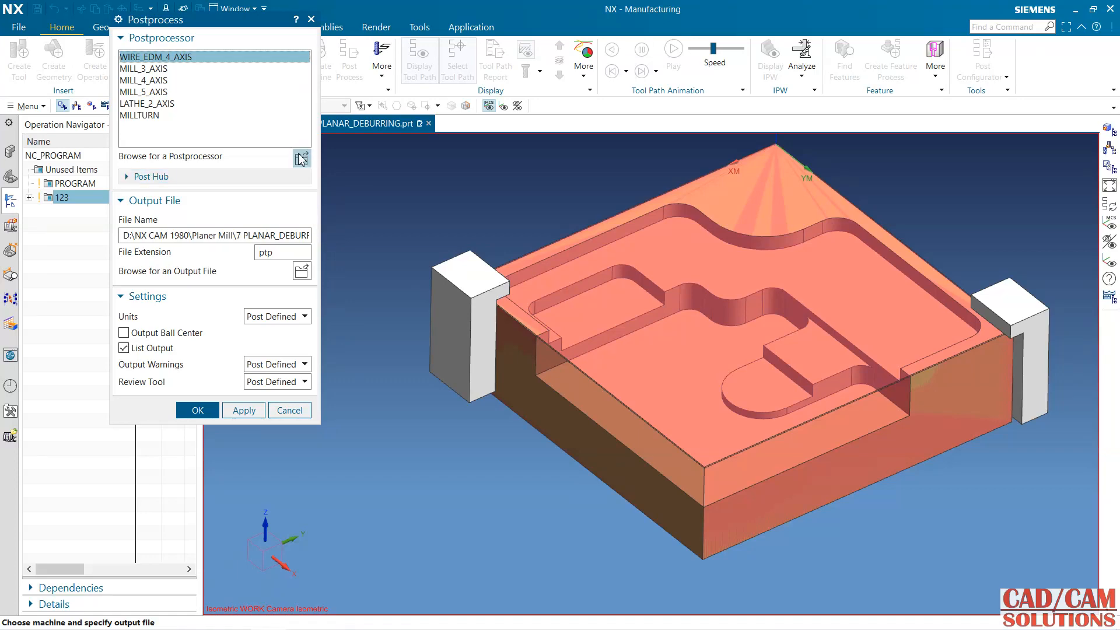
{"action": "left_click", "coordinate": [301, 157]}
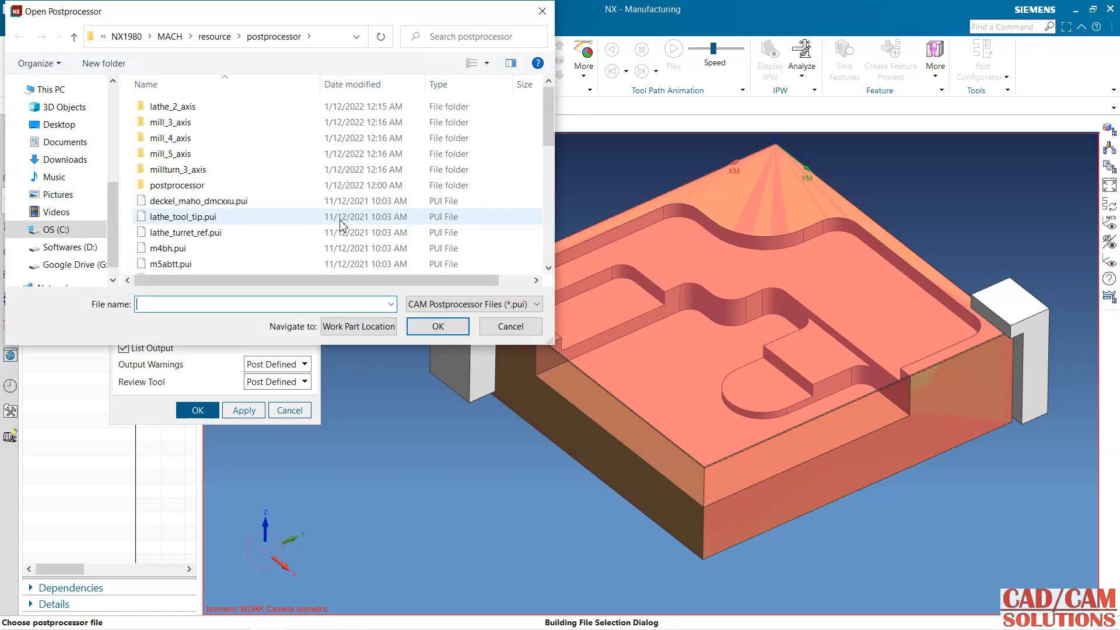
{"action": "left_click", "coordinate": [63, 247]}
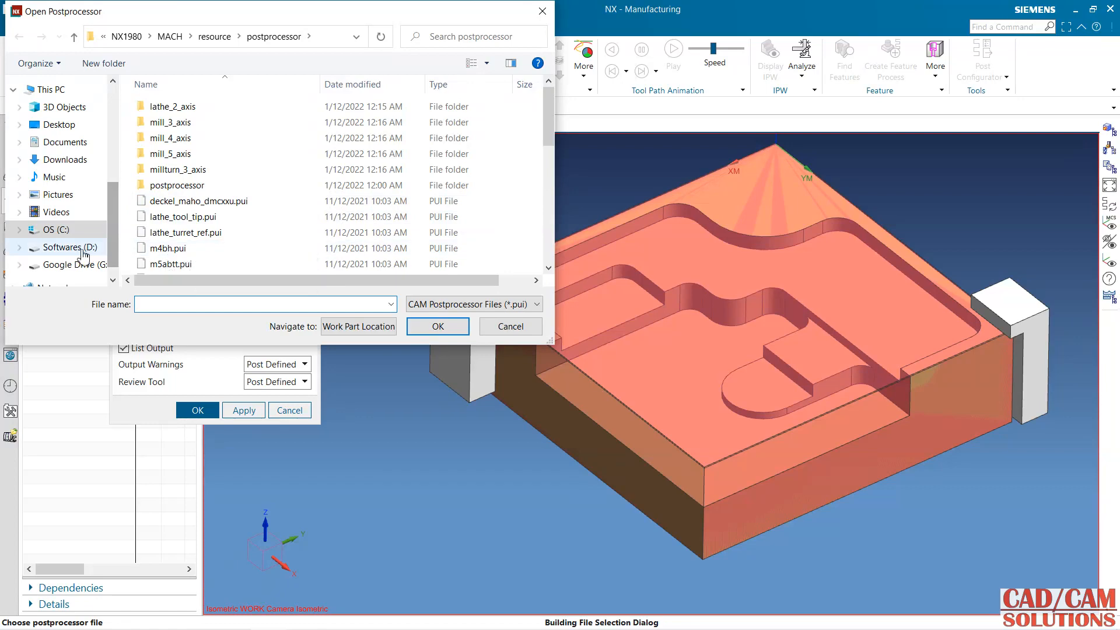
{"action": "left_click", "coordinate": [63, 246]}
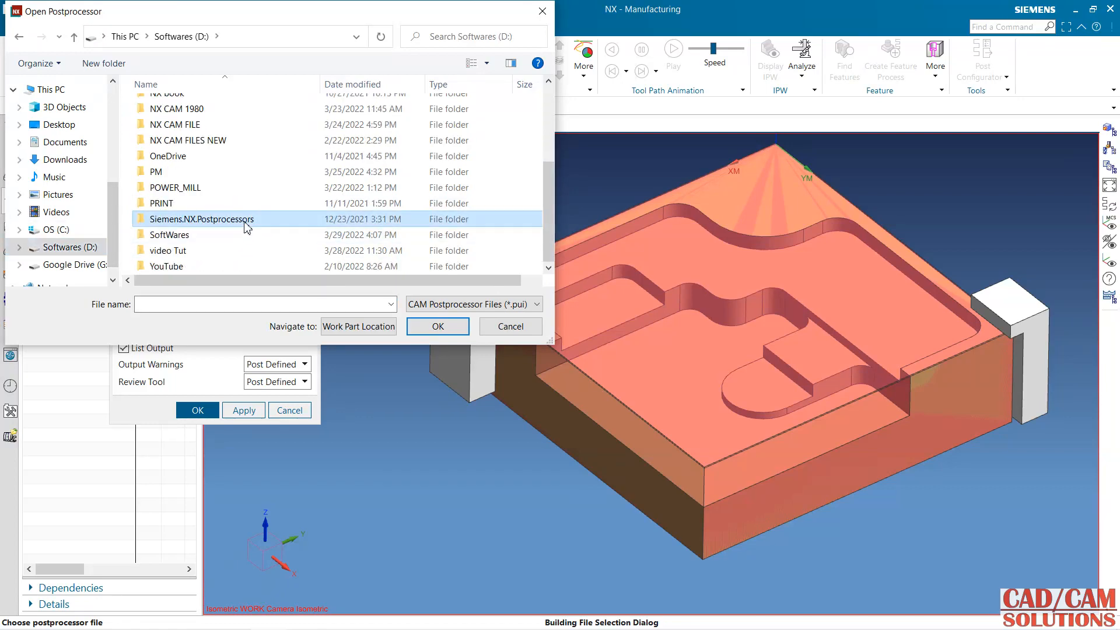
{"action": "double_click", "coordinate": [202, 219]}
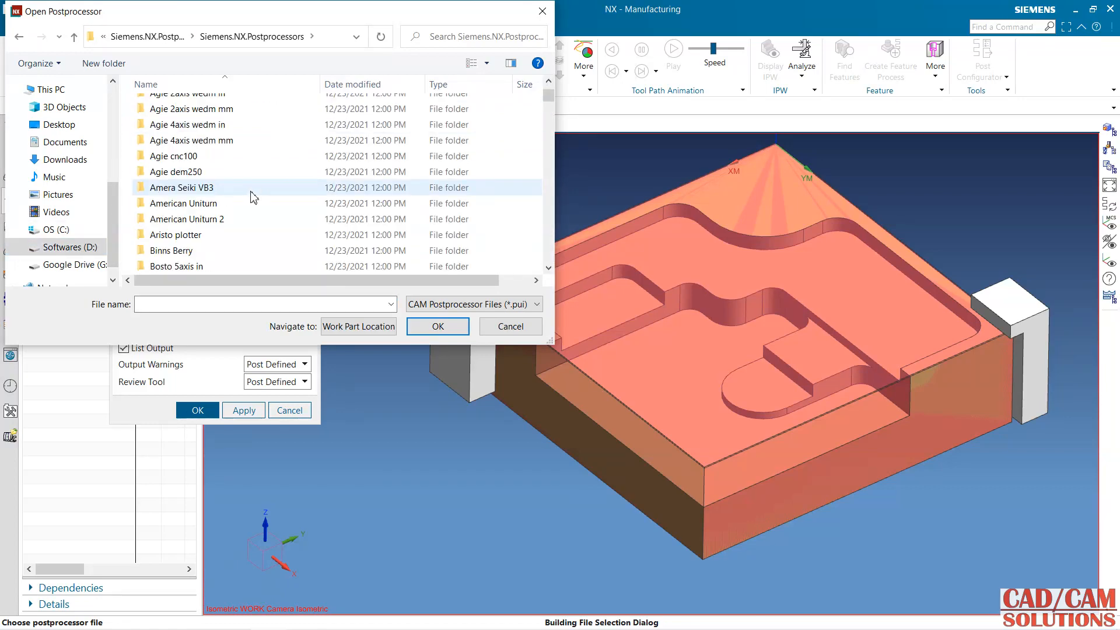
Reach the Fanuc 3axis mill mm folder and bring up file actions for fanuc_mill_3_metric.pui
{"action": "scroll", "scroll_direction": "down", "scroll_amount": 3}
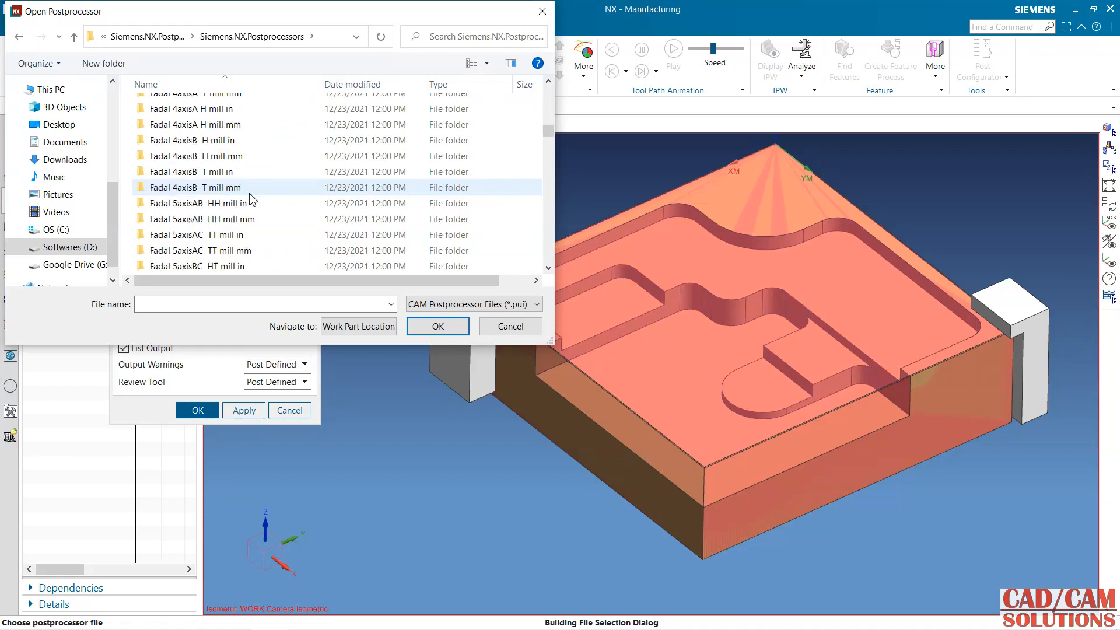
{"action": "scroll", "scroll_direction": "down", "scroll_amount": 3}
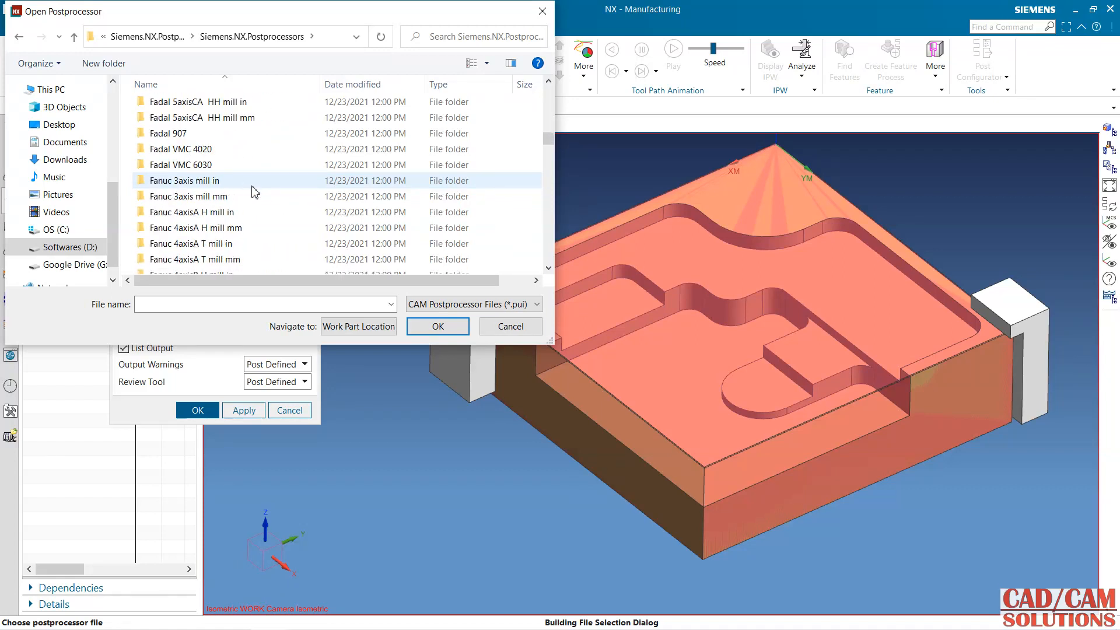
{"action": "mouse_move", "coordinate": [186, 196]}
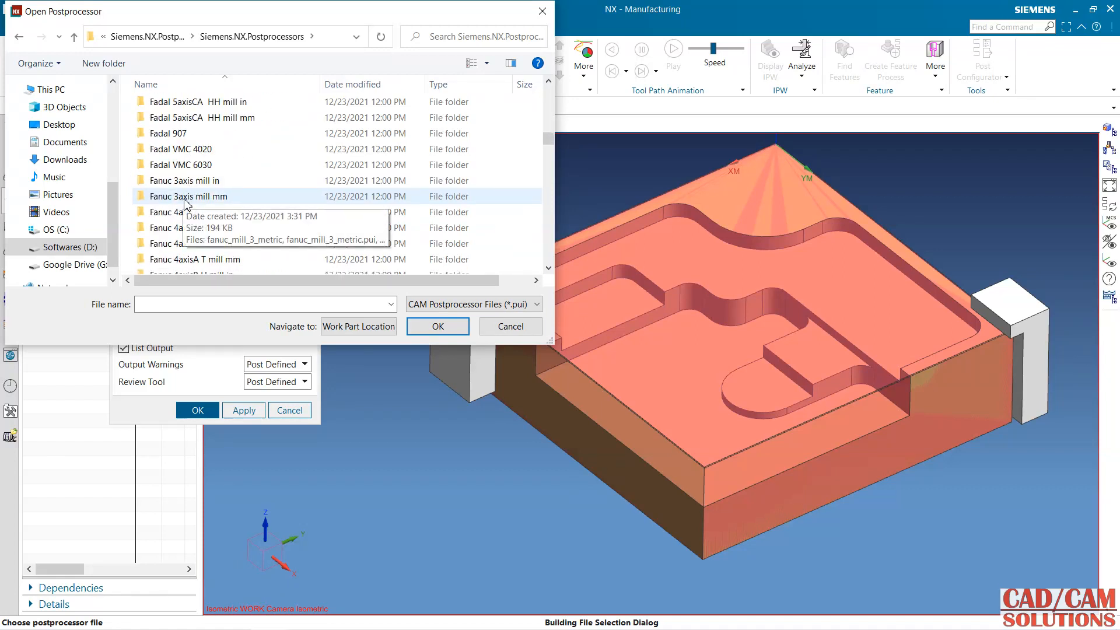
{"action": "double_click", "coordinate": [189, 195]}
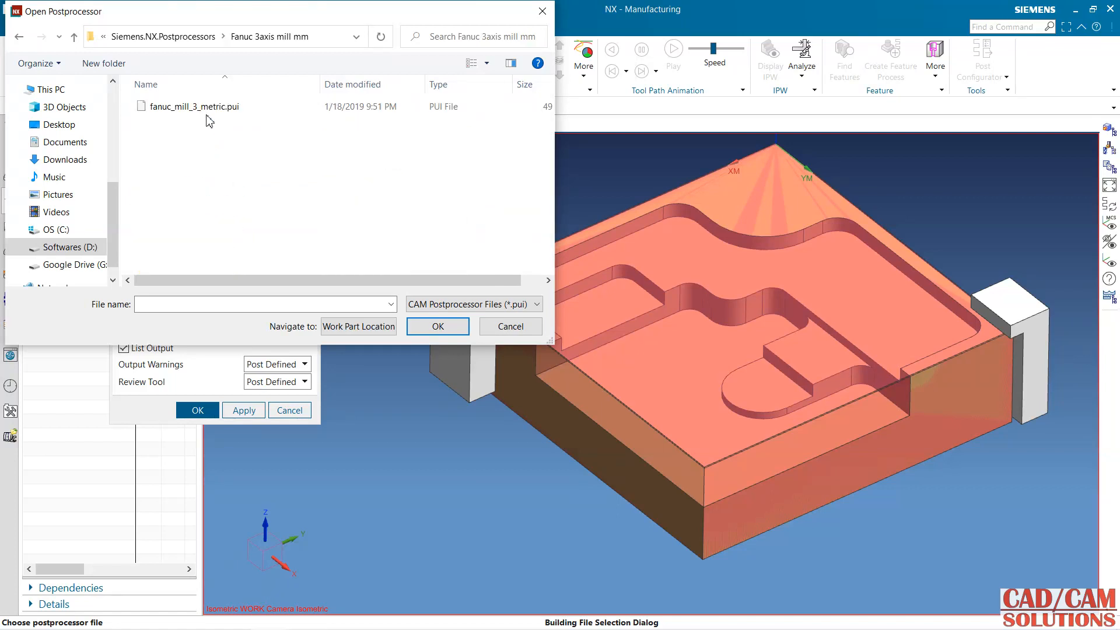
{"action": "right_click", "coordinate": [192, 106]}
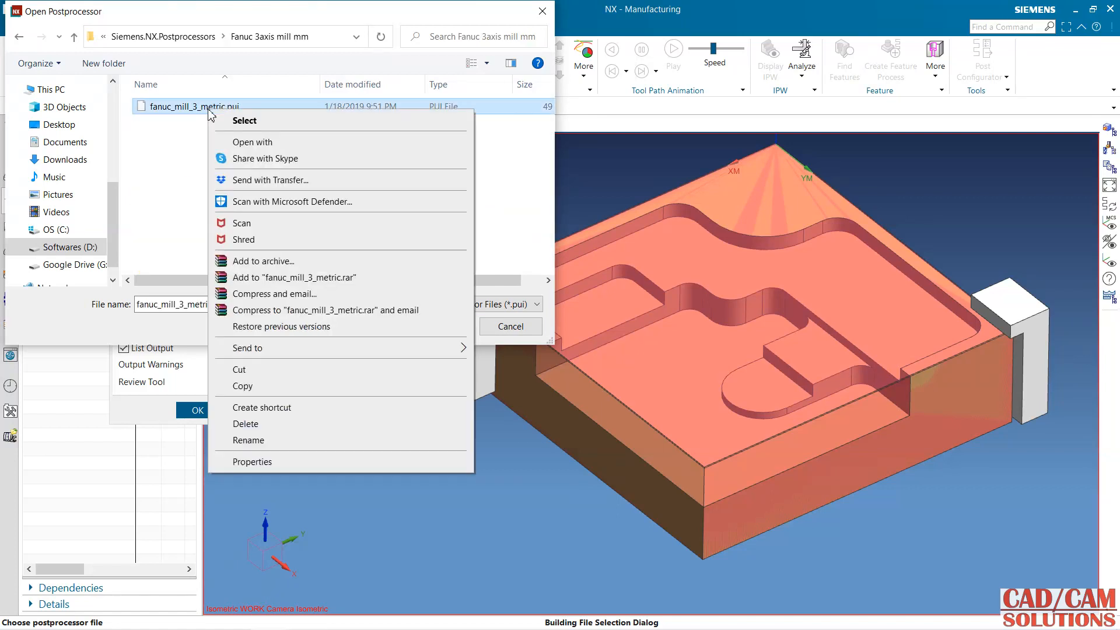
{"action": "mouse_move", "coordinate": [250, 370]}
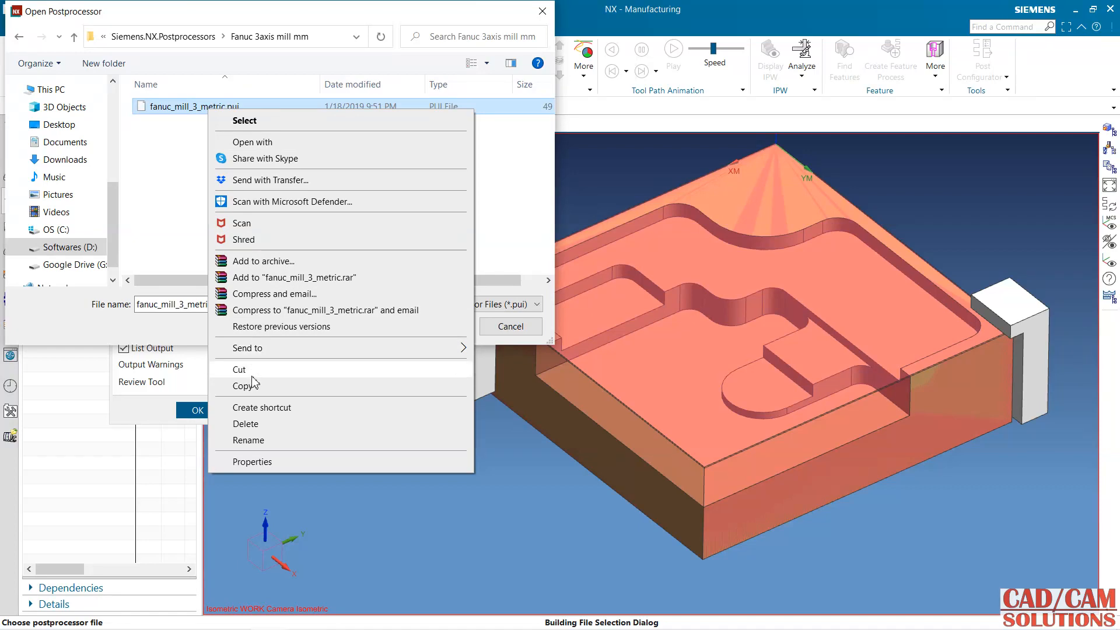
{"action": "mouse_move", "coordinate": [252, 386]}
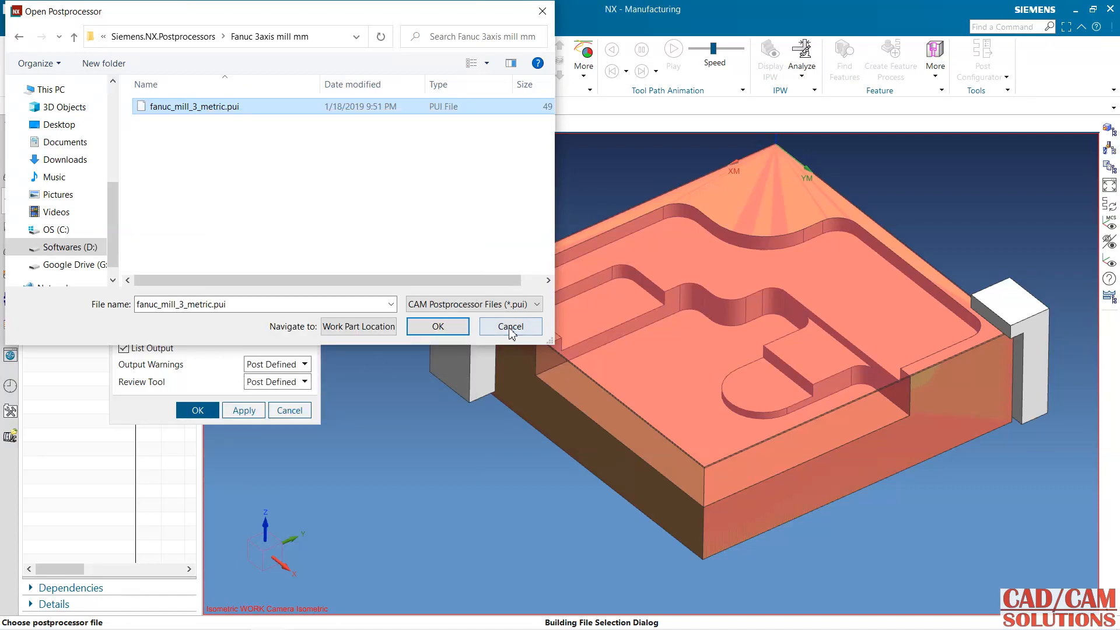
Paste the Fanuc postprocessor into NX's own postprocessor folder, granting administrator permission
{"action": "left_click", "coordinate": [510, 327]}
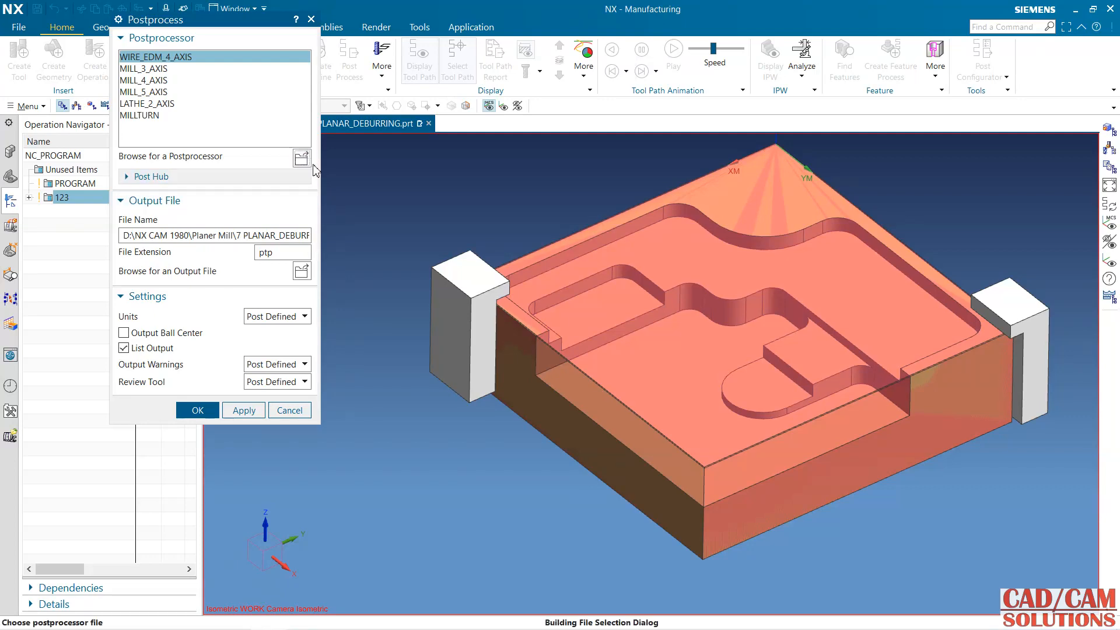
{"action": "left_click", "coordinate": [301, 159]}
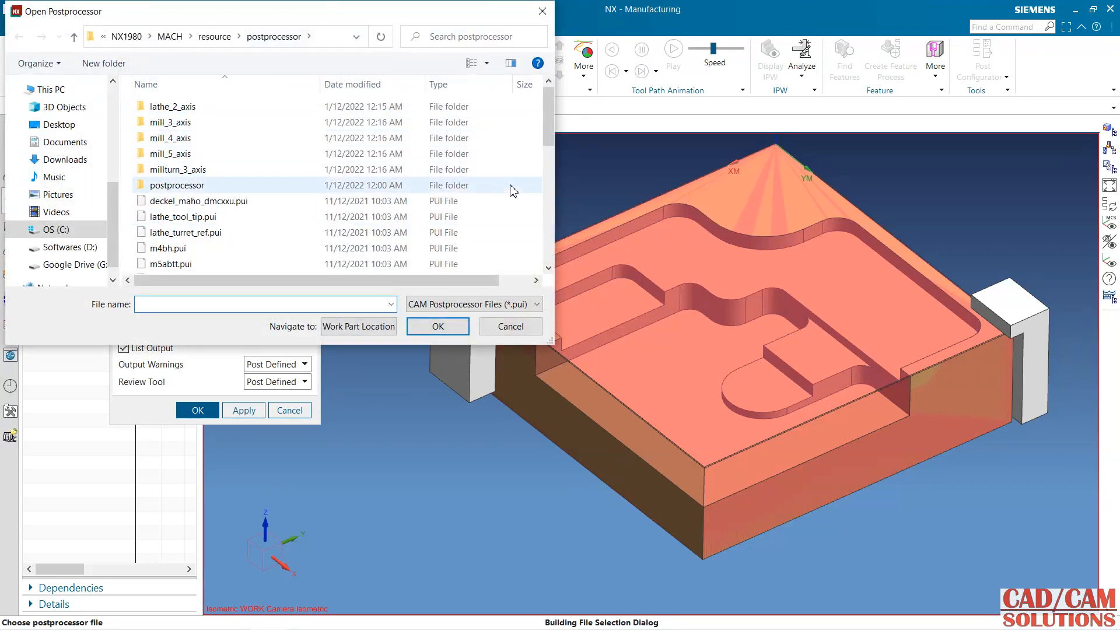
{"action": "right_click", "coordinate": [512, 190]}
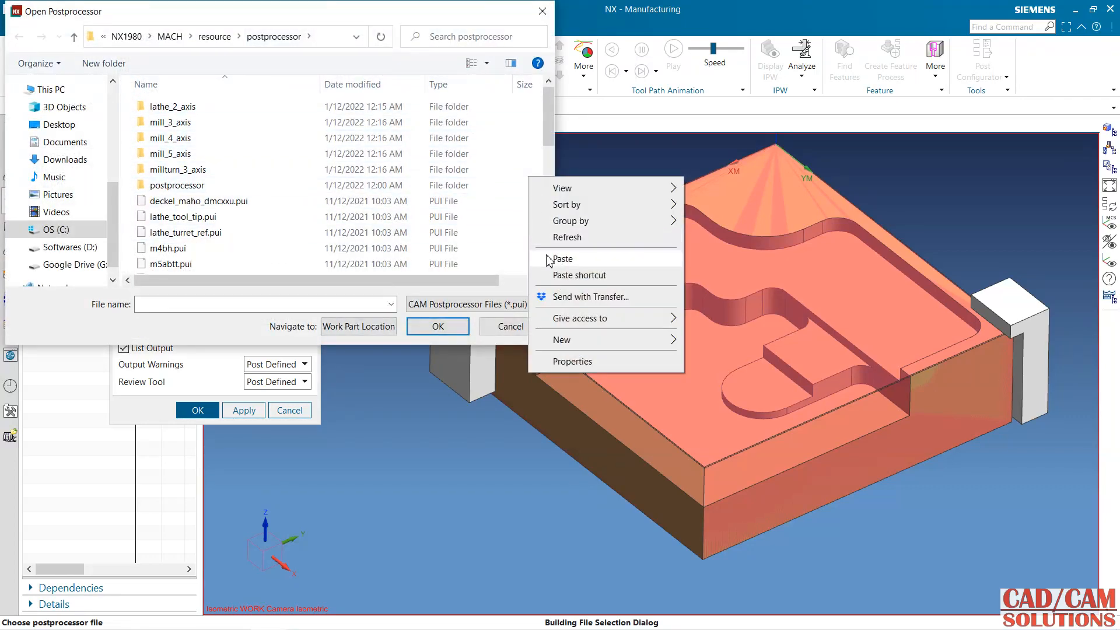
{"action": "left_click", "coordinate": [563, 259]}
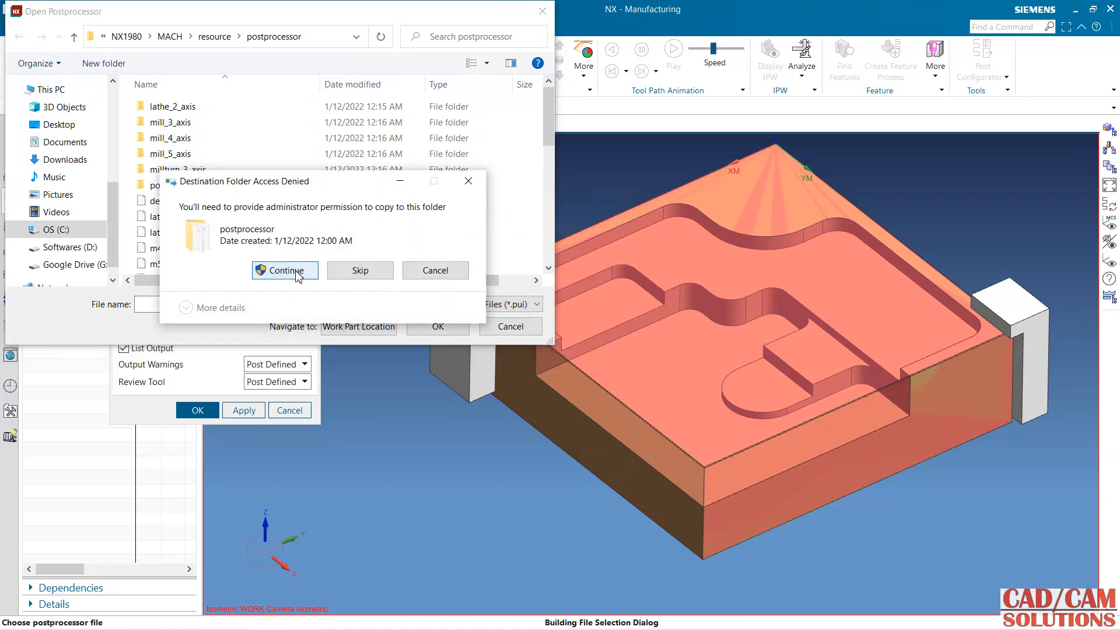
{"action": "left_click", "coordinate": [283, 270]}
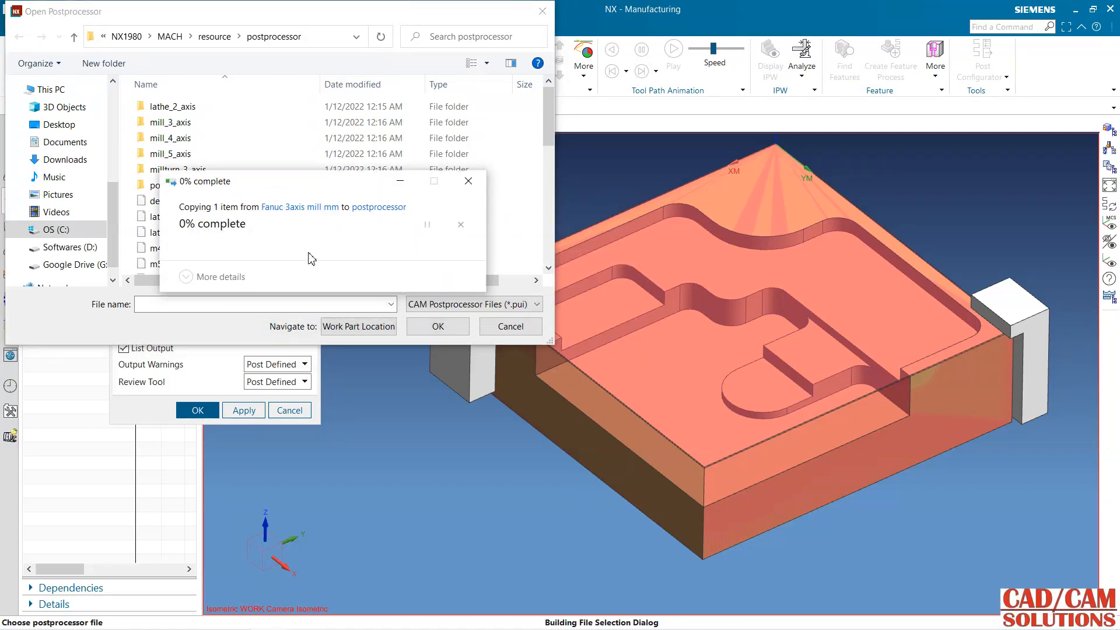
Load fanuc_mill_3_metric.pui as the postprocessor
{"action": "left_click", "coordinate": [193, 217]}
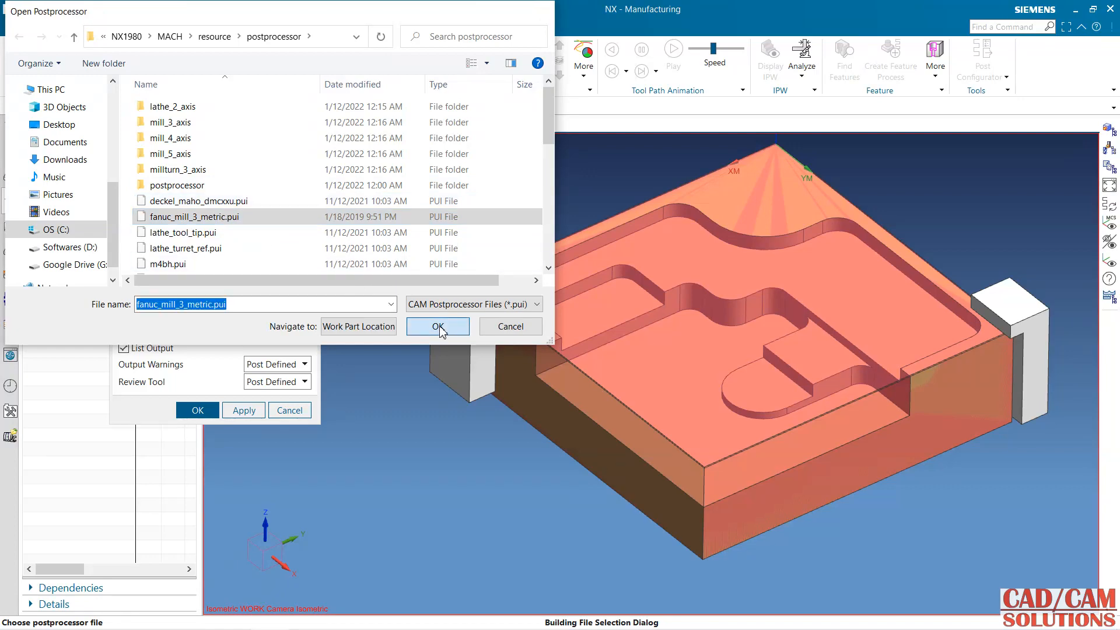
{"action": "left_click", "coordinate": [437, 327]}
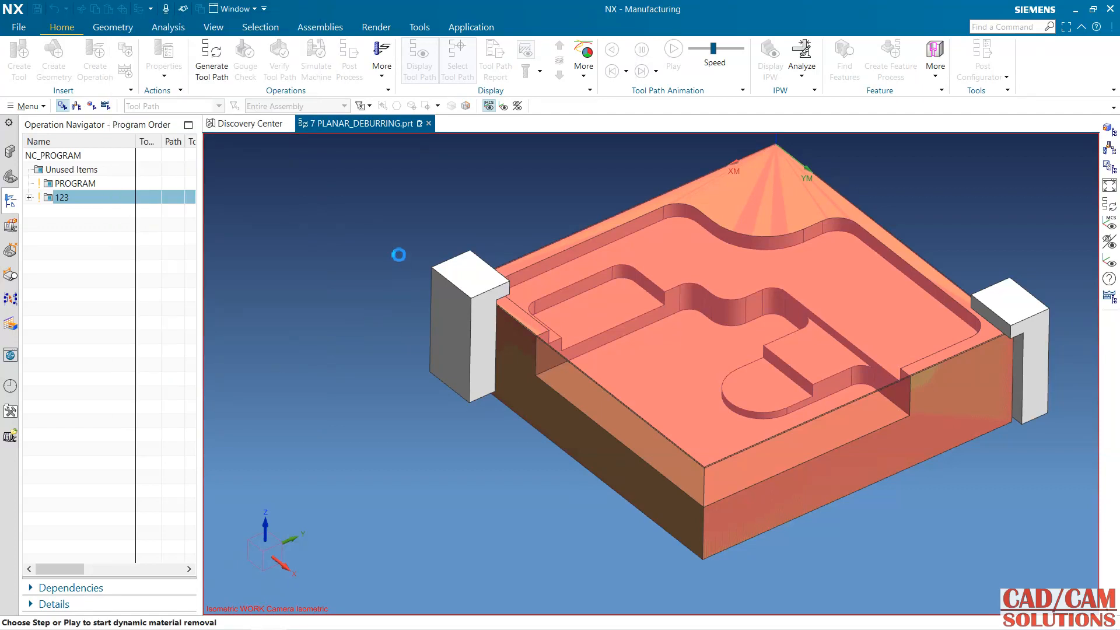
Dismiss the General Fault error and expand program 123 to list FLOOR_FACING, FLOOR_WALL and PLANAR_DEBURRING
{"action": "left_click", "coordinate": [279, 58]}
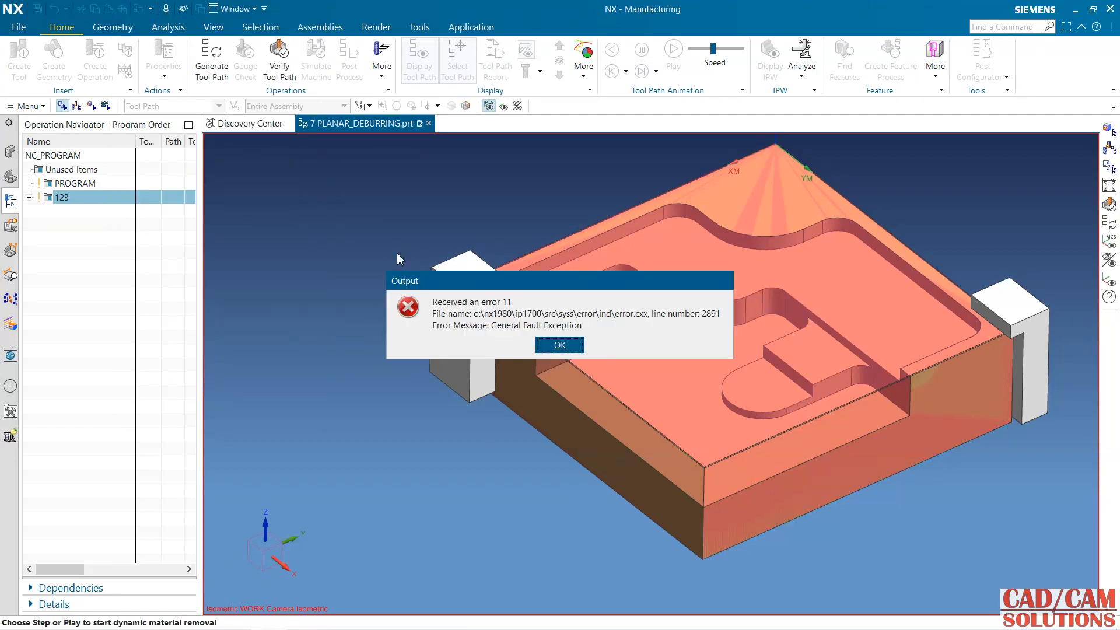
{"action": "left_click", "coordinate": [558, 344]}
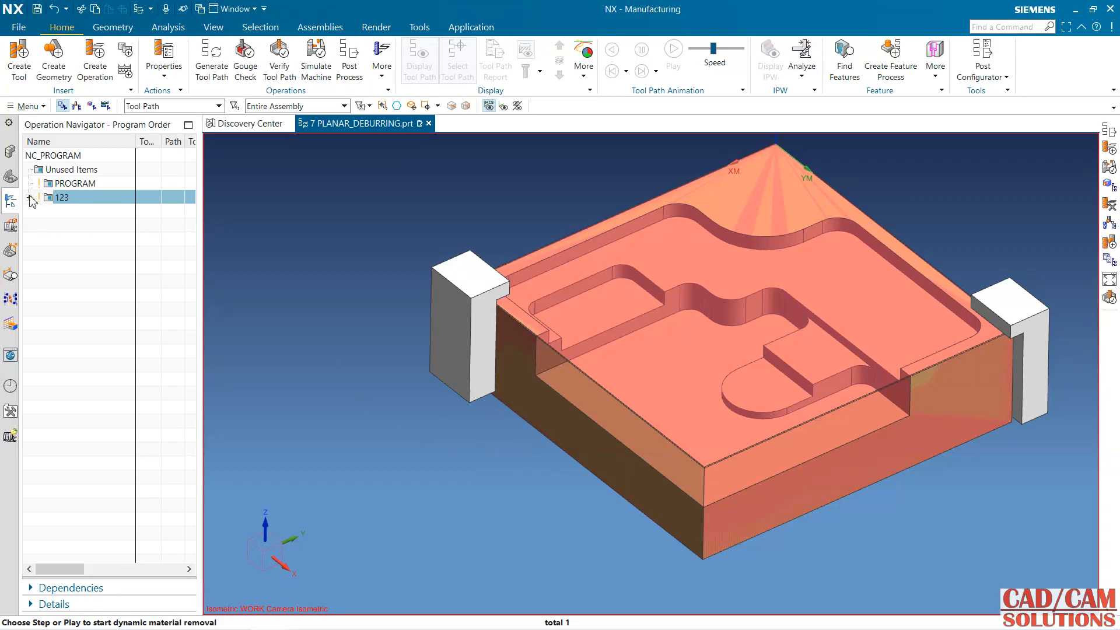
{"action": "left_click", "coordinate": [29, 197]}
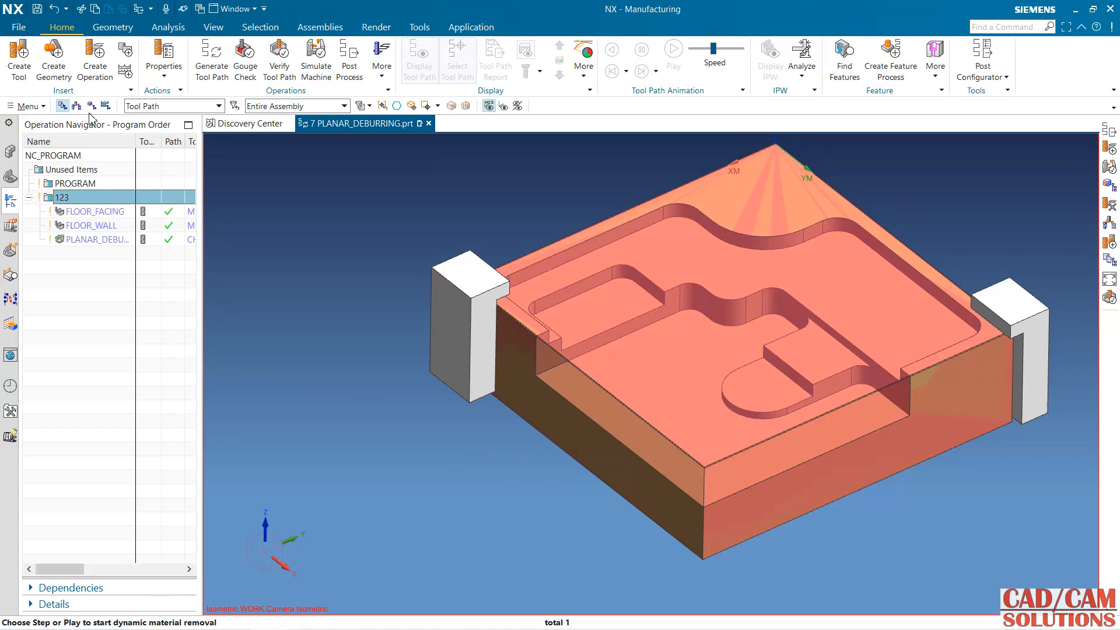
{"action": "left_click", "coordinate": [62, 106]}
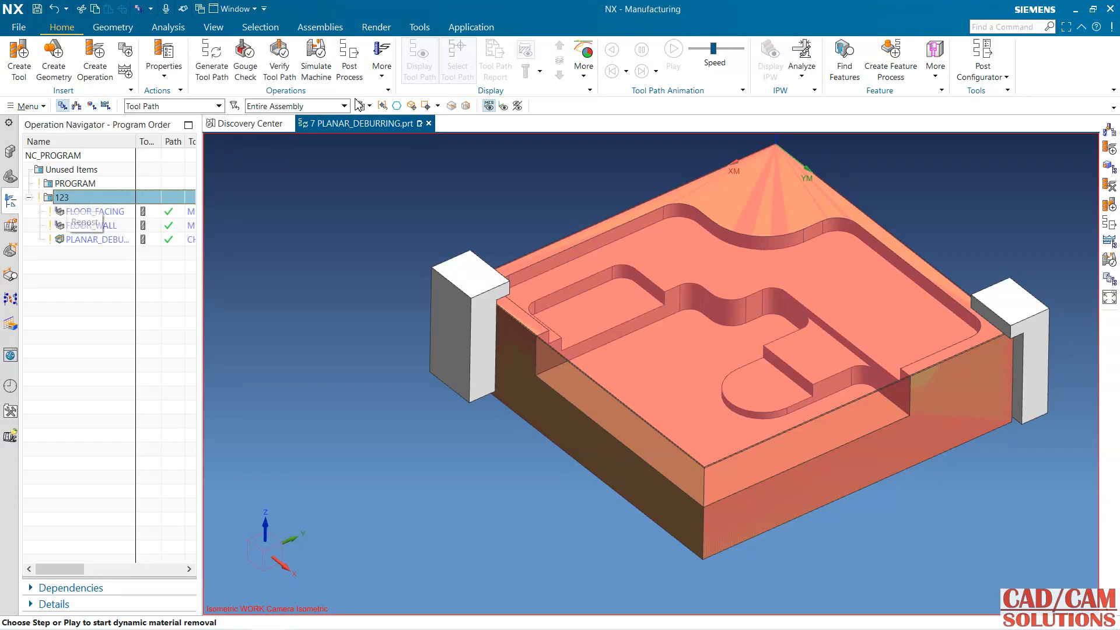
Post program 123 with the generic MILL_3_AXIS postprocessor
{"action": "left_click", "coordinate": [349, 58]}
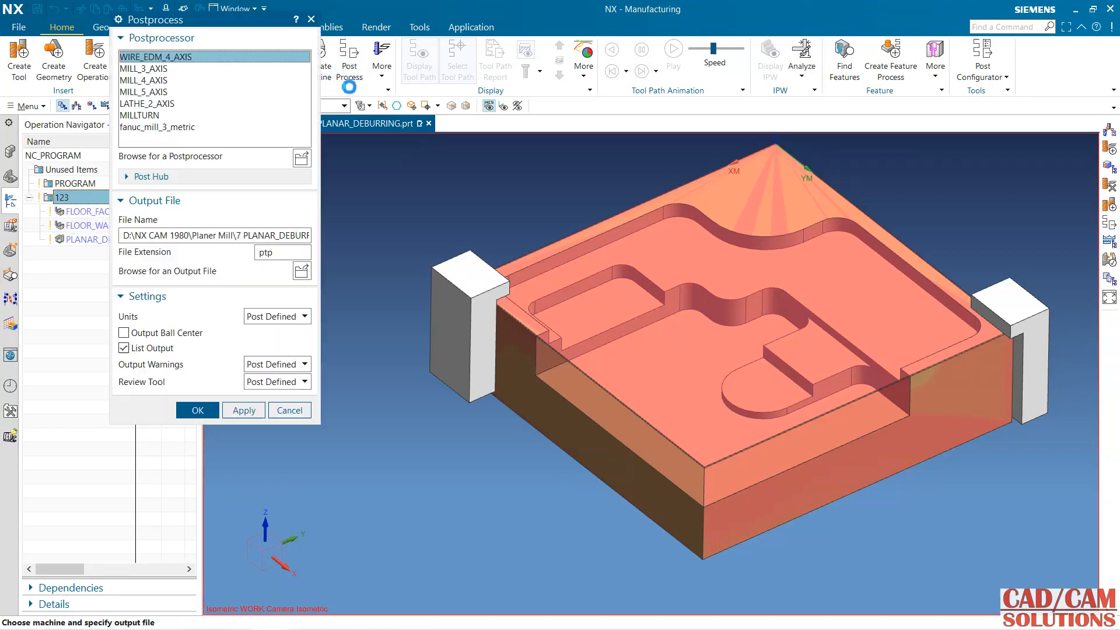
{"action": "left_click", "coordinate": [142, 67]}
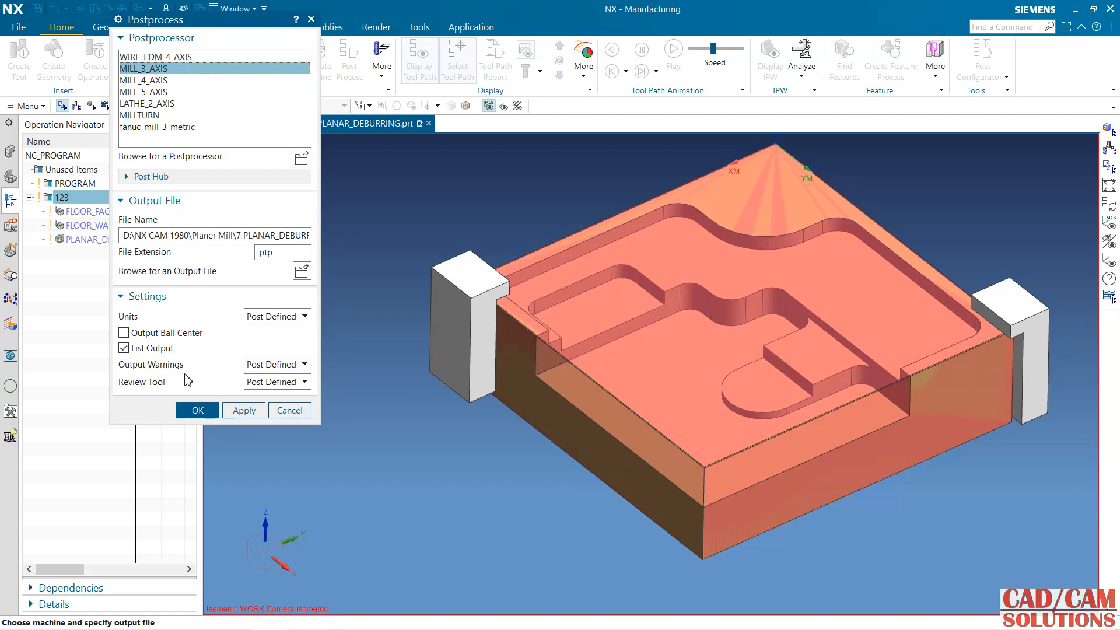
{"action": "left_click", "coordinate": [197, 409]}
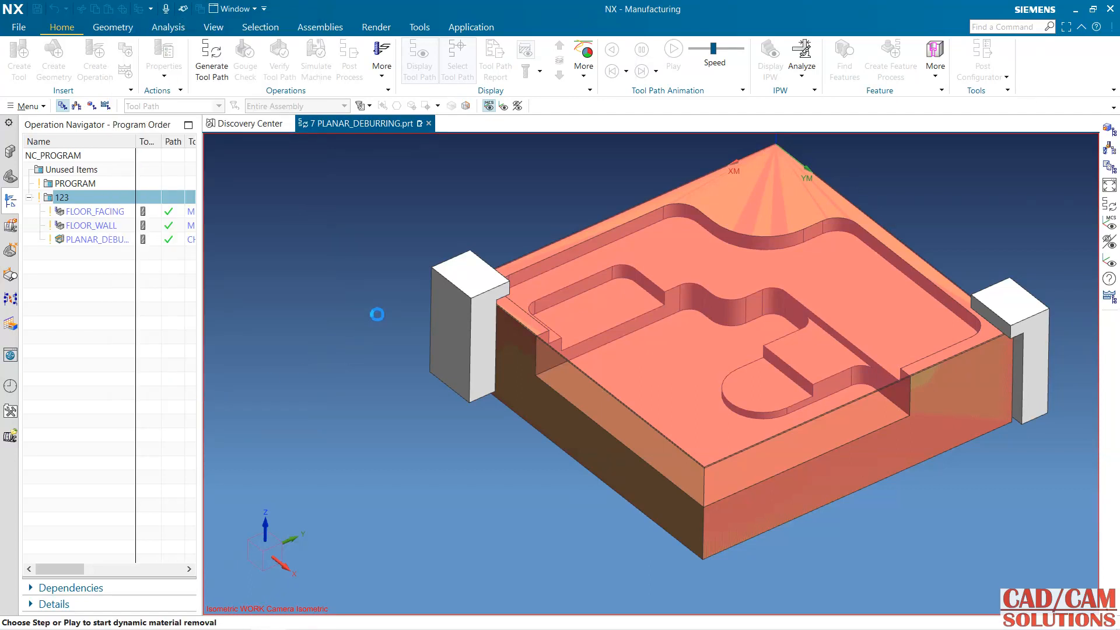
Accept the missing MILL and CHAMFER_MILL tool number warnings
{"action": "left_click", "coordinate": [278, 58]}
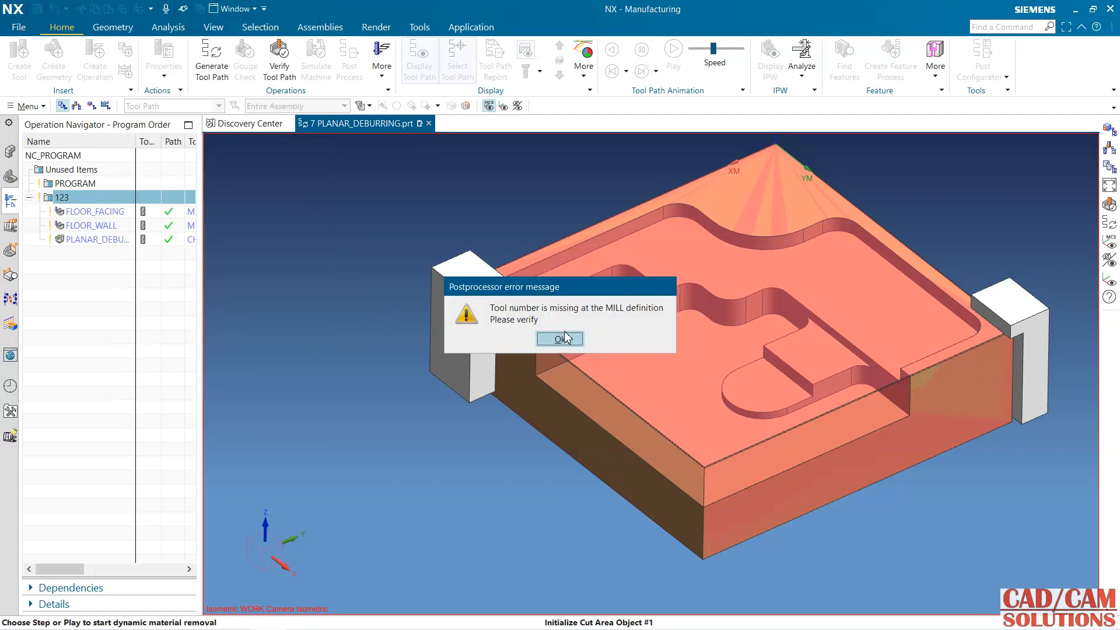
{"action": "left_click", "coordinate": [559, 339]}
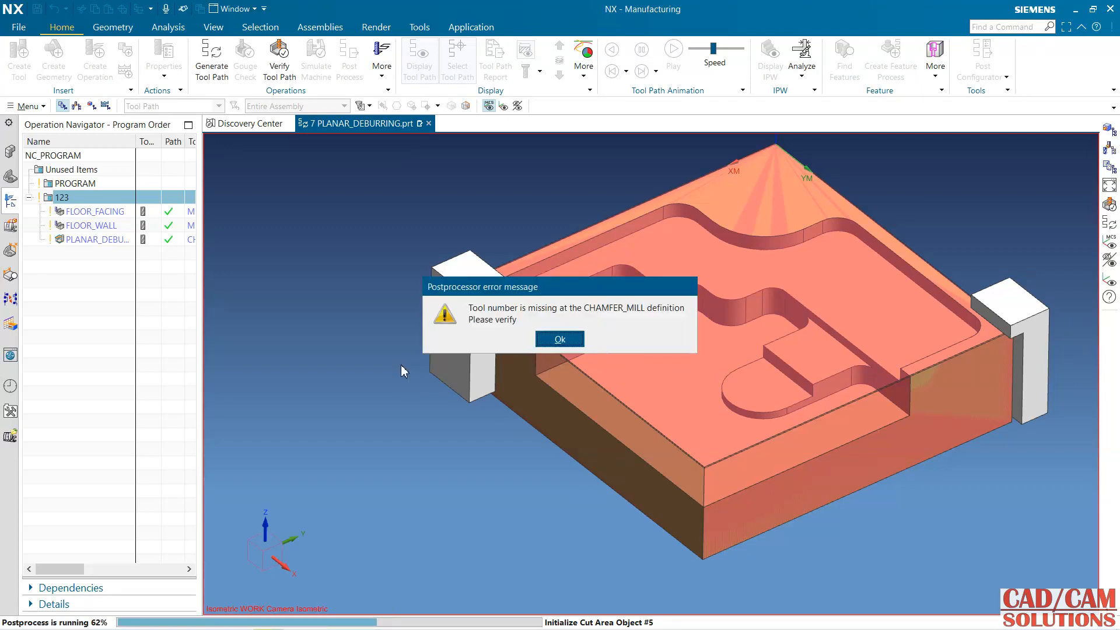
{"action": "left_click", "coordinate": [559, 339]}
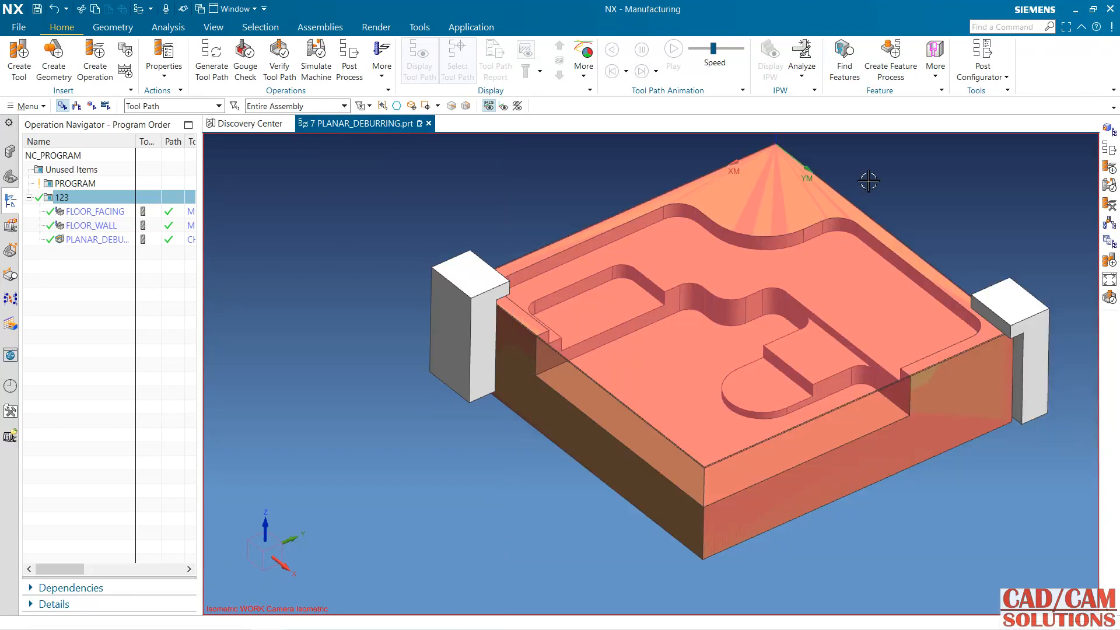
{"action": "mouse_move", "coordinate": [330, 318]}
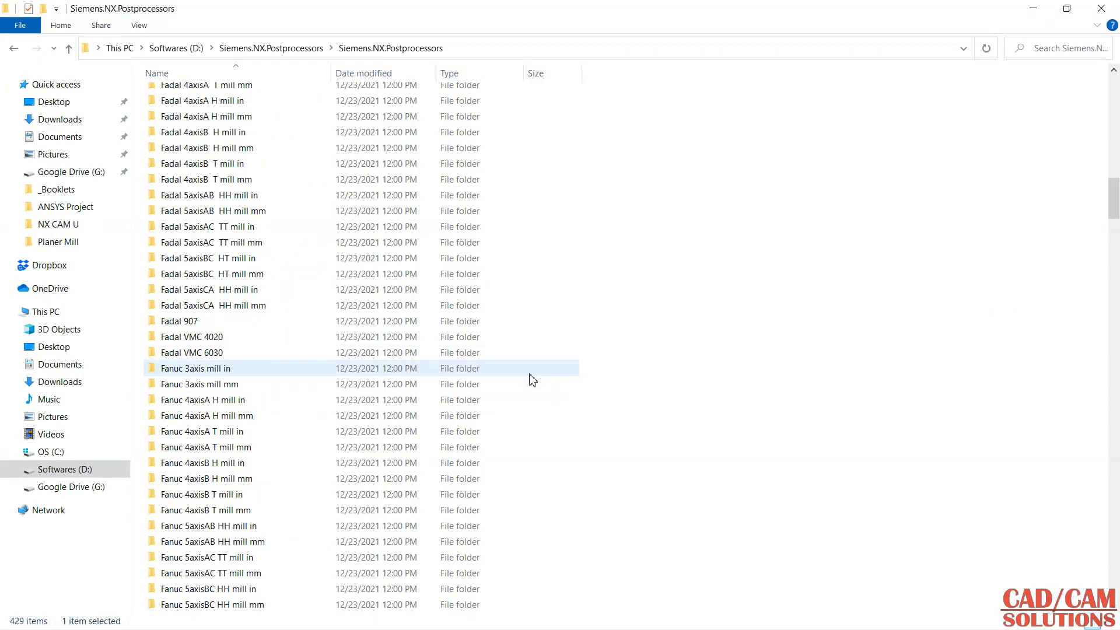
Copy all three fanuc_mill_3_metric files (def, pui, tcl) in File Explorer and return to NX
{"action": "double_click", "coordinate": [199, 384]}
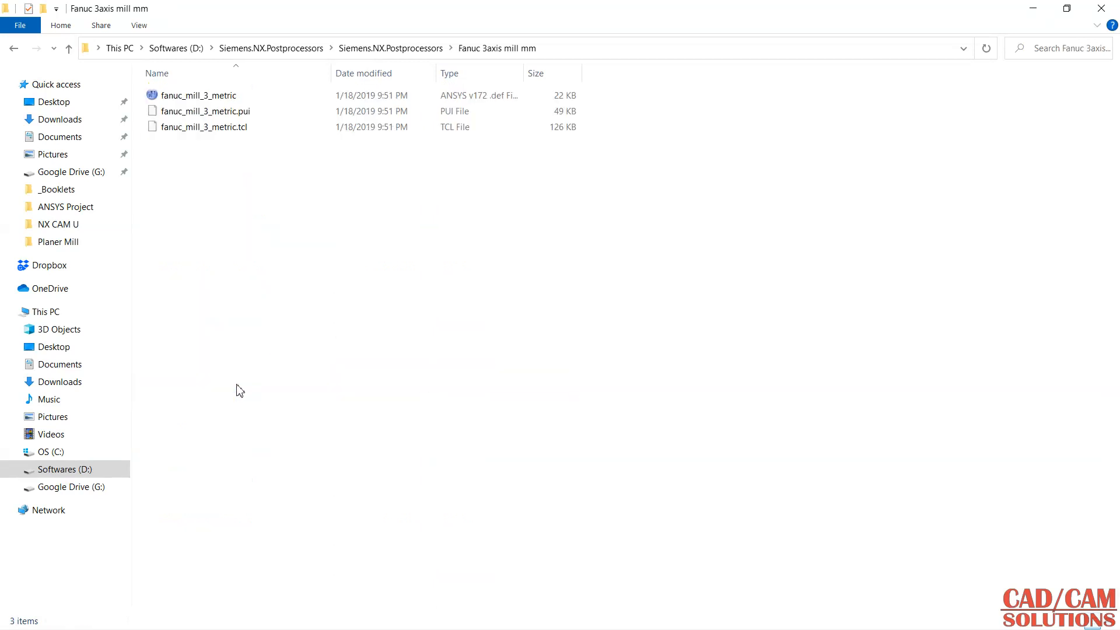
{"action": "key", "text": "ctrl+a"}
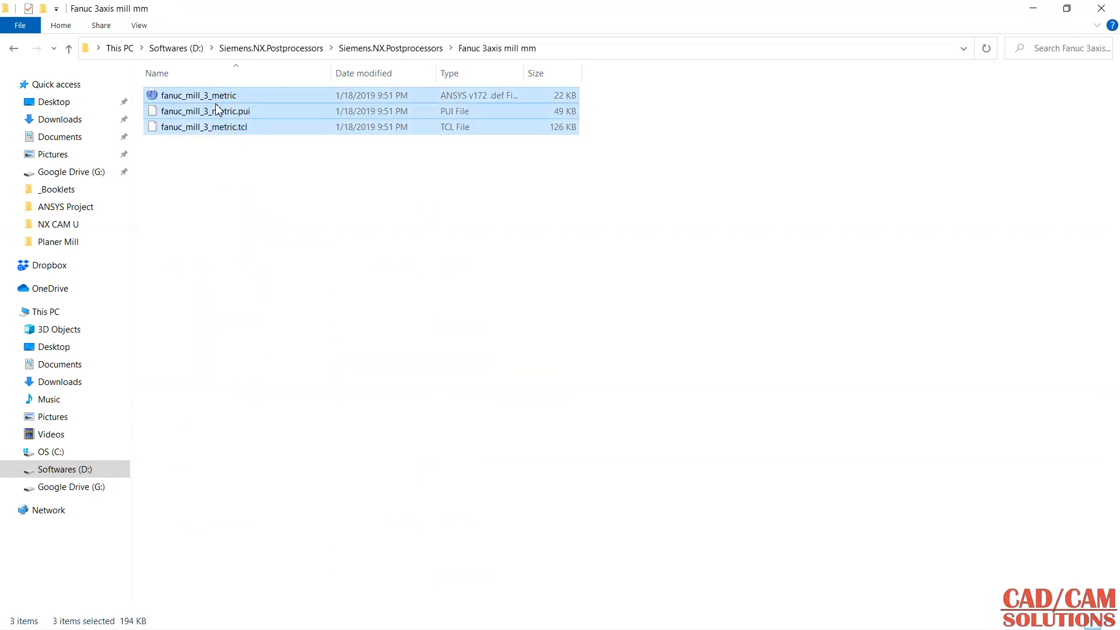
{"action": "right_click", "coordinate": [216, 108]}
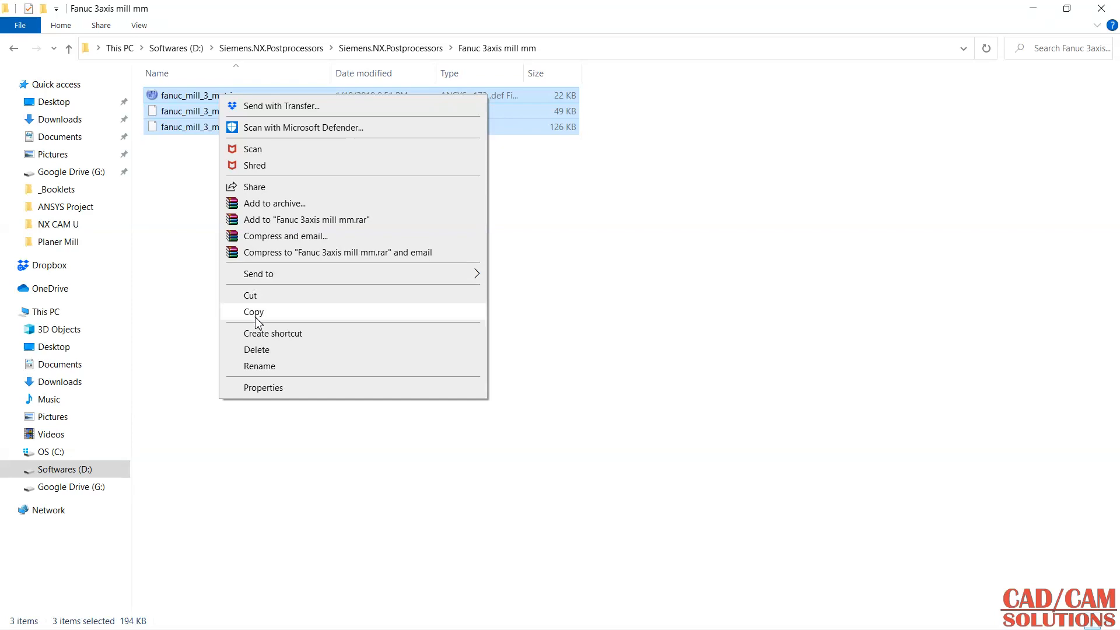
{"action": "left_click", "coordinate": [253, 312]}
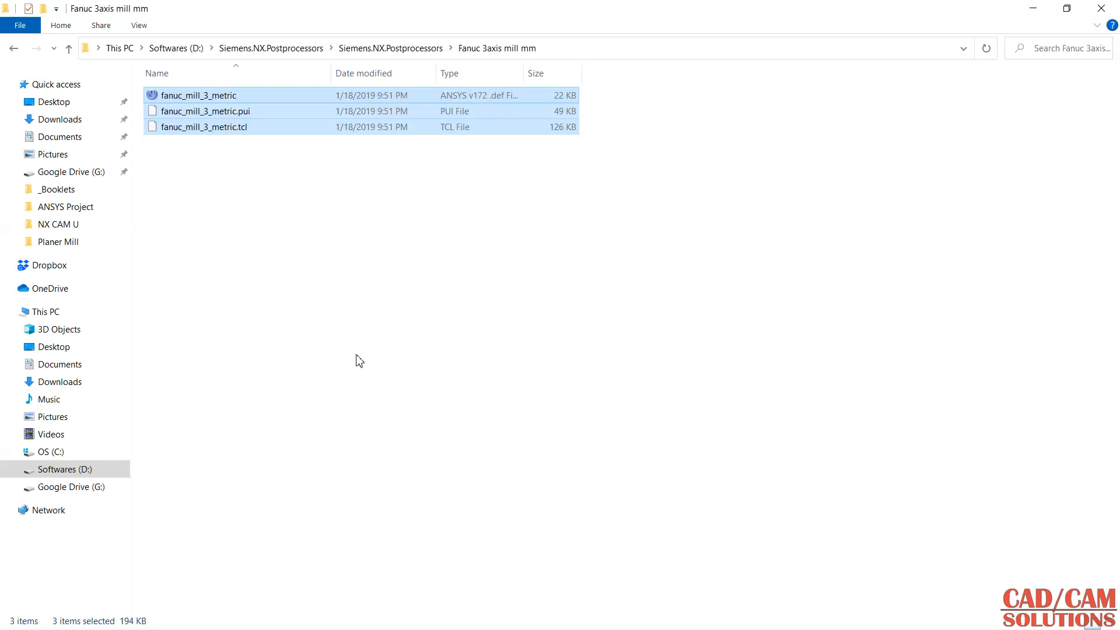
{"action": "key", "text": "Win+Tab"}
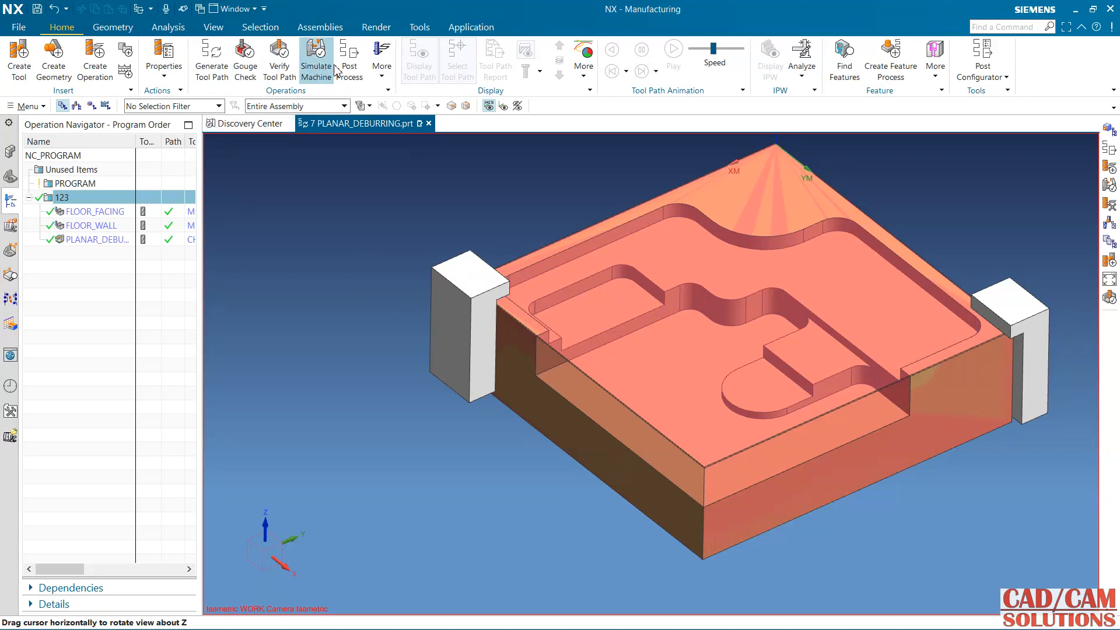
Post program 123 with fanuc_mill_3_metric, producing a G-code listing for FLOOR_FACING
{"action": "left_click", "coordinate": [349, 61]}
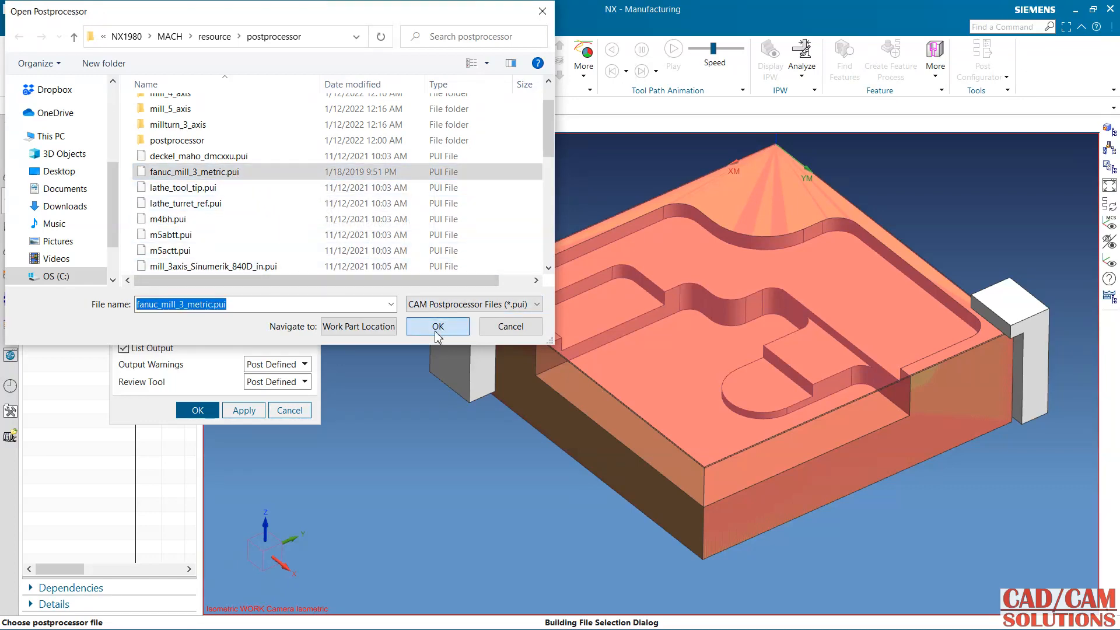
{"action": "left_click", "coordinate": [437, 325]}
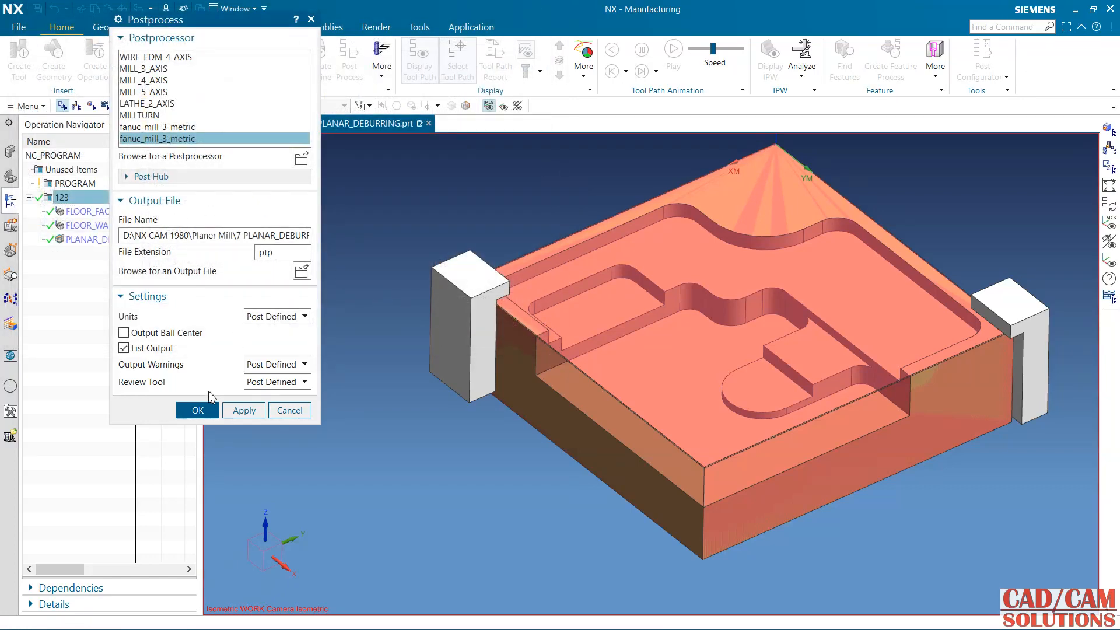
{"action": "left_click", "coordinate": [198, 409]}
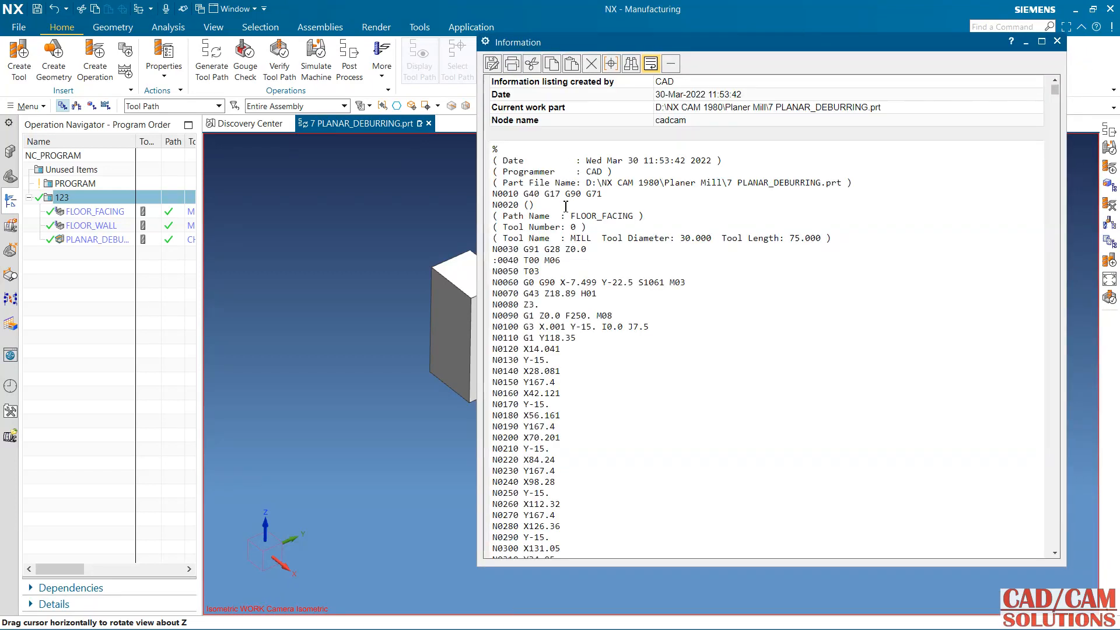
Scroll the G-code listing to PLANAR_DEBURRING and highlight its path name and CHAMFER_MILL tool lines
{"action": "scroll", "scroll_direction": "down", "scroll_amount": 3}
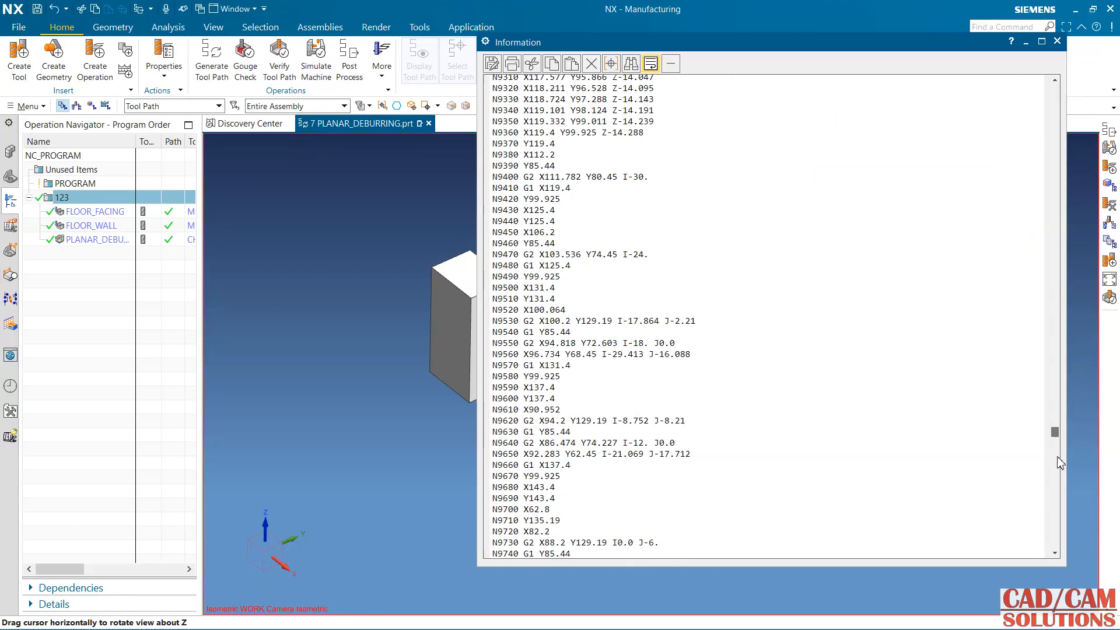
{"action": "scroll", "scroll_direction": "down", "scroll_amount": 3}
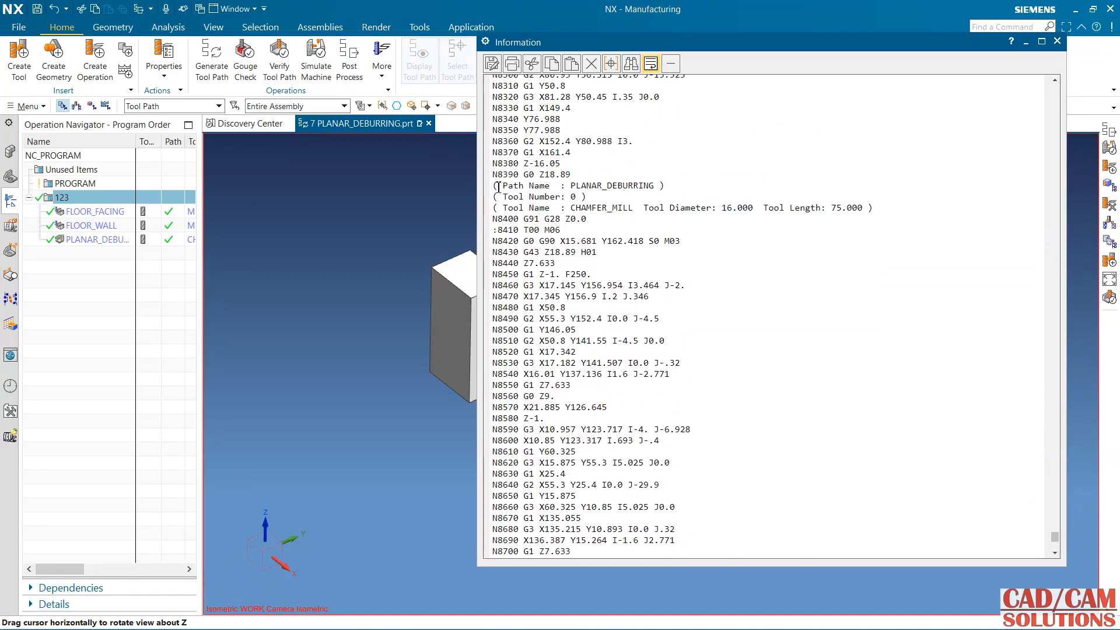
{"action": "left_click_drag", "start_coordinate": [498, 185], "coordinate": [872, 207]}
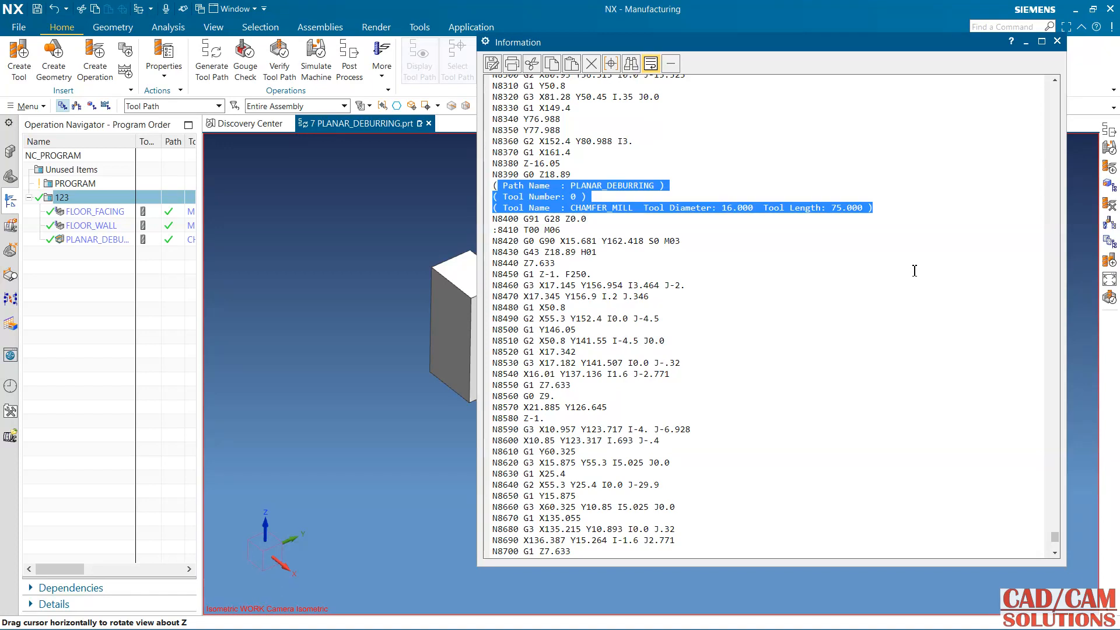